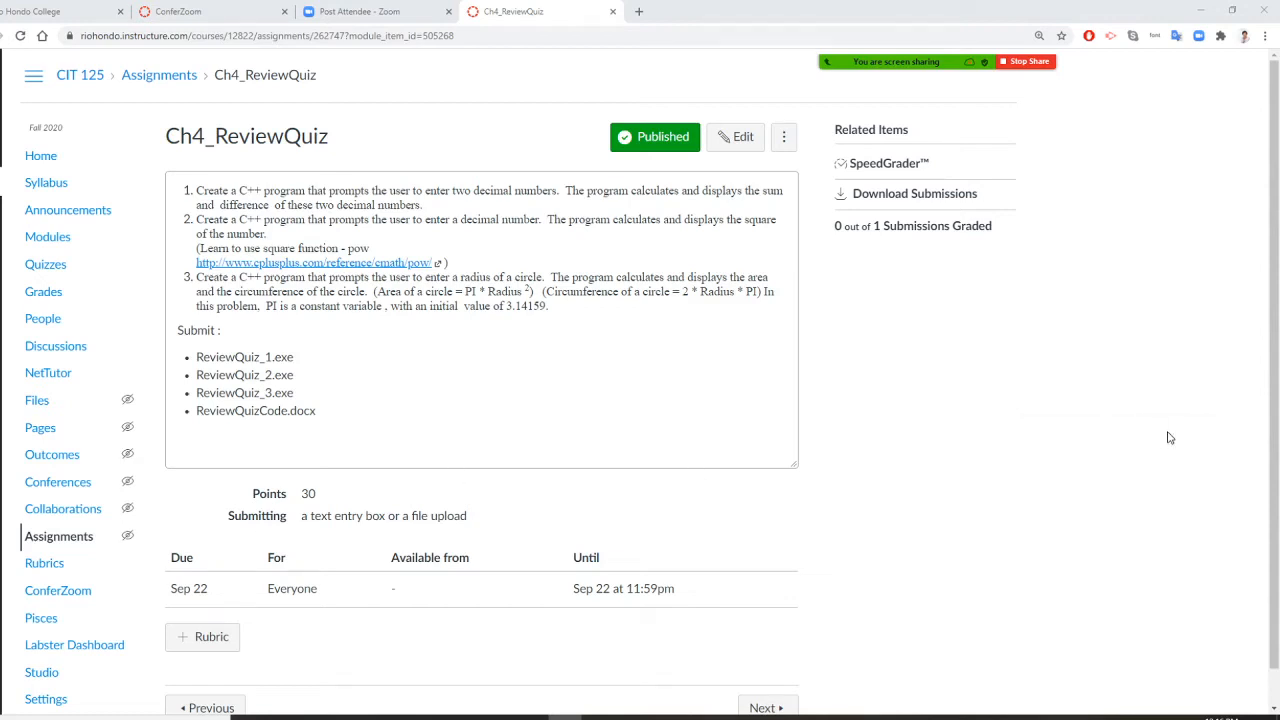
{"action": "mouse_move", "coordinate": [664, 384]}
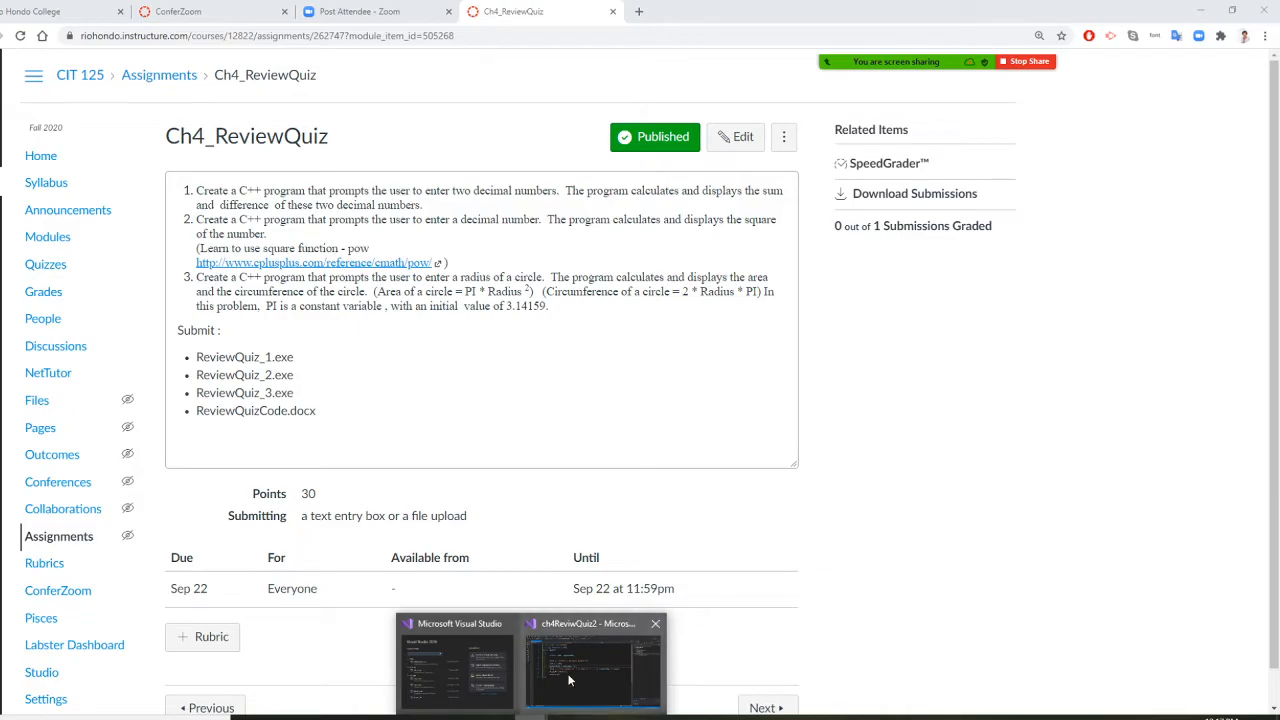
Remove the old input, calculation and output statements from main
{"action": "left_click", "coordinate": [592, 664]}
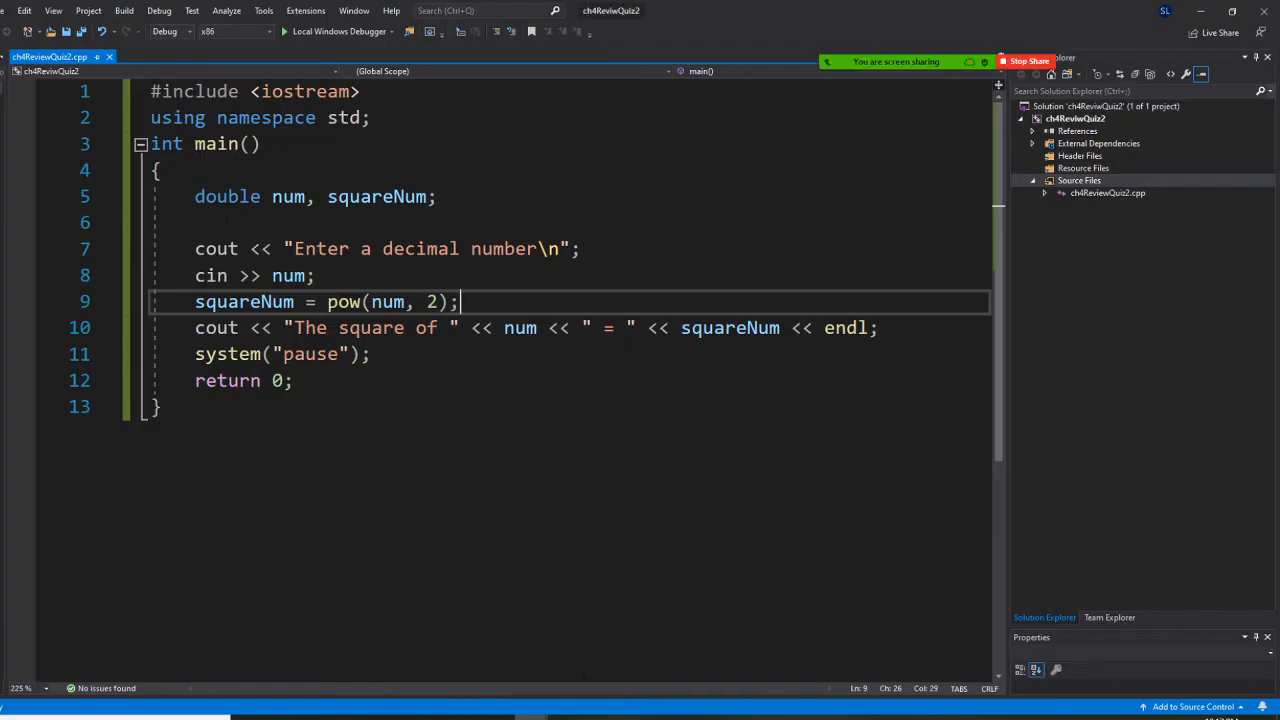
{"action": "left_click_drag", "start_coordinate": [196, 248], "coordinate": [370, 354]}
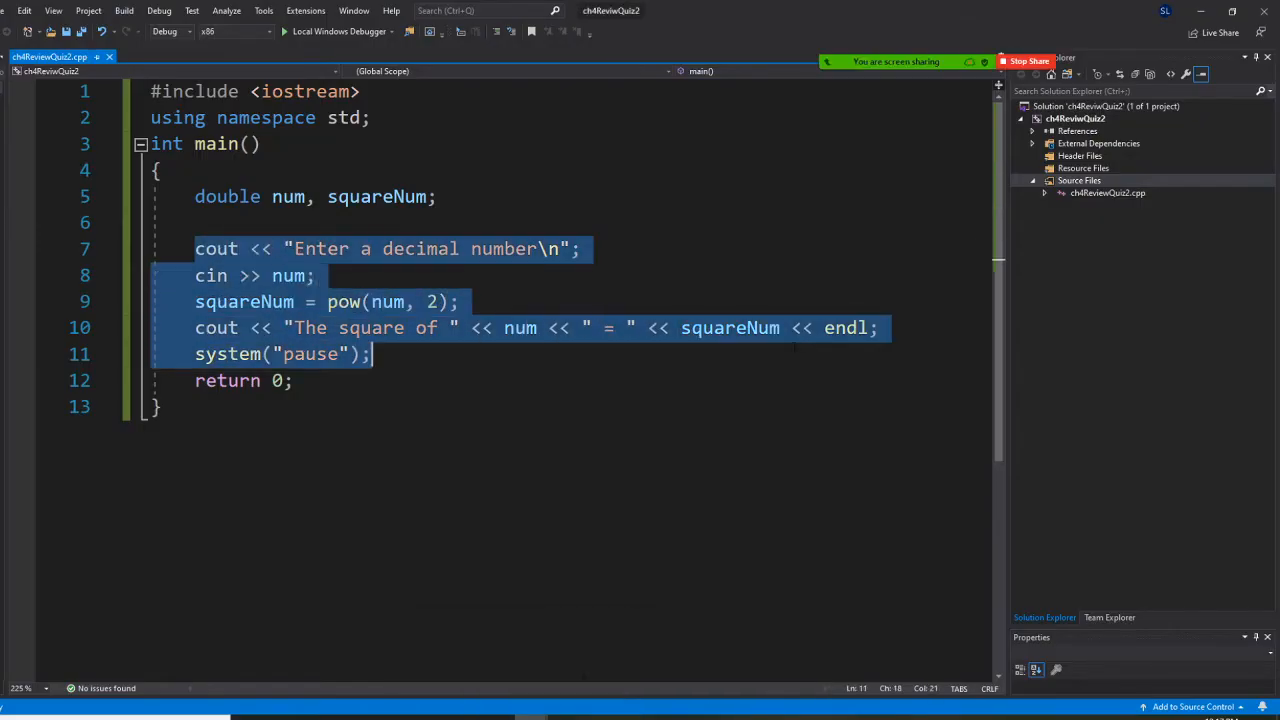
{"action": "key", "text": "Delete"}
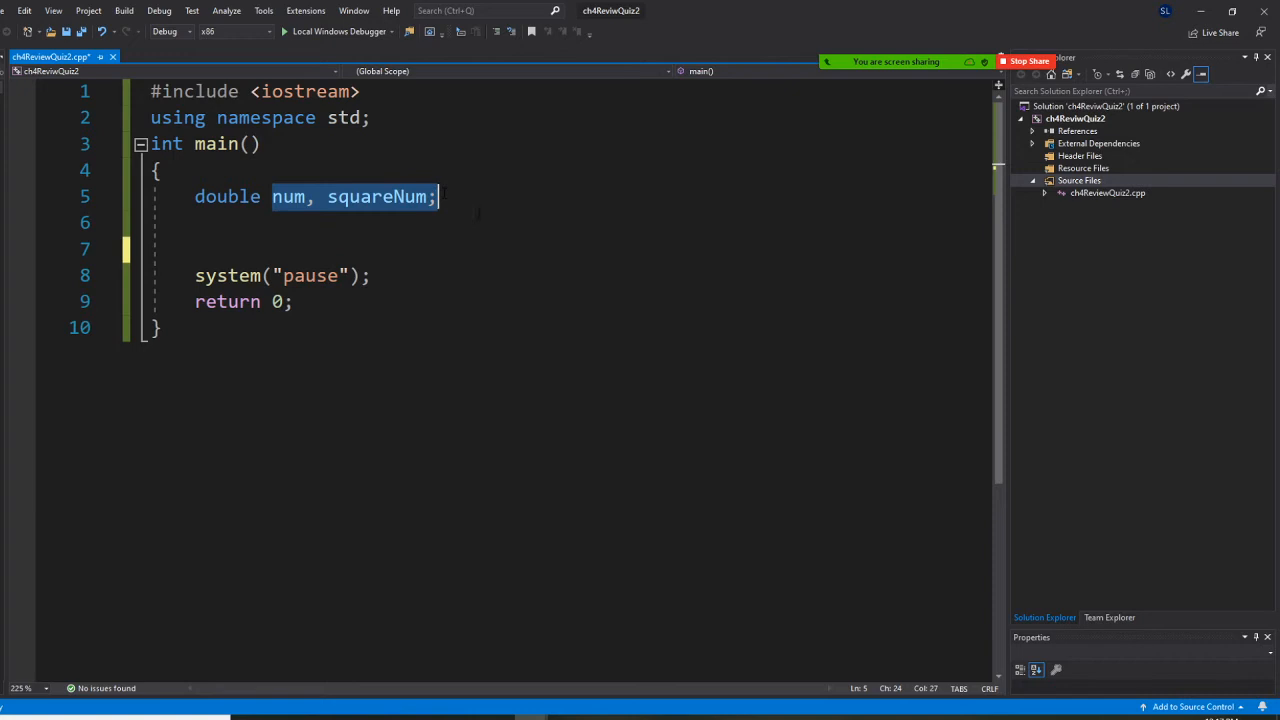
Declare the doubles radius, area and circumference
{"action": "type", "text": "radius"}
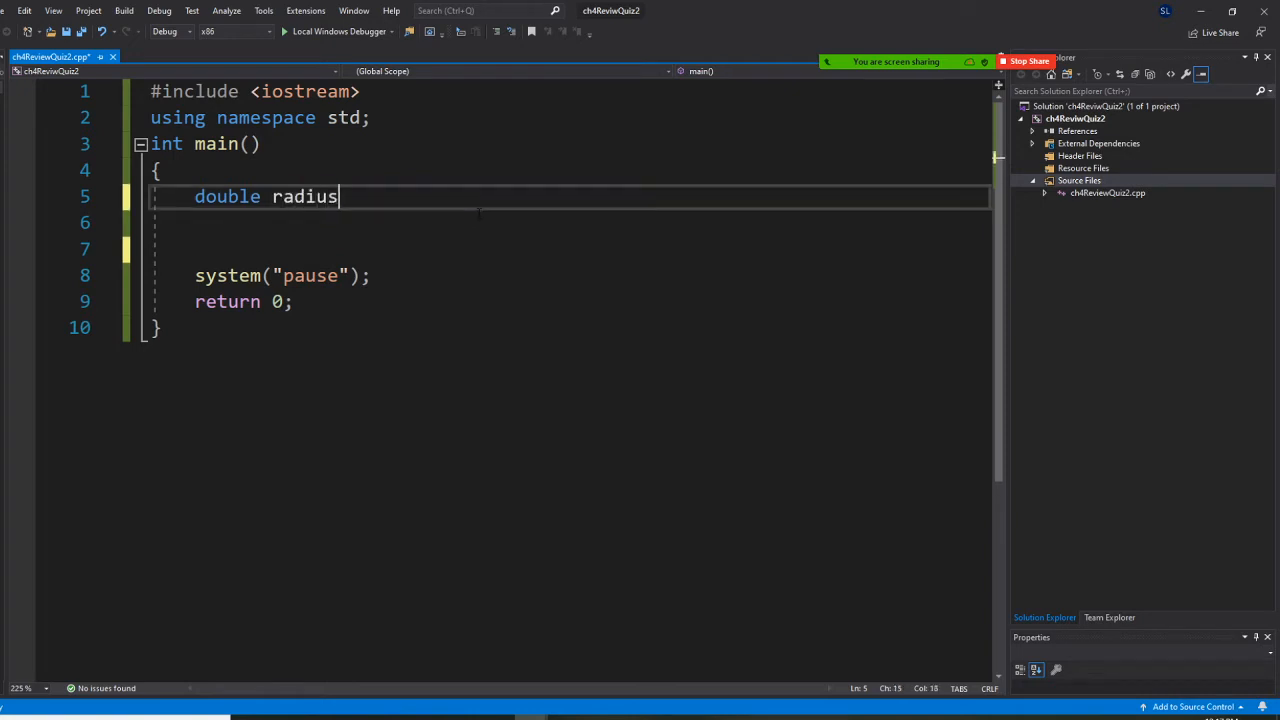
{"action": "type", "text": ","}
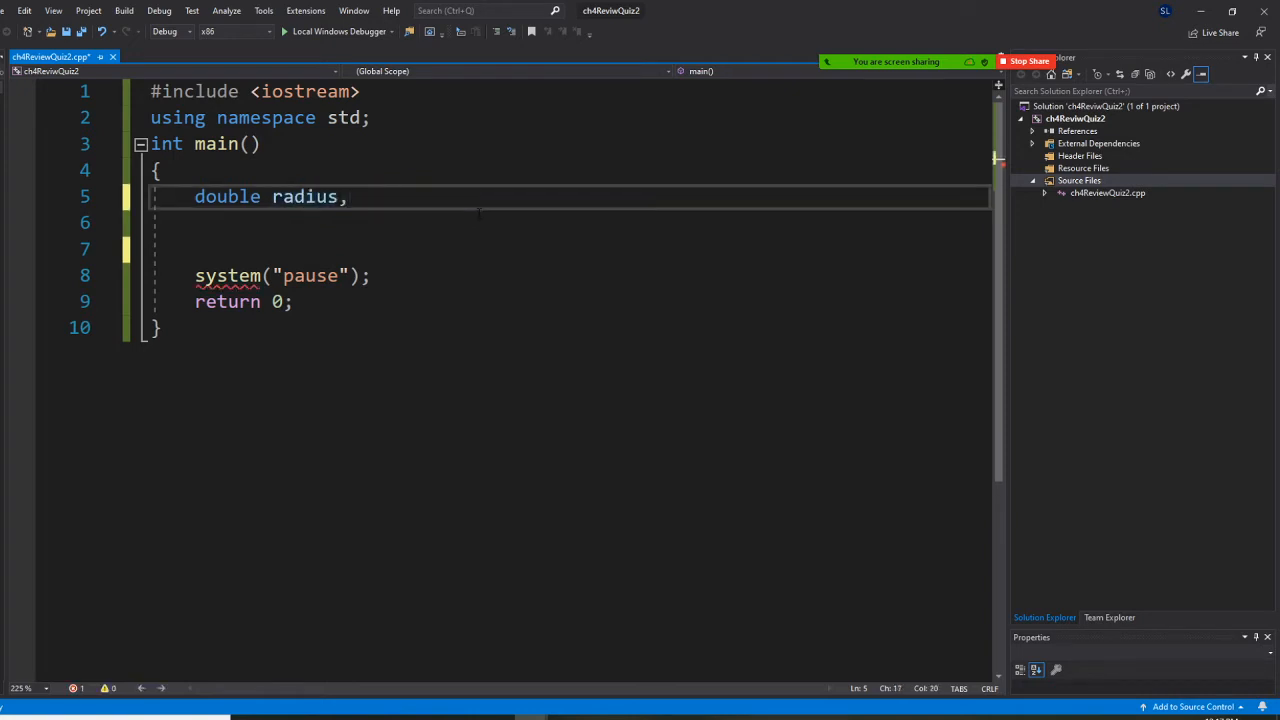
{"action": "type", "text": "area, cir"}
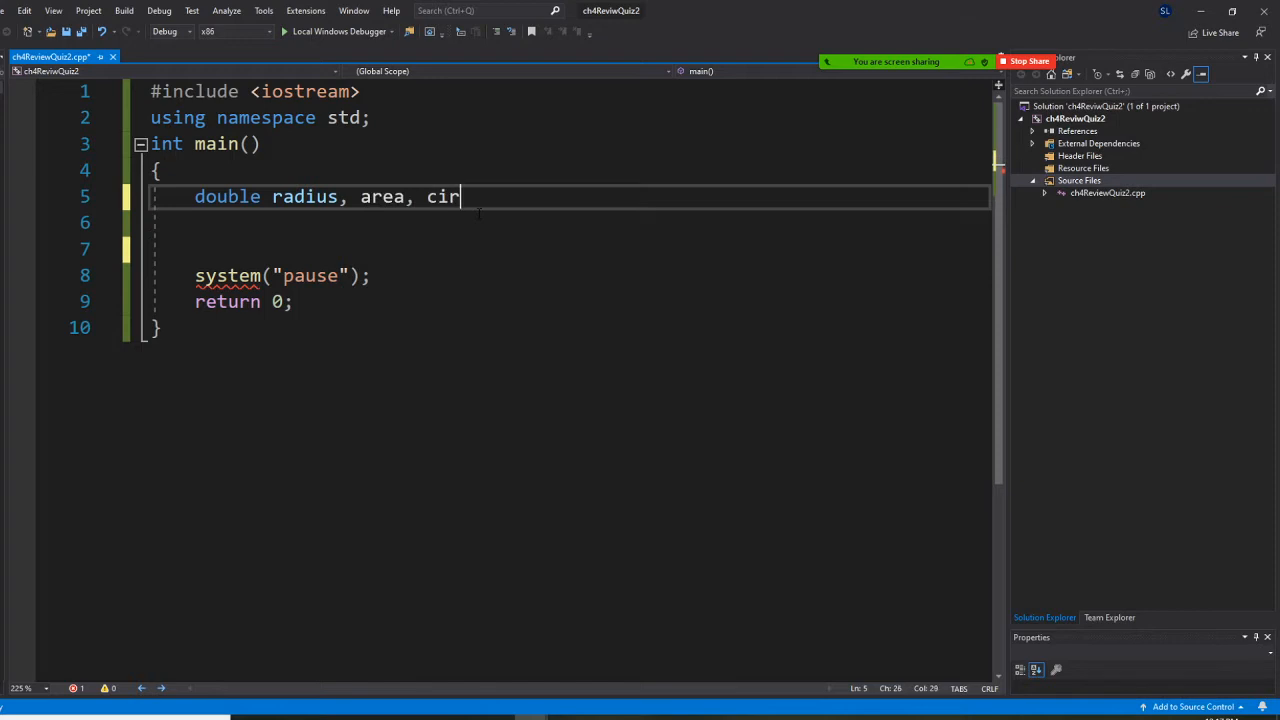
{"action": "type", "text": "cumfer"}
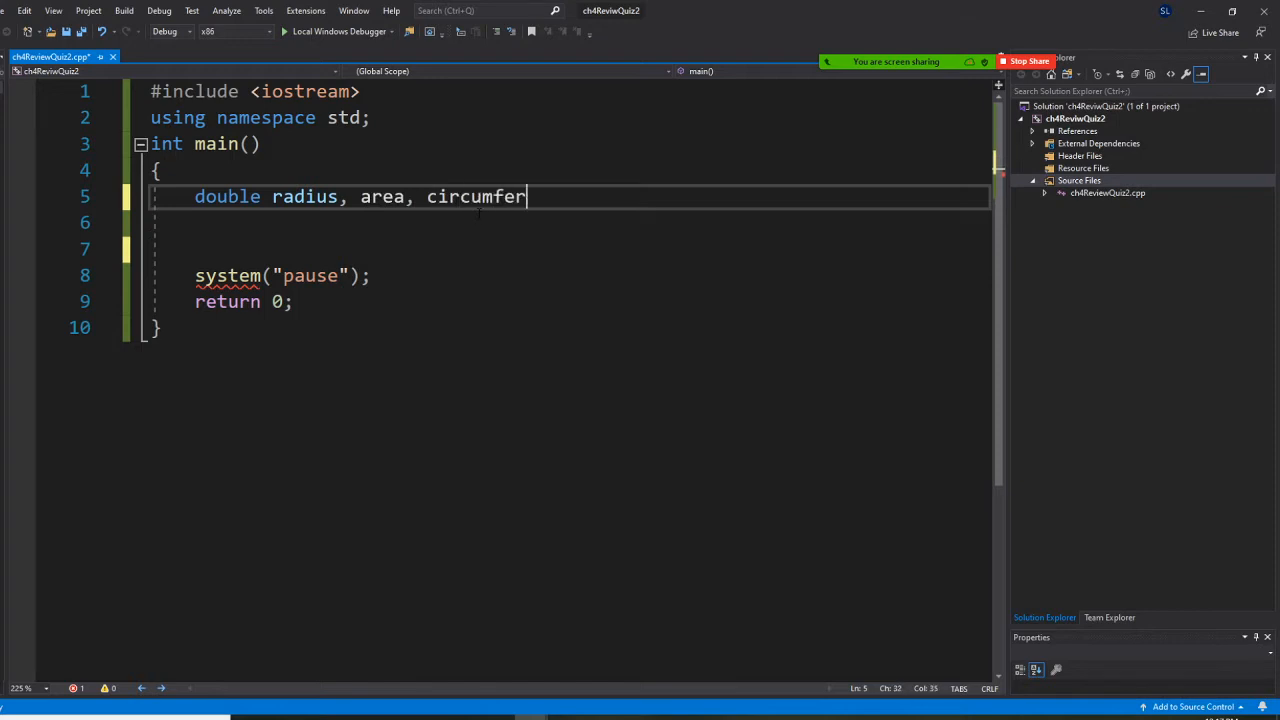
{"action": "type", "text": "ence;"}
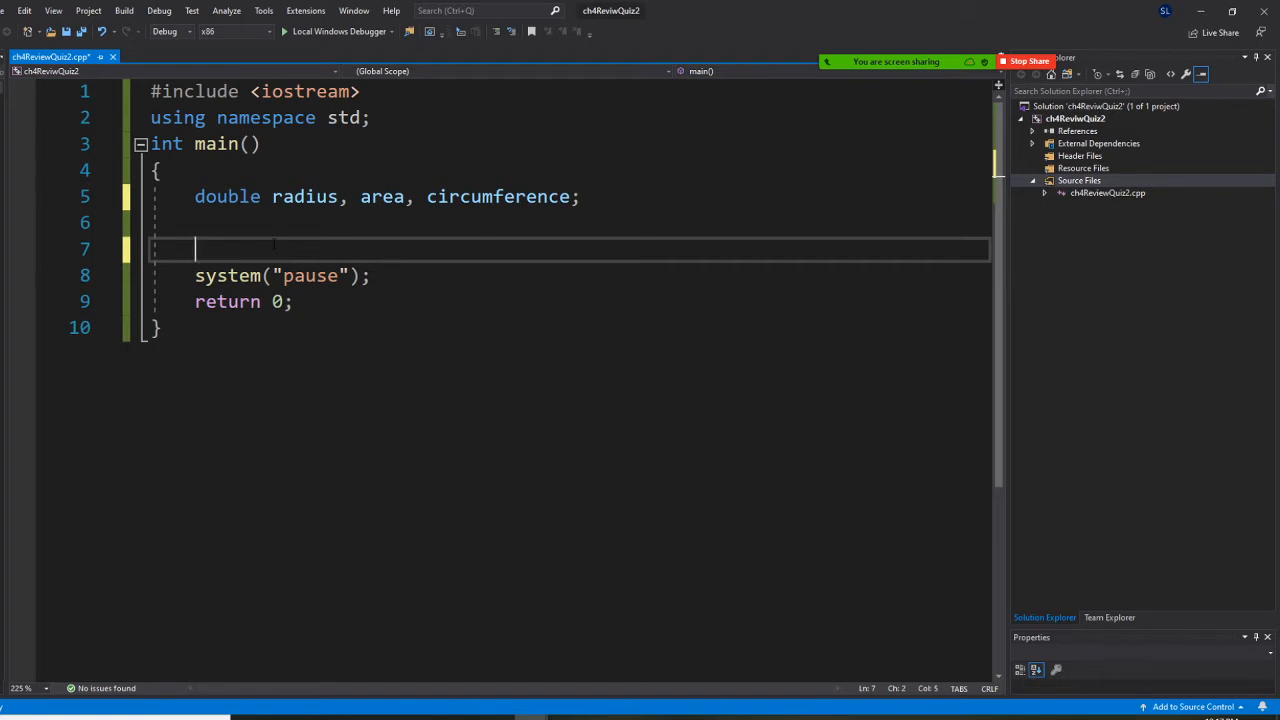
Add cout << "Enter a radius of a circle\n"; as the prompt
{"action": "type", "text": "cout << \"Enter a ra"}
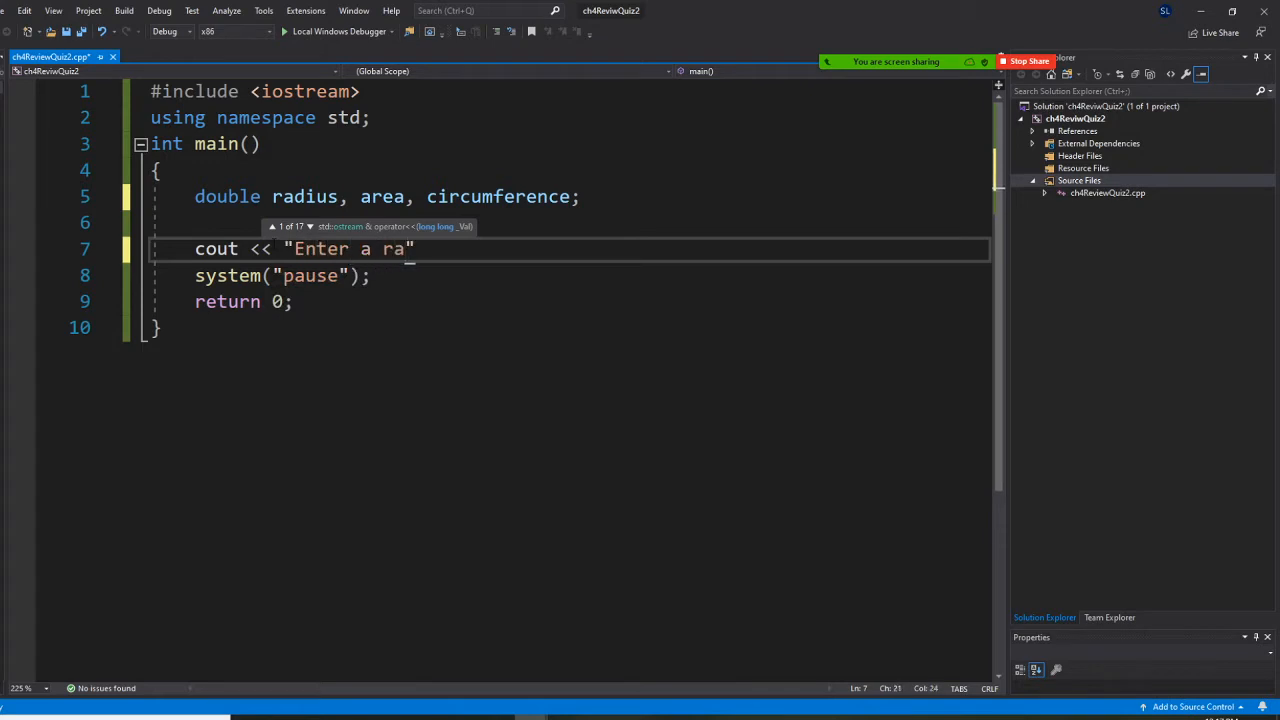
{"action": "type", "text": "dius of"}
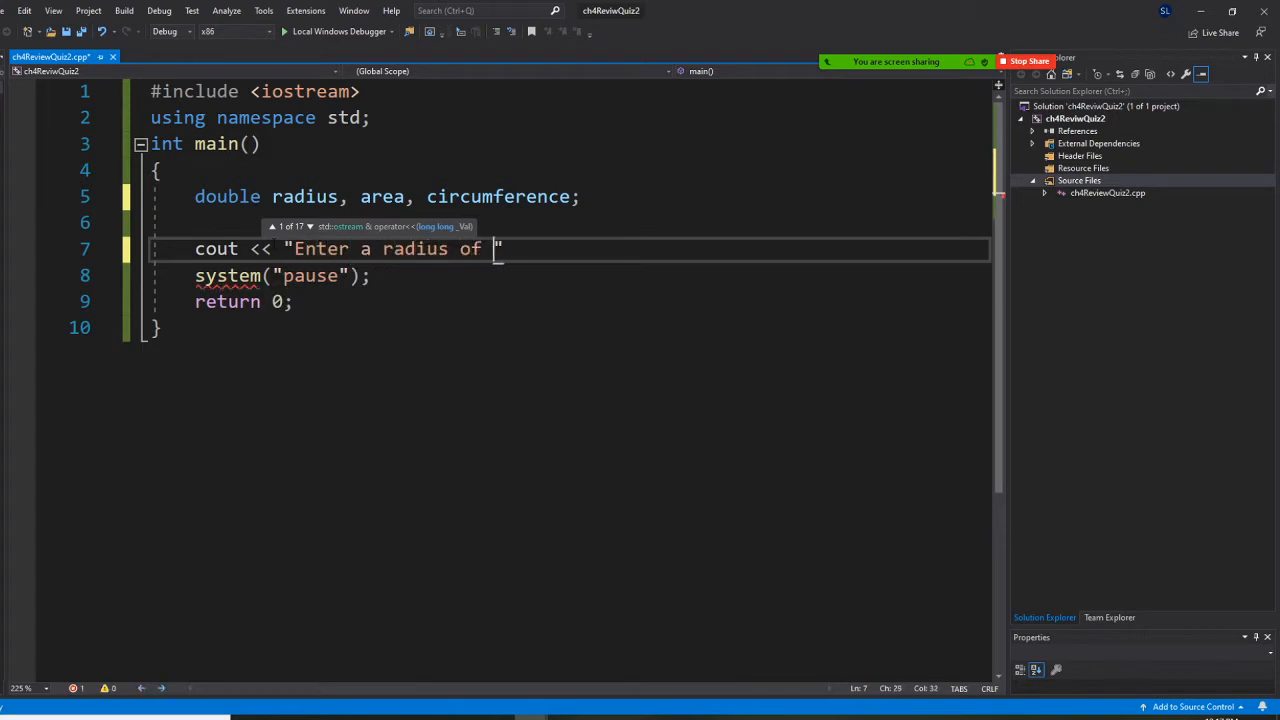
{"action": "type", "text": "a cir"}
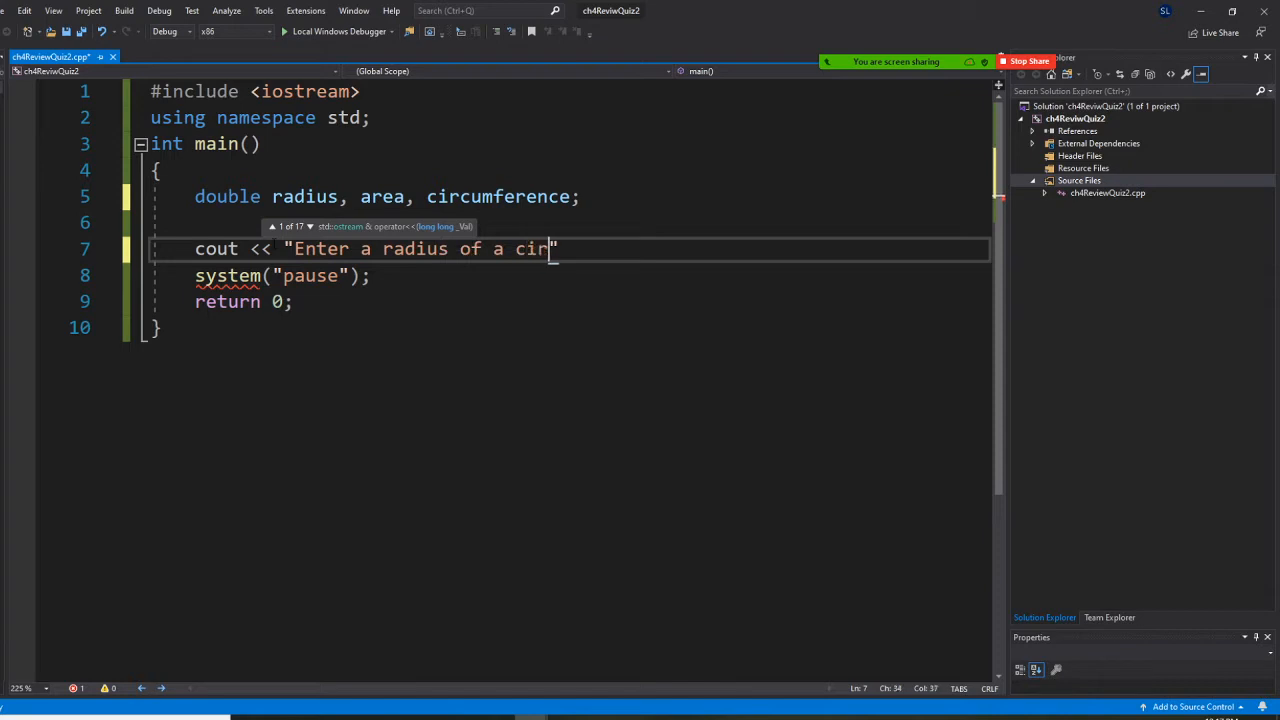
{"action": "type", "text": "cle"}
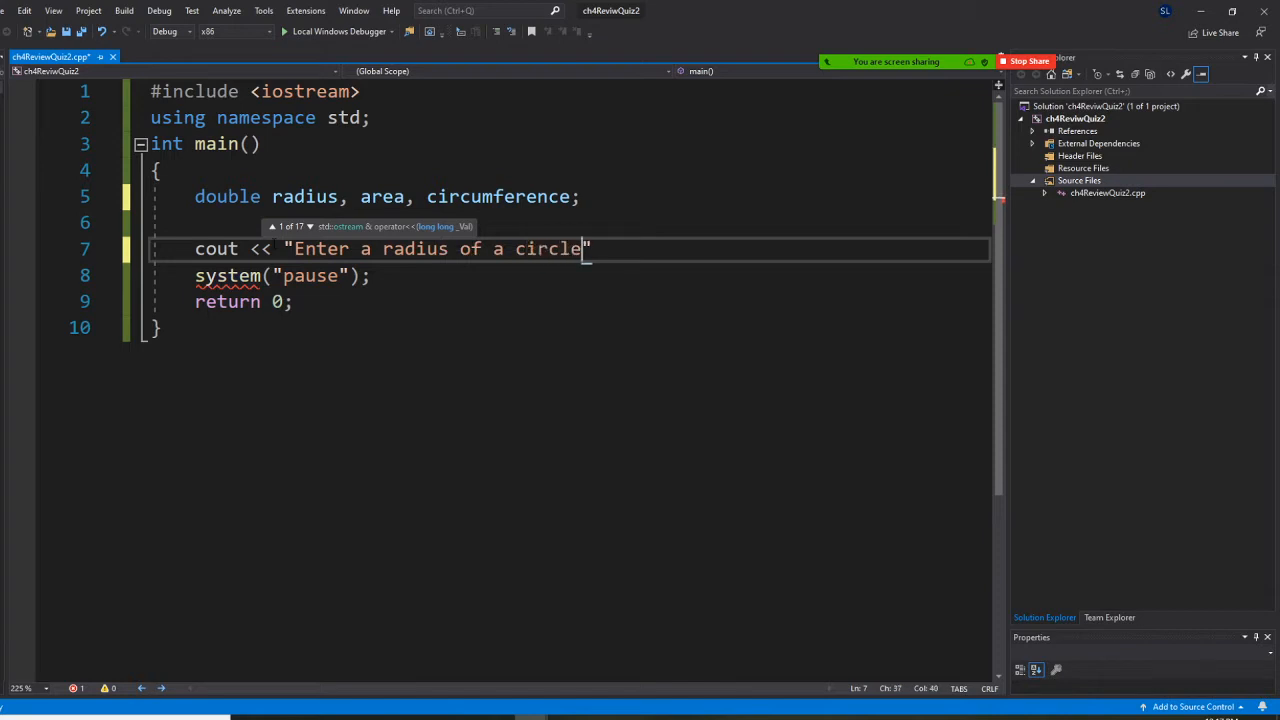
{"action": "type", "text": "\\n"}
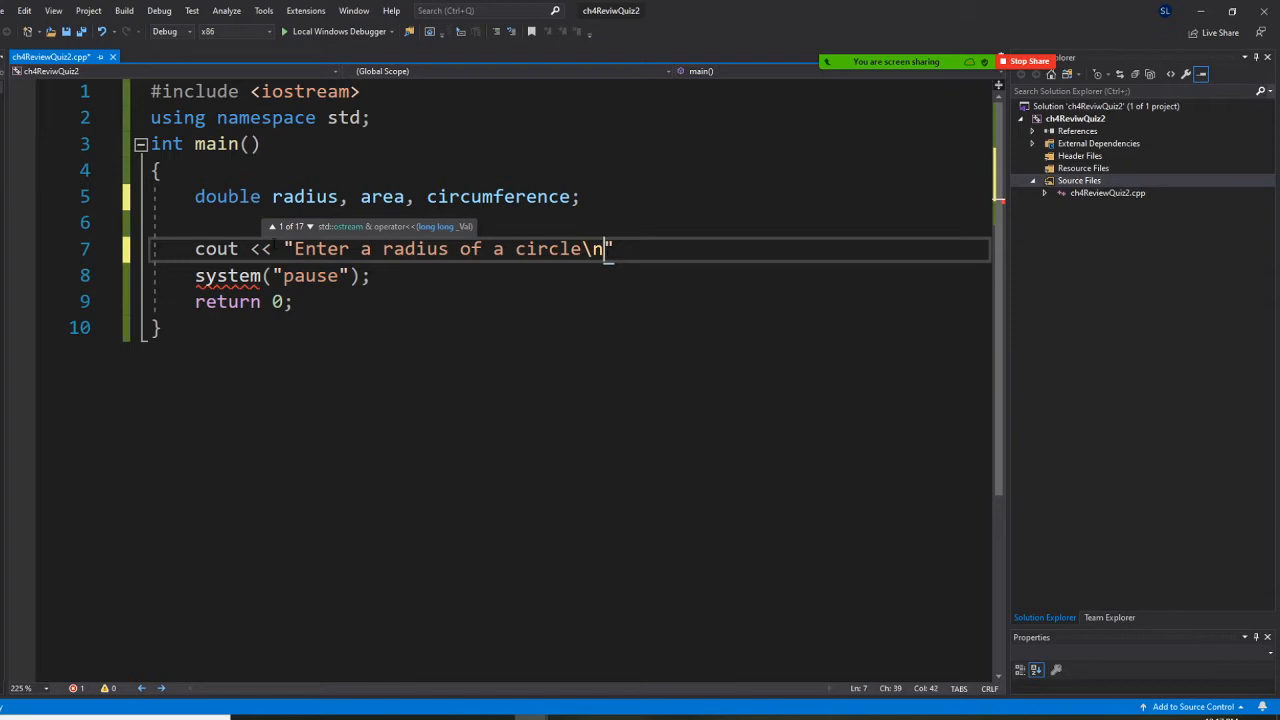
{"action": "type", "text": "\";"}
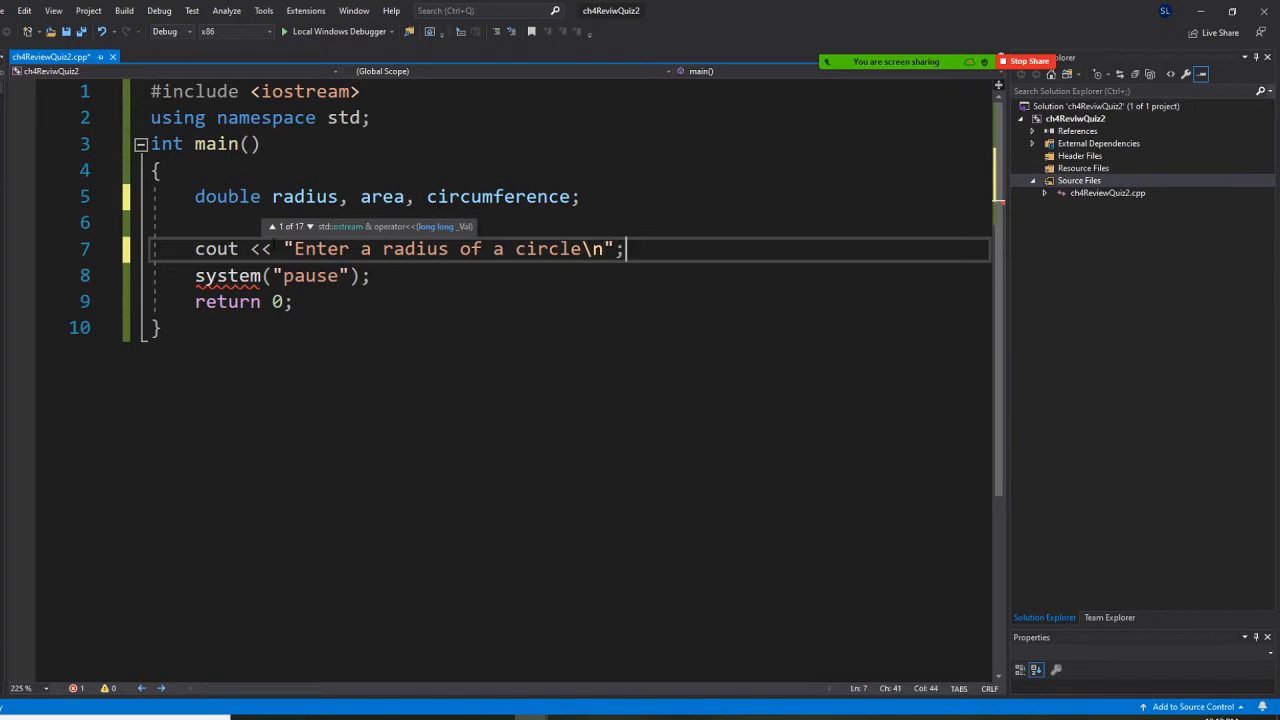
Read the reply into radius with cin >> radius;
{"action": "type", "text": "cin"}
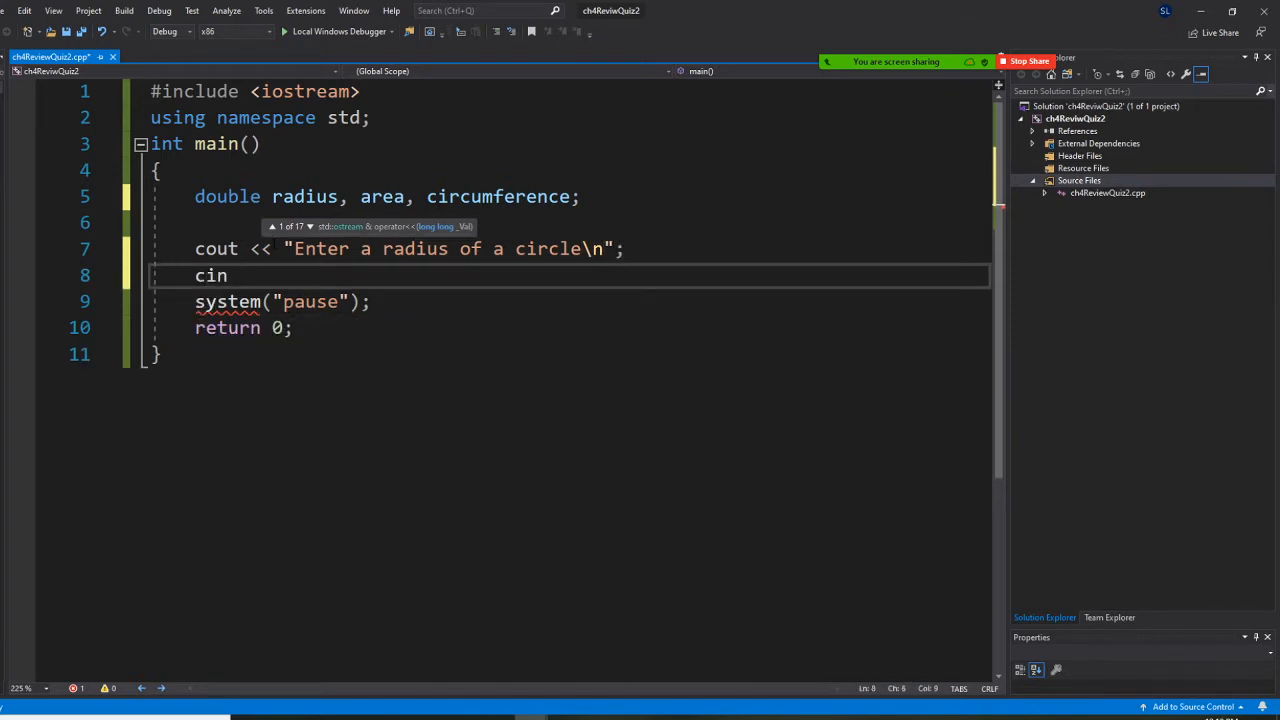
{"action": "type", "text": "."}
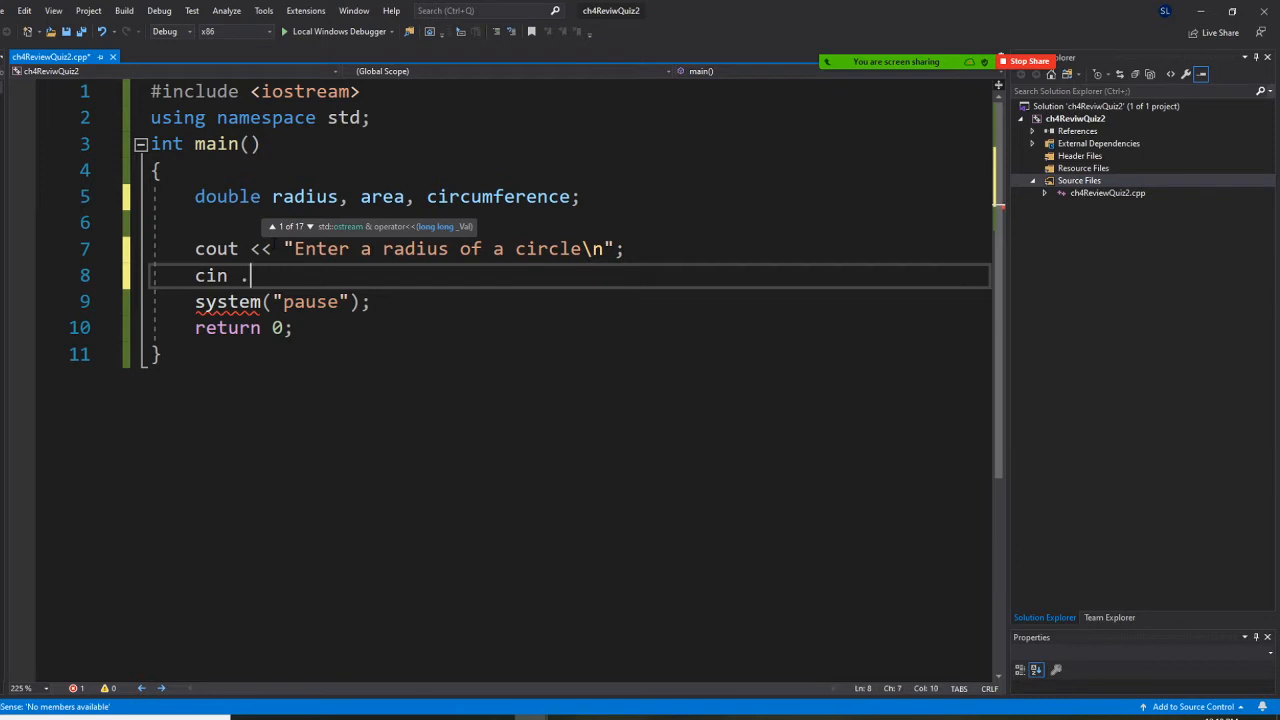
{"action": "type", "text": ">>"}
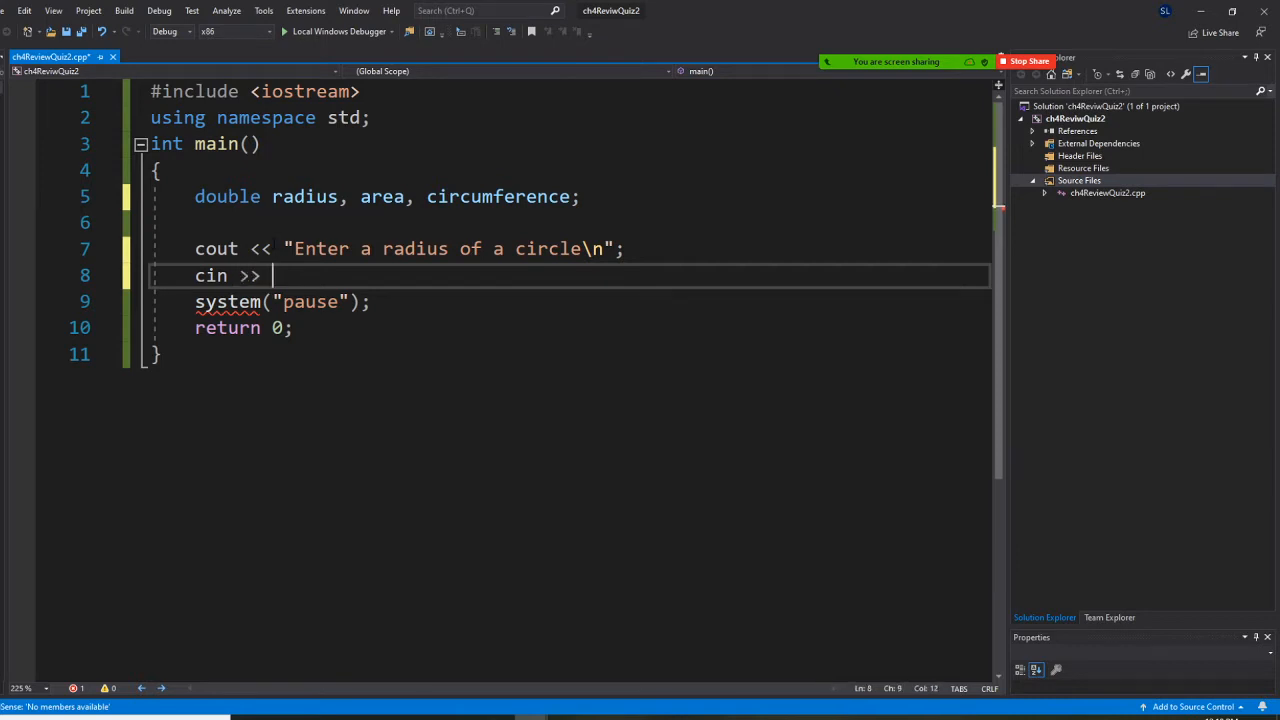
{"action": "type", "text": "radisu"}
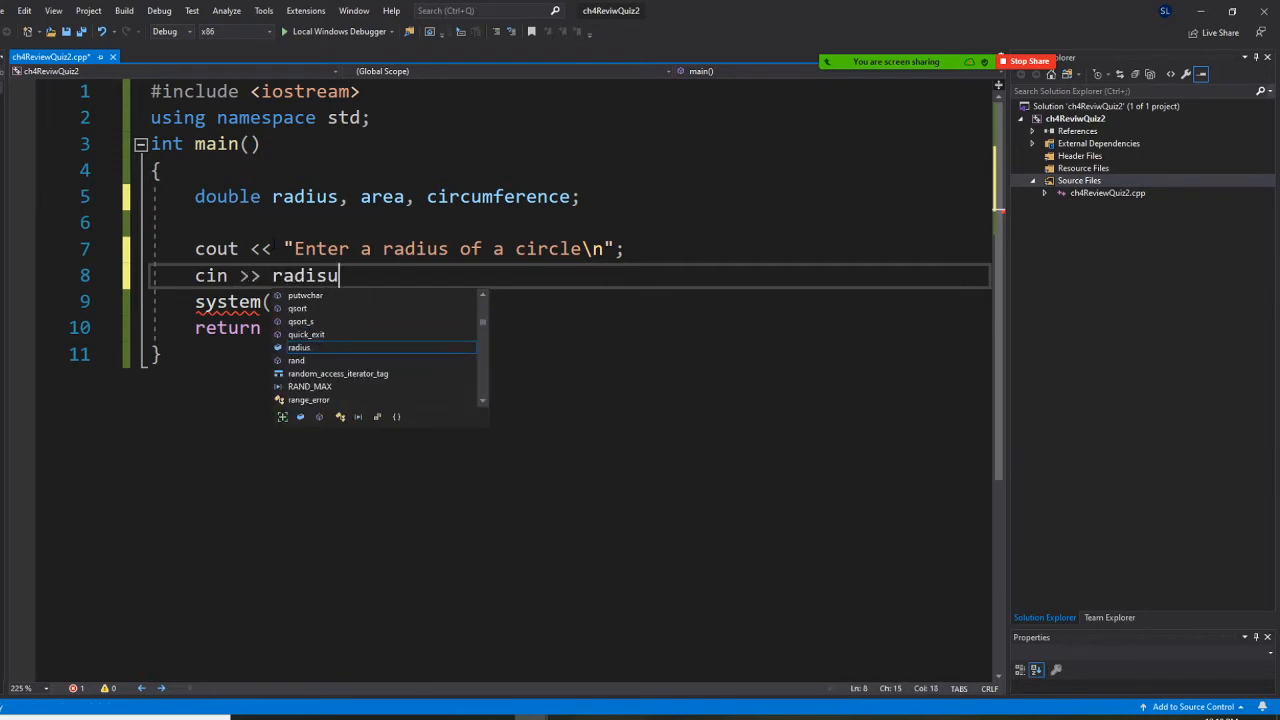
{"action": "type", "text": "radius"}
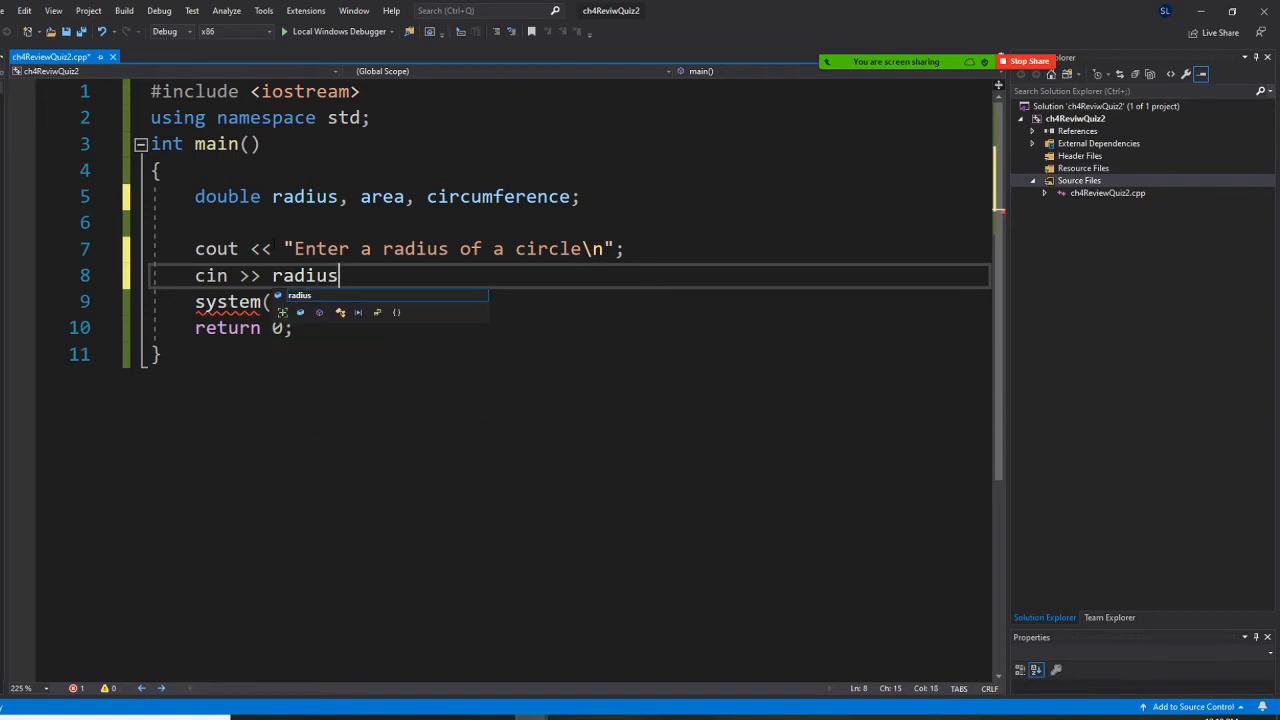
{"action": "type", "text": ";"}
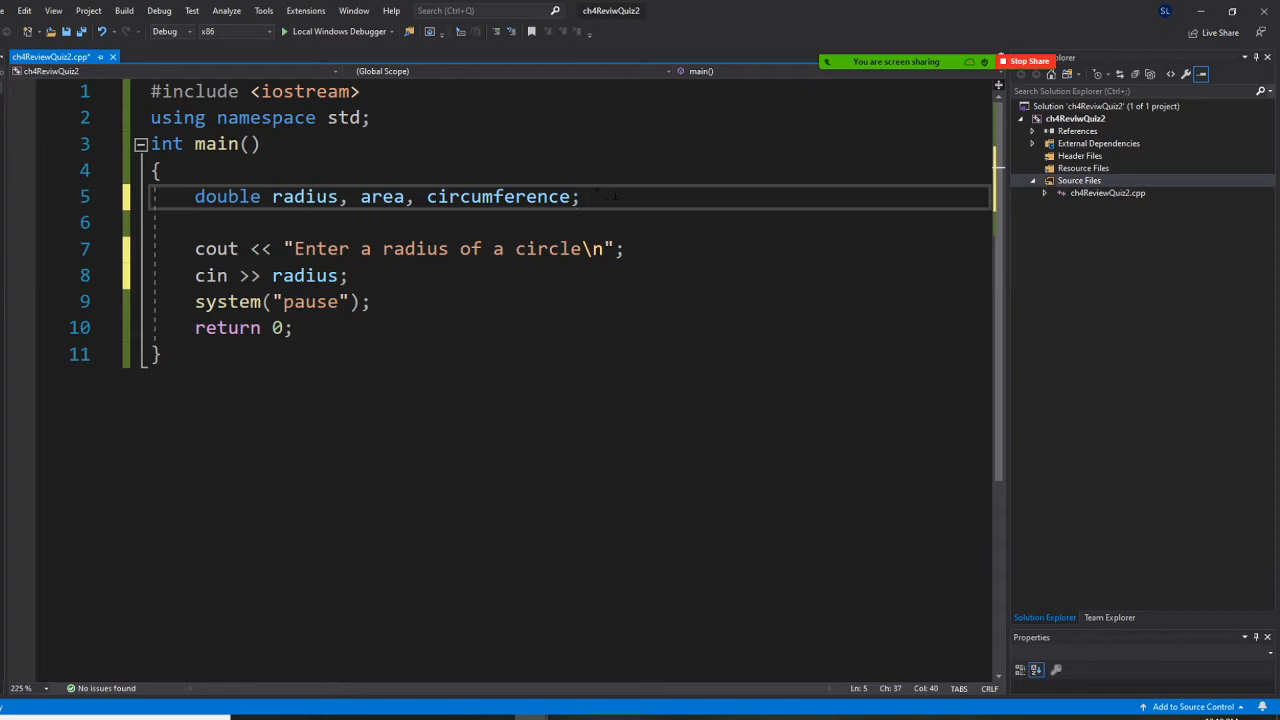
Begin the declaration const double PI =
{"action": "type", "text": "const"}
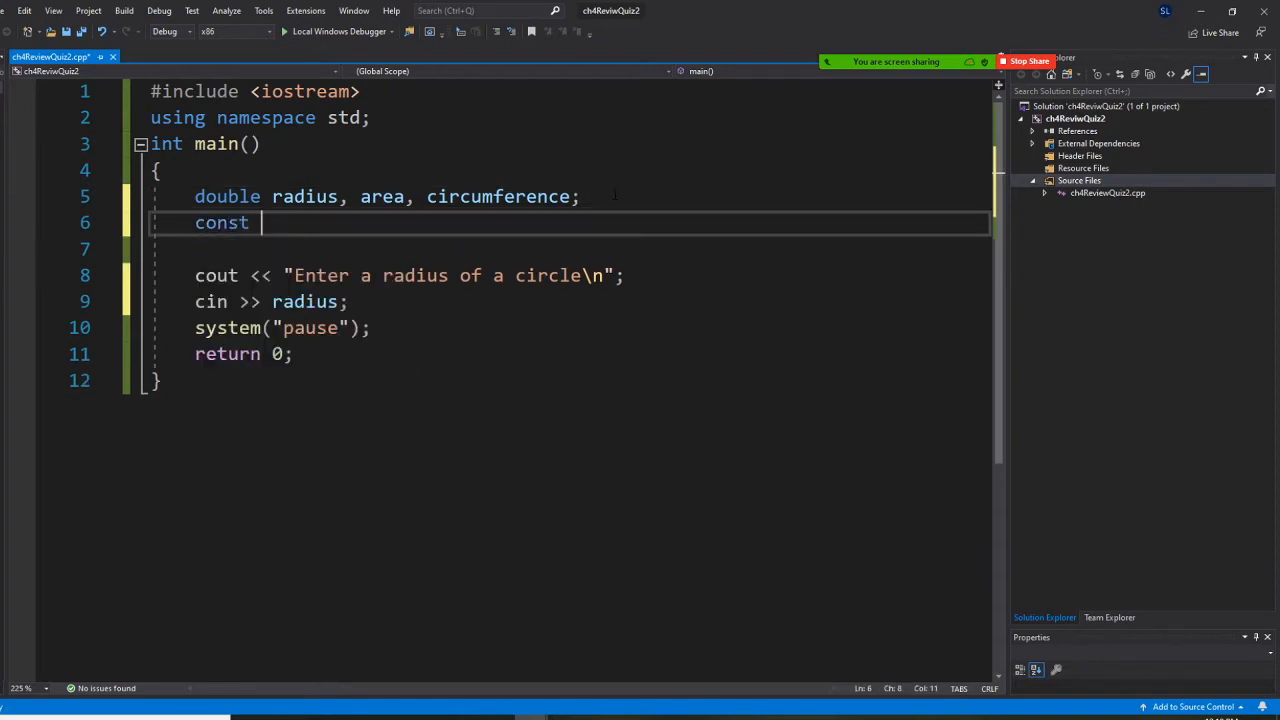
{"action": "type", "text": "double"}
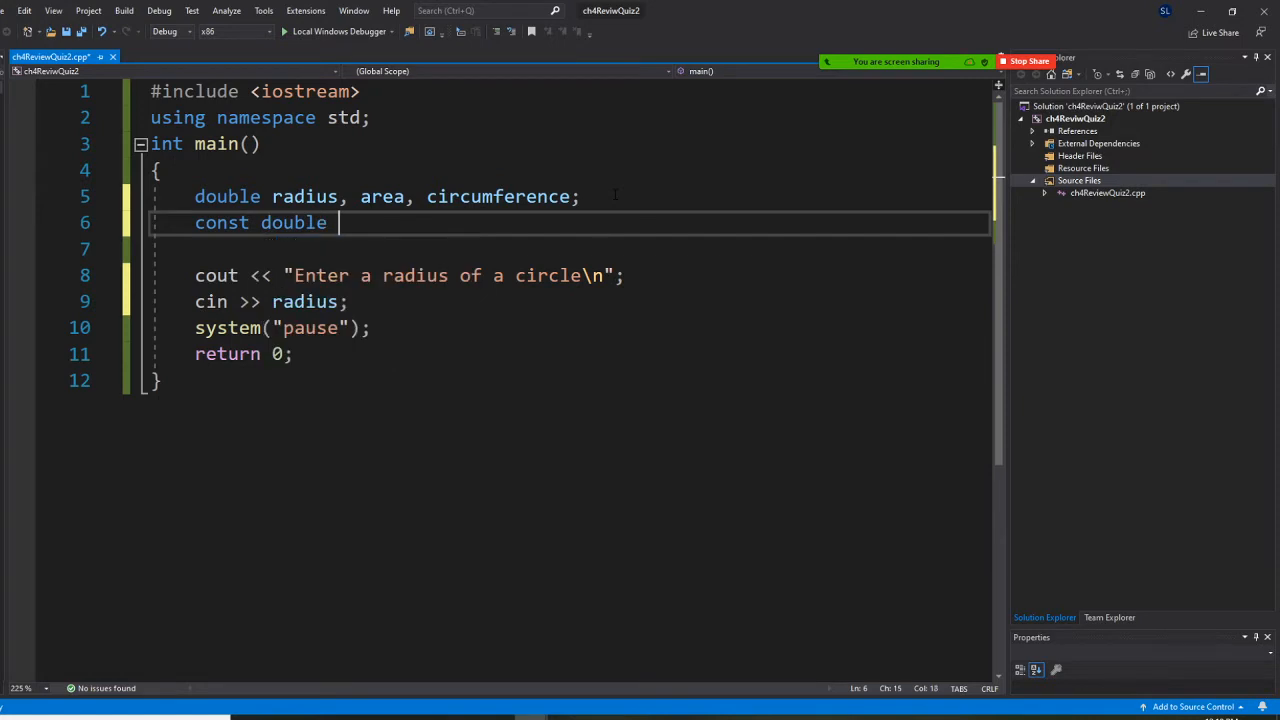
{"action": "type", "text": "PI"}
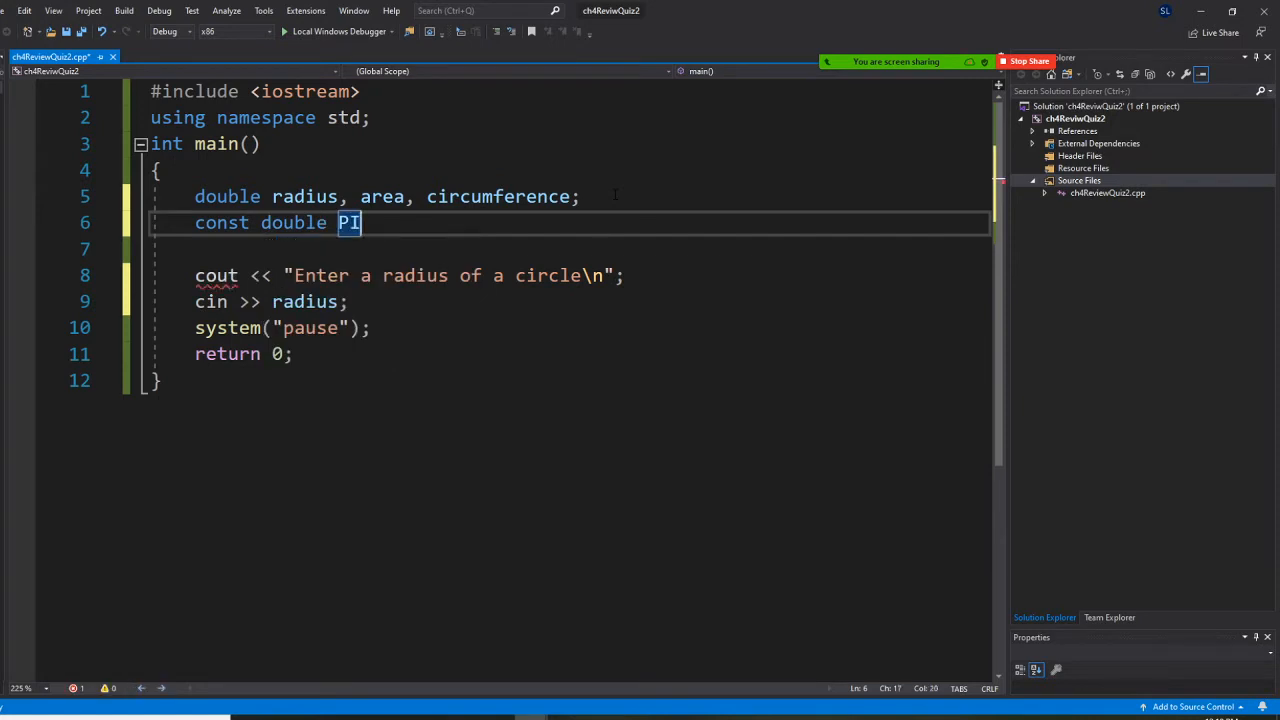
{"action": "type", "text": "="}
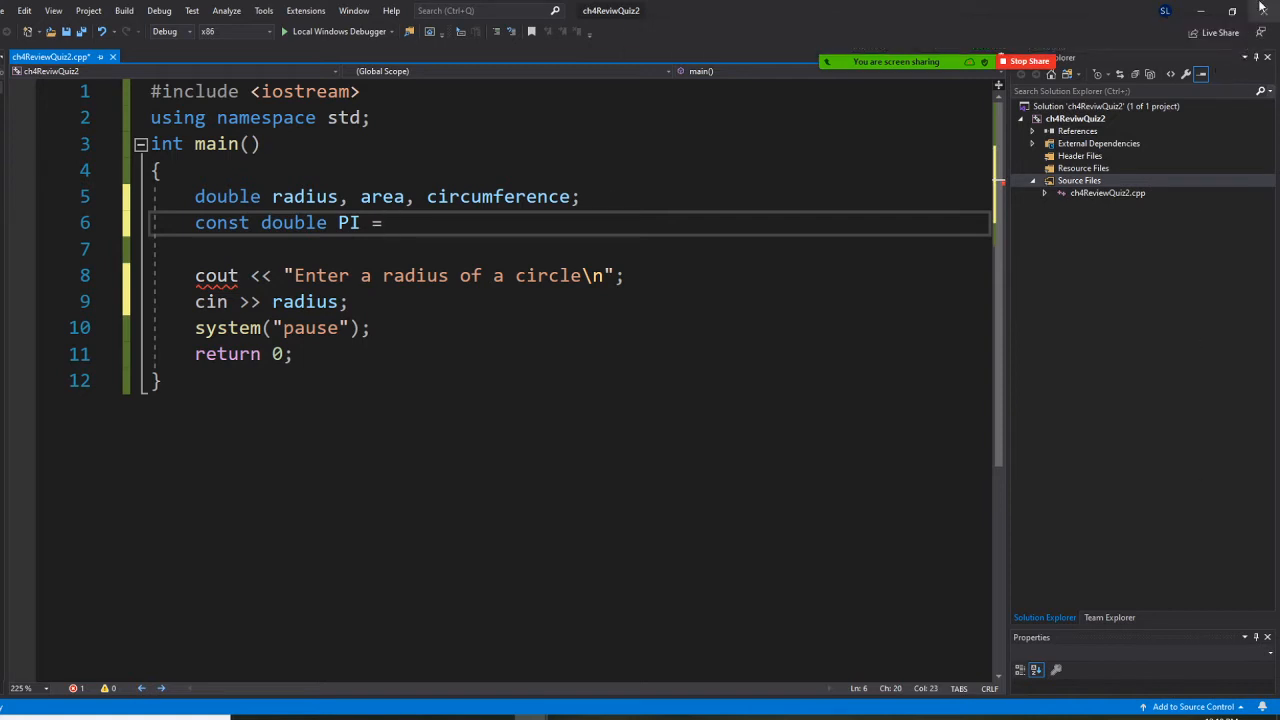
Reply 'no' in the meeting's group chat
{"action": "left_click", "coordinate": [1236, 36]}
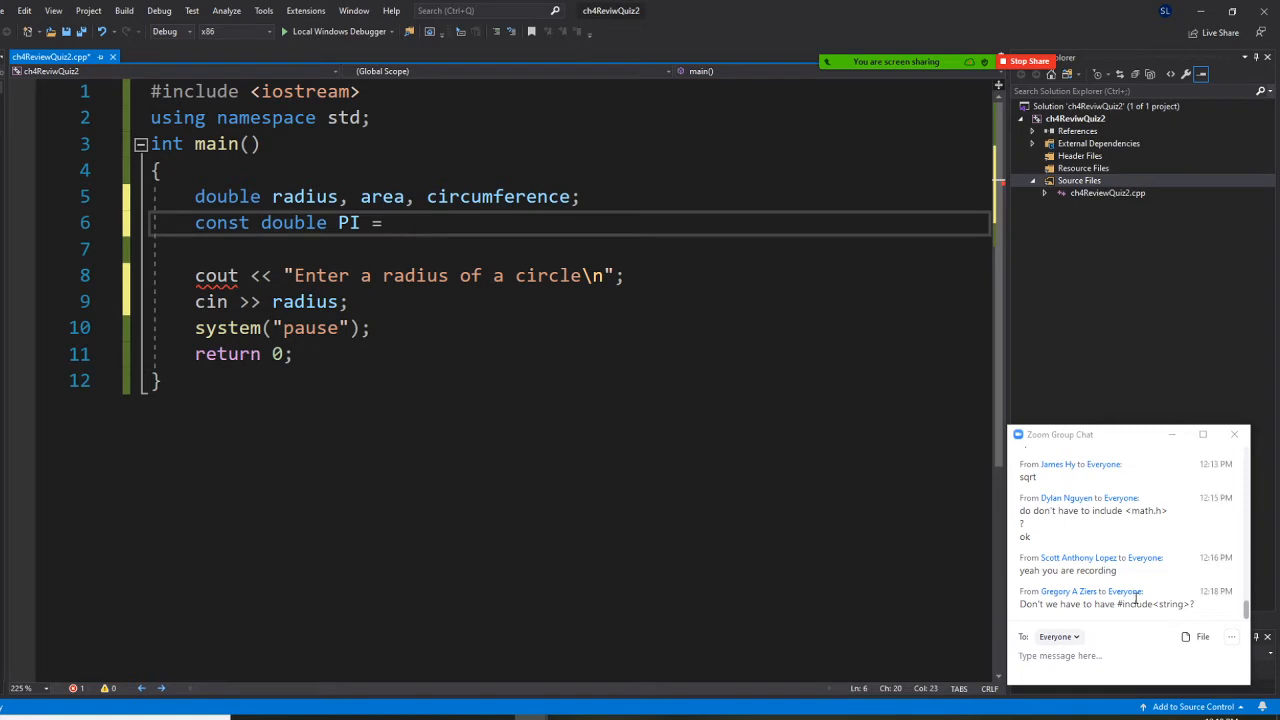
{"action": "left_click", "coordinate": [1100, 656]}
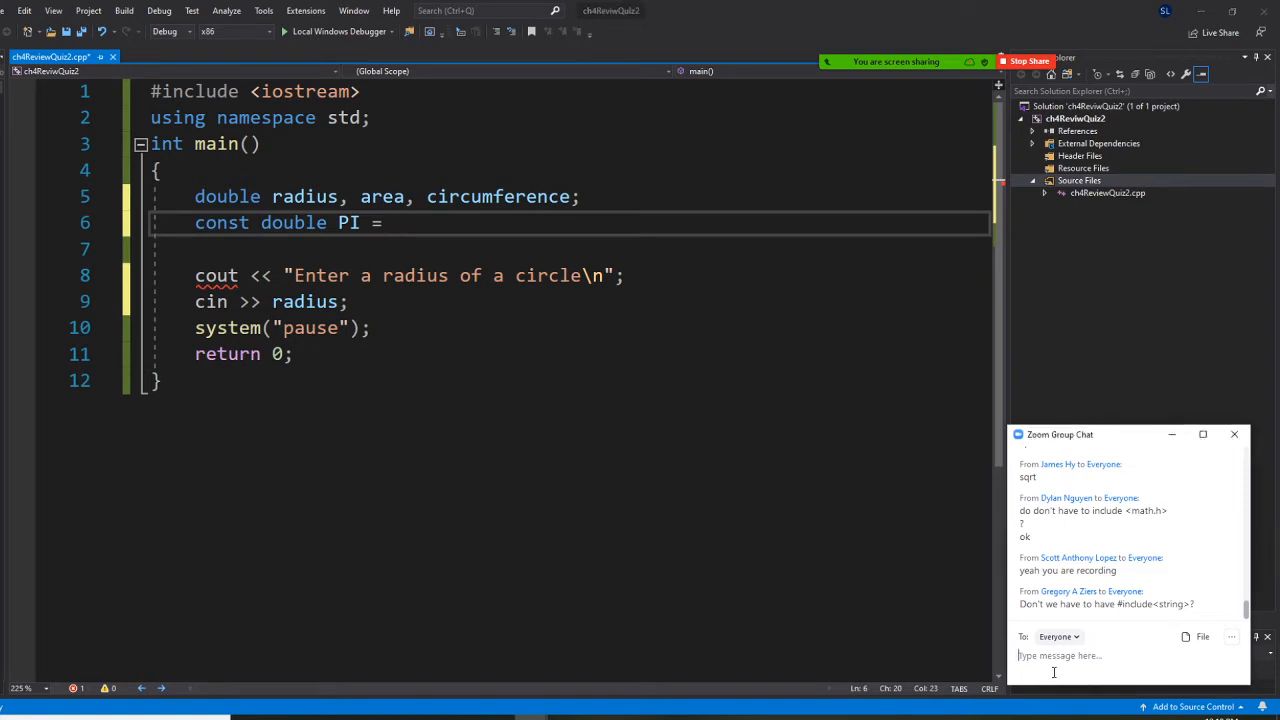
{"action": "type", "text": "no"}
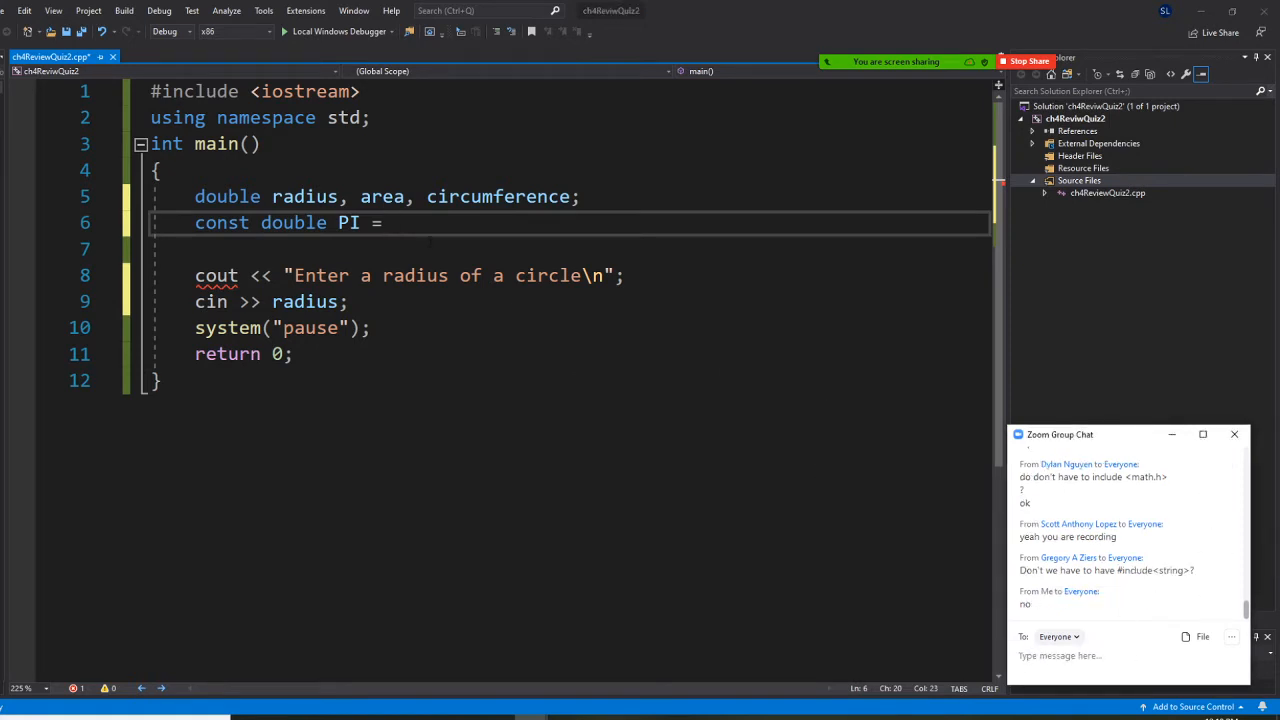
Complete PI's value as 3.14159
{"action": "type", "text": "3"}
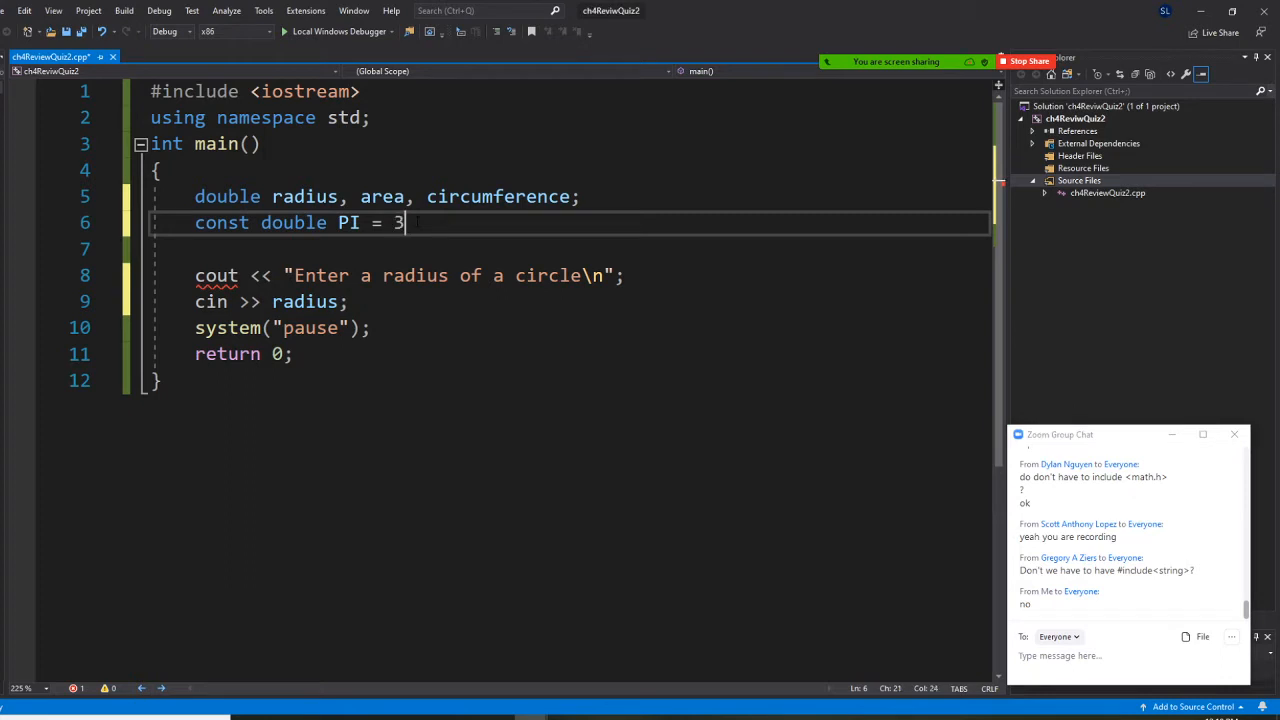
{"action": "type", "text": ".14"}
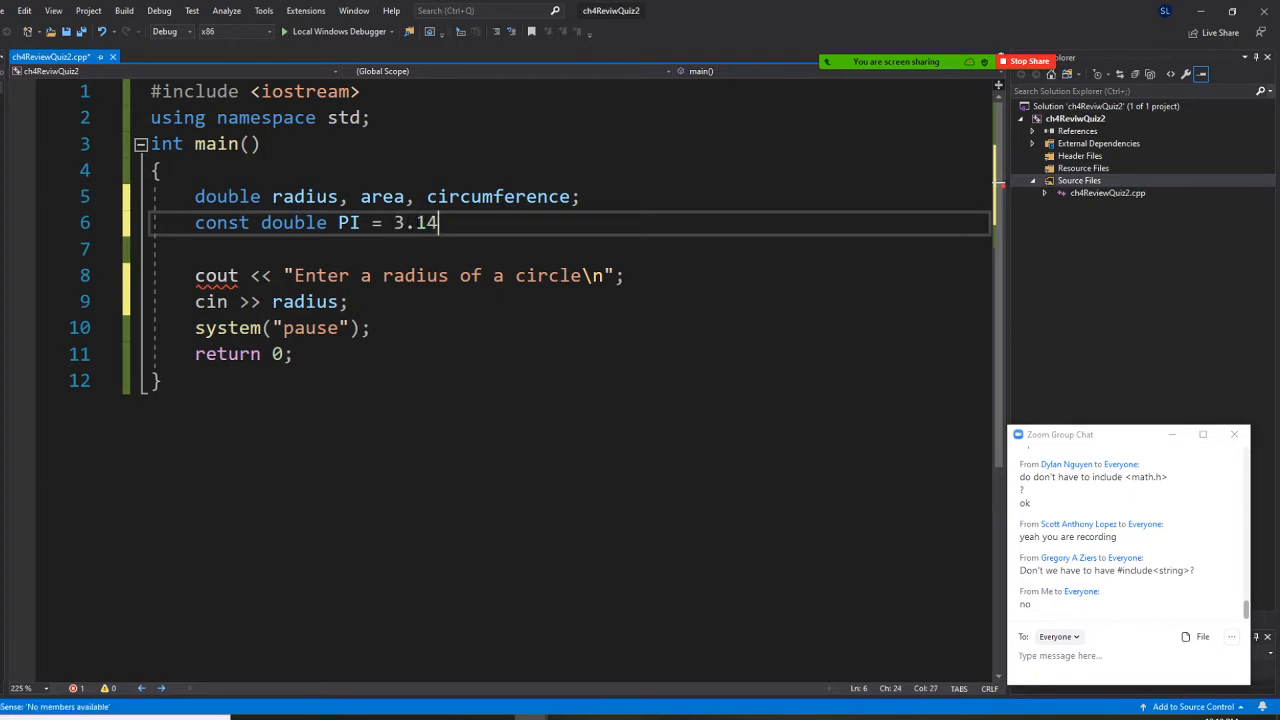
{"action": "type", "text": "159;"}
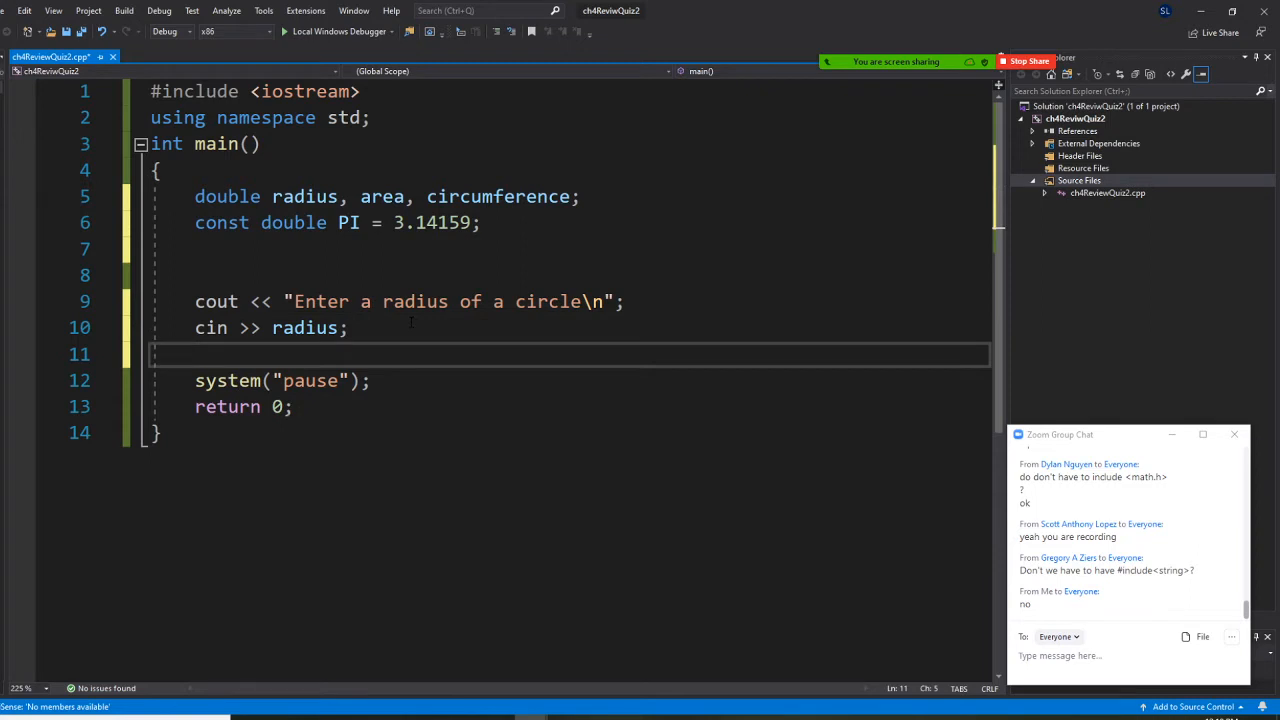
Write area = PI * pow(radius, 2); after reading the radius
{"action": "type", "text": "area ="}
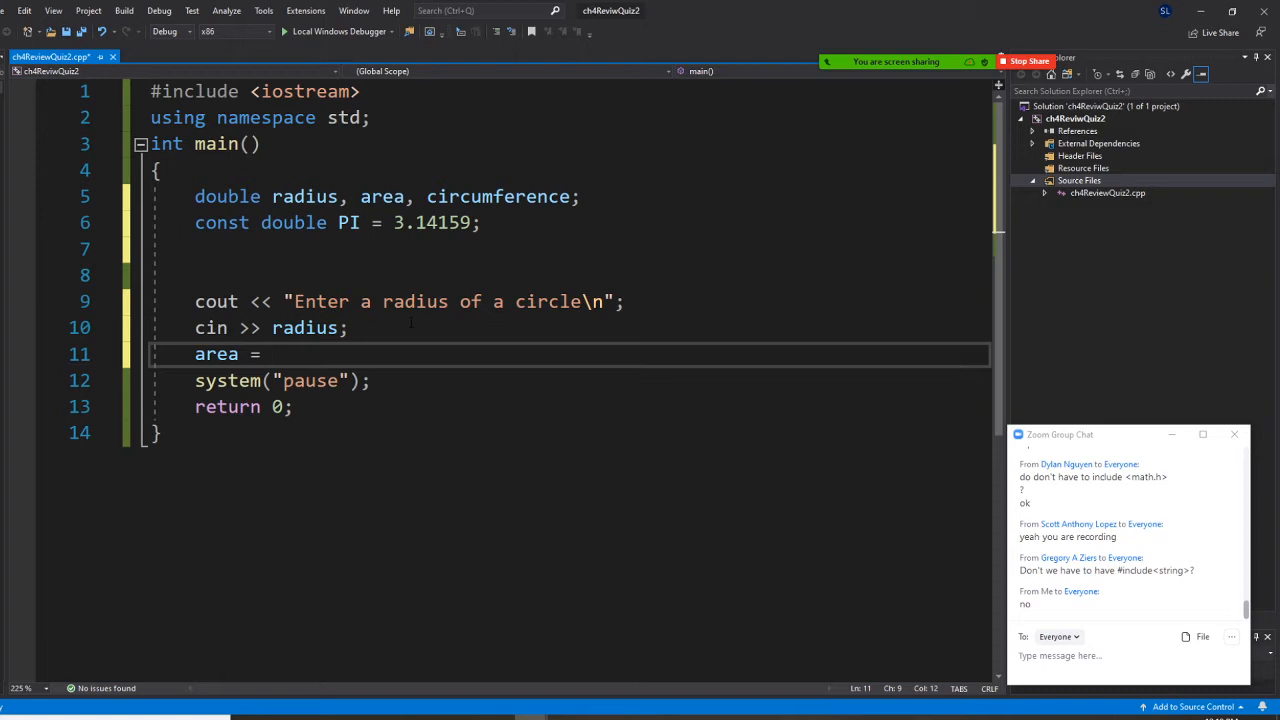
{"action": "type", "text": "PI"}
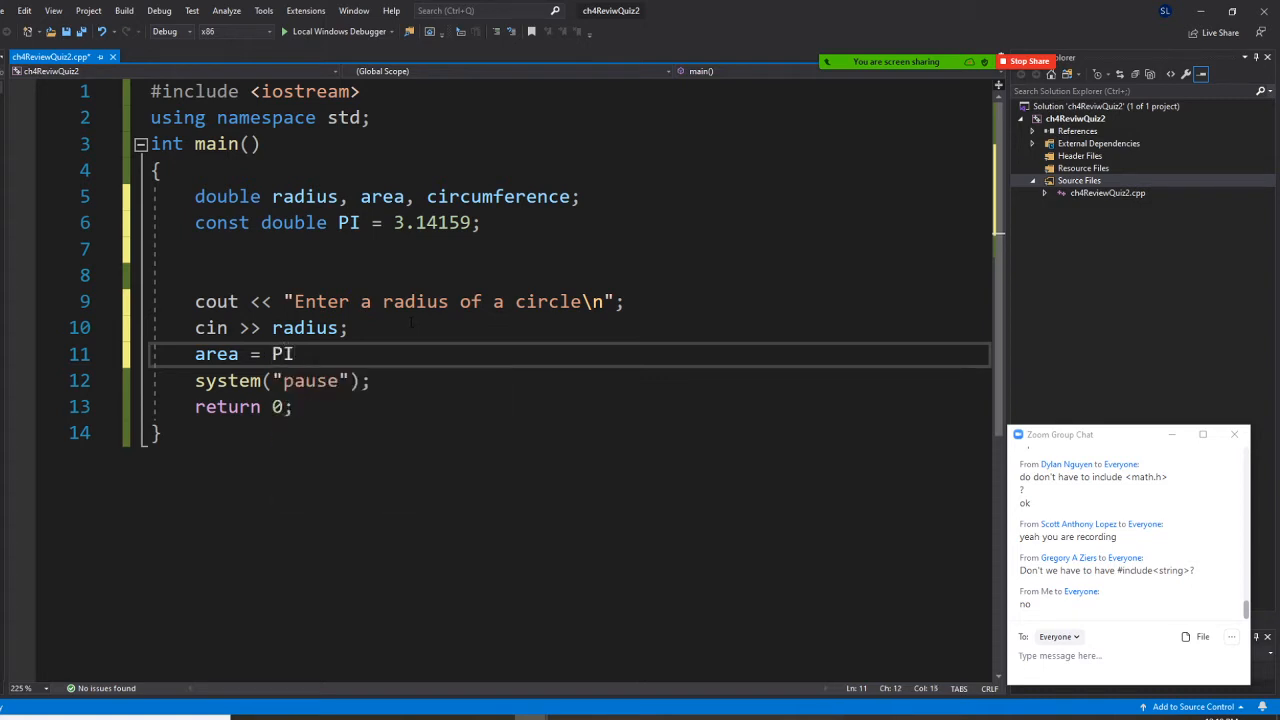
{"action": "type", "text": "*"}
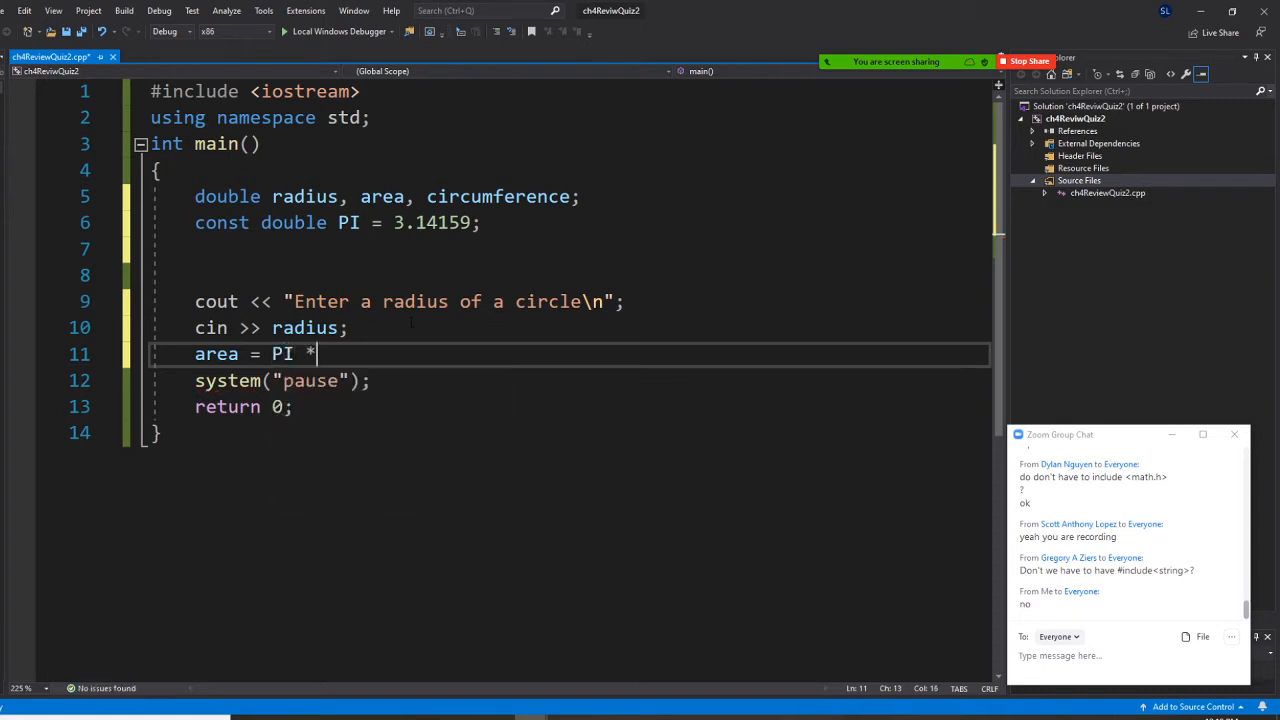
{"action": "type", "text": "pow"}
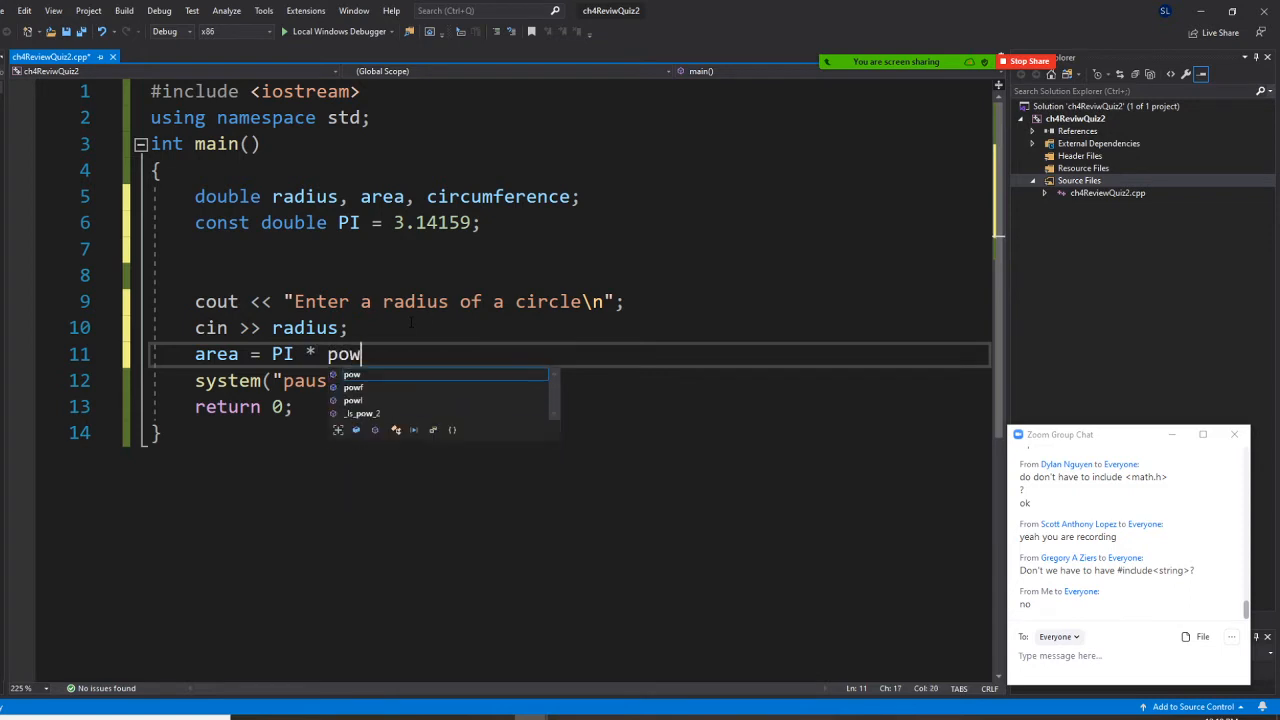
{"action": "type", "text": "(r"}
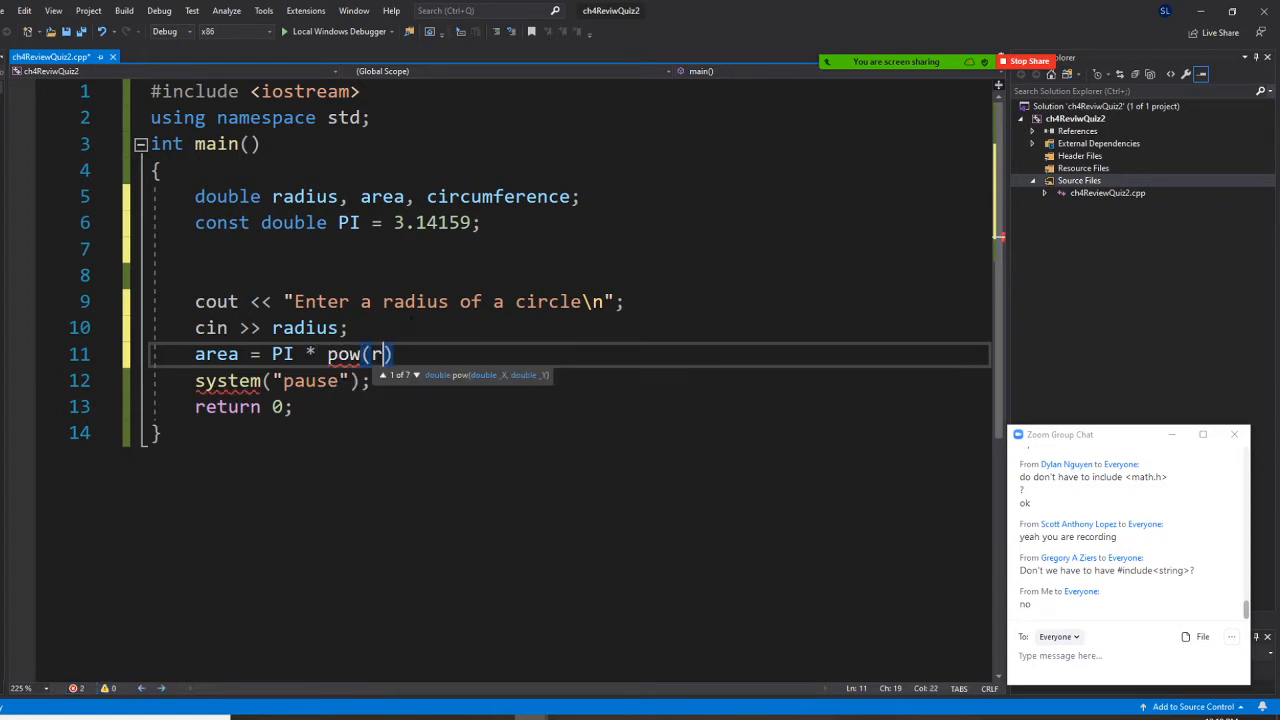
{"action": "type", "text": "adius ,"}
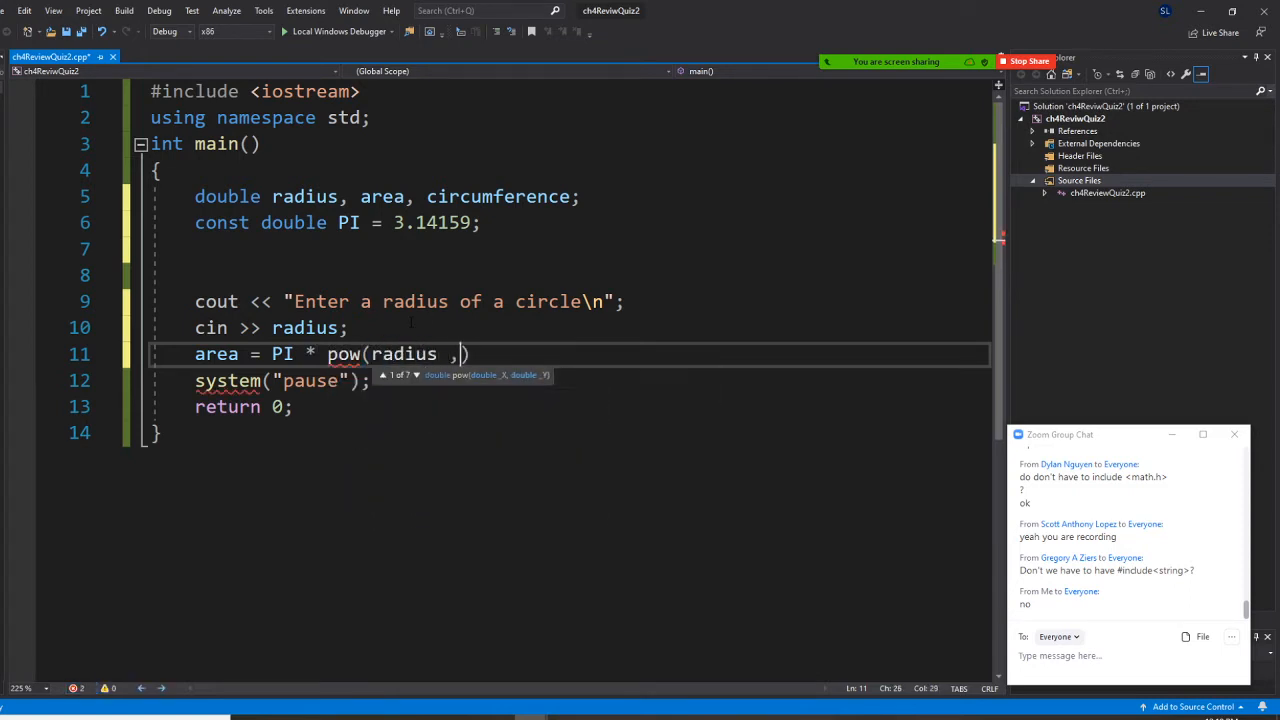
{"action": "type", "text": "2"}
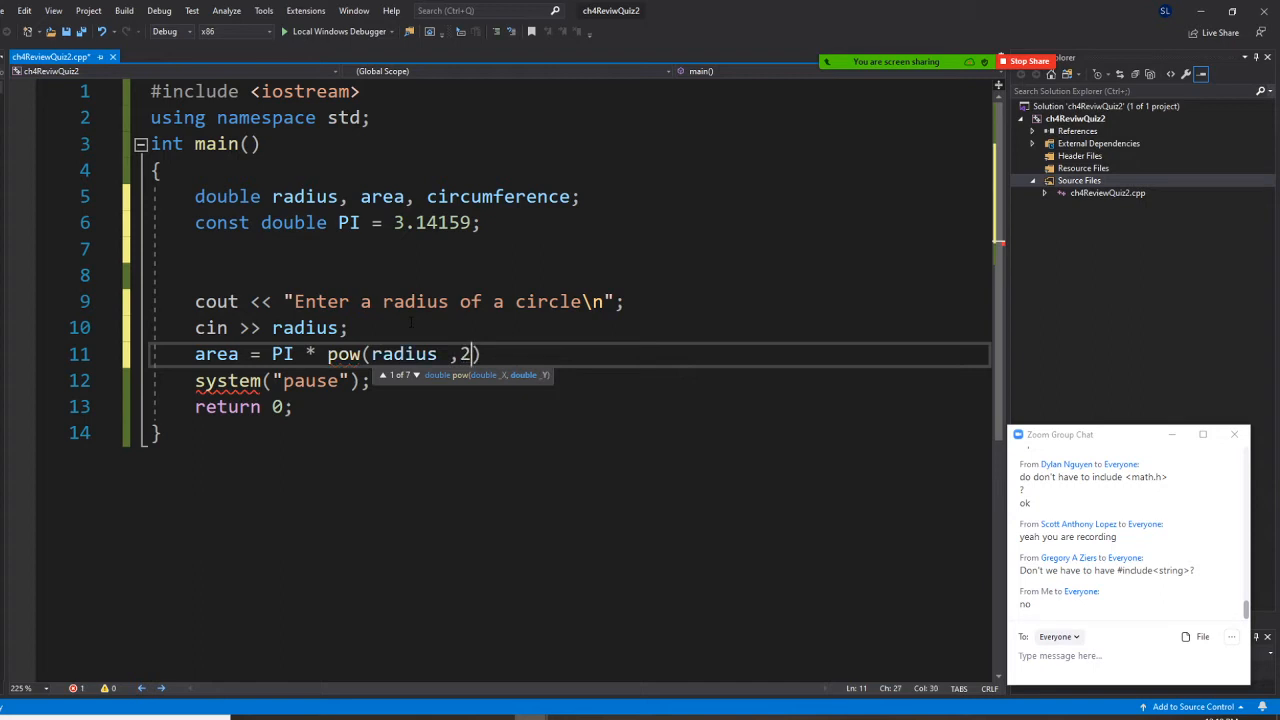
{"action": "type", "text": ";"}
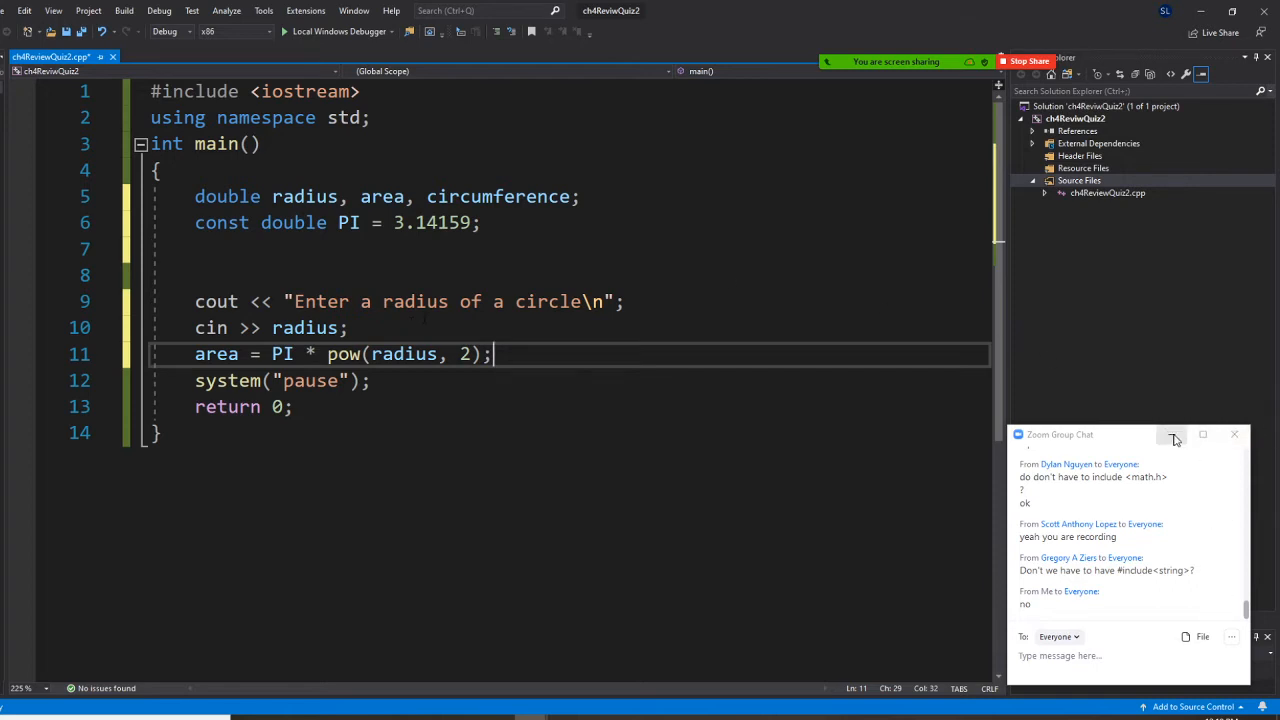
{"action": "left_click", "coordinate": [1234, 434]}
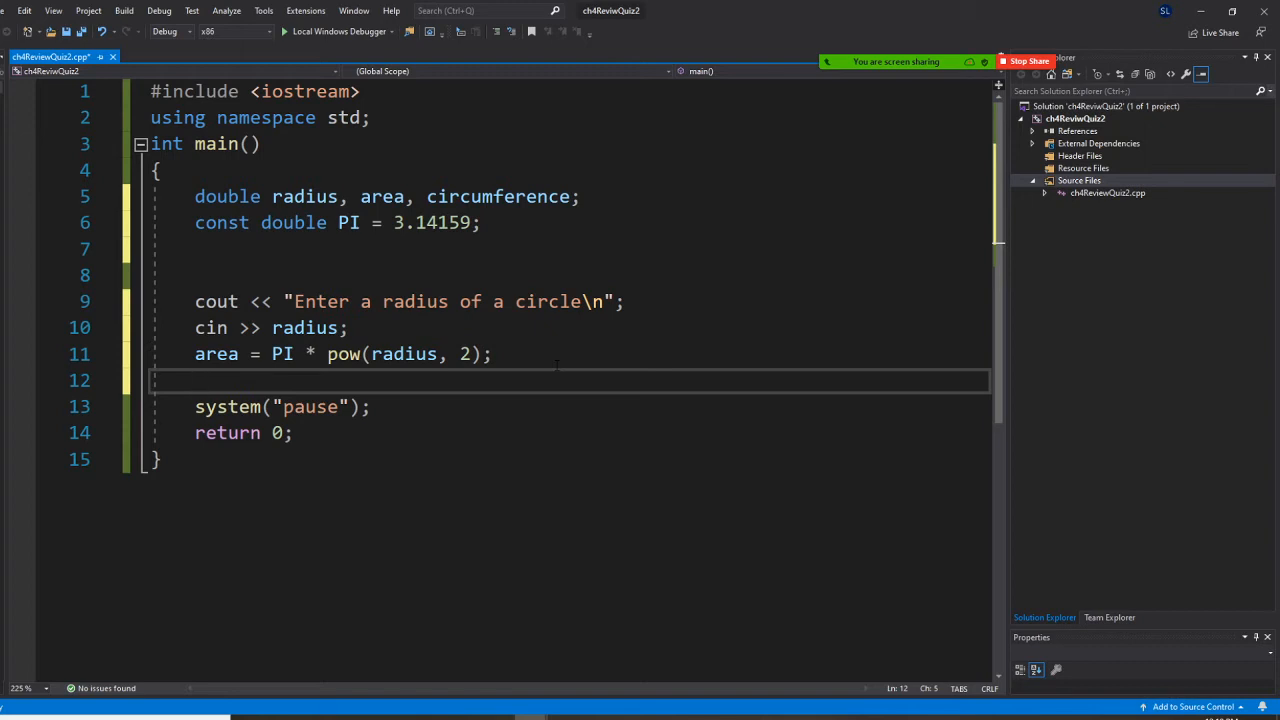
Write circumference = 2 * PI * radius; below the area line
{"action": "type", "text": "circumference"}
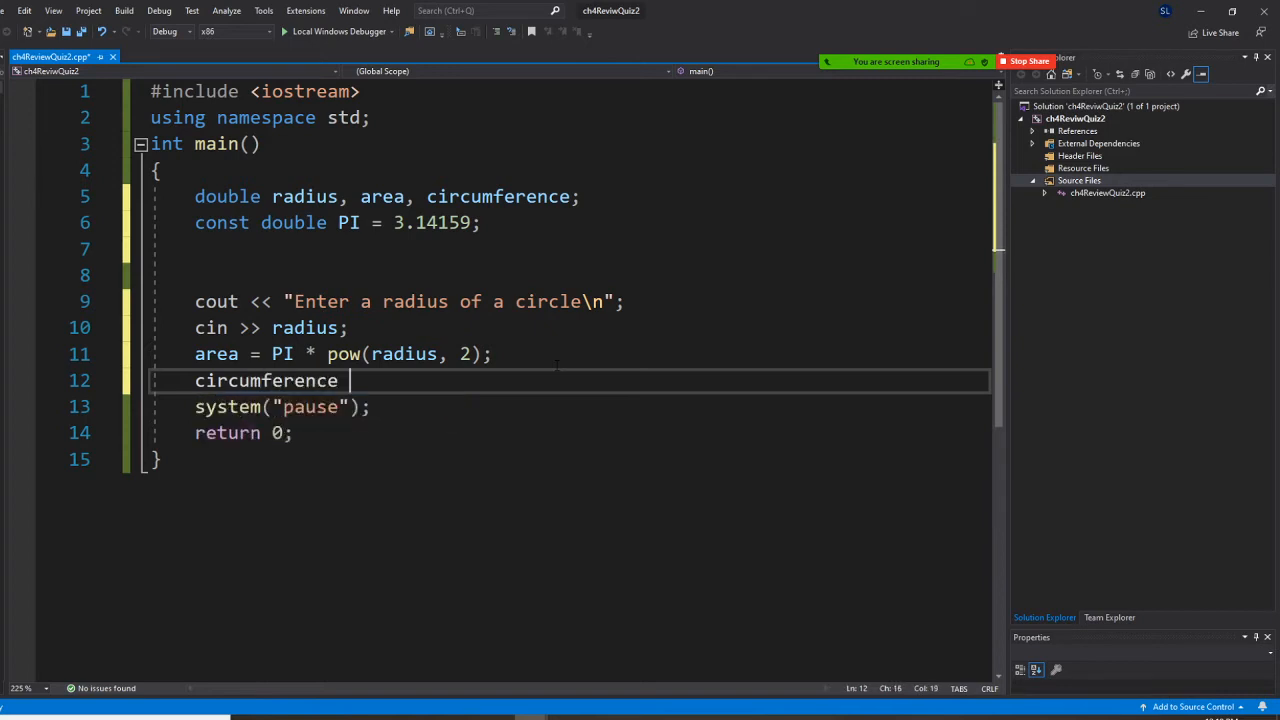
{"action": "type", "text": "="}
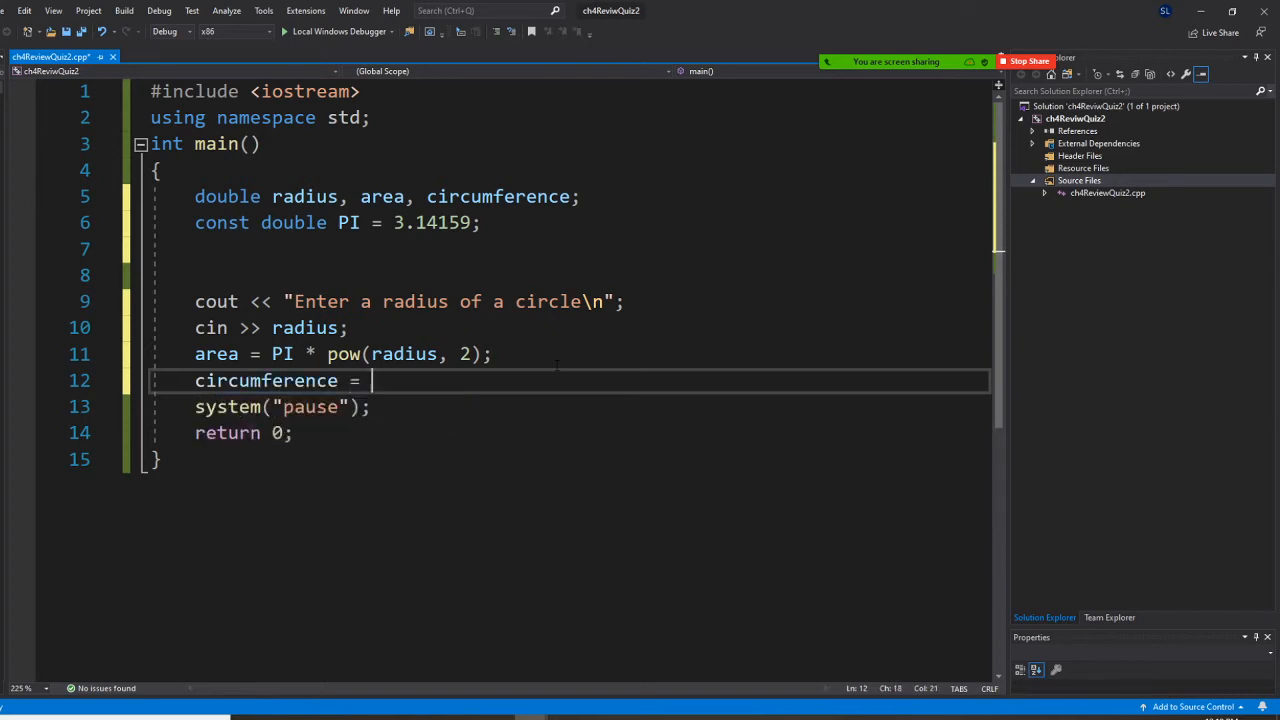
{"action": "type", "text": "2 *"}
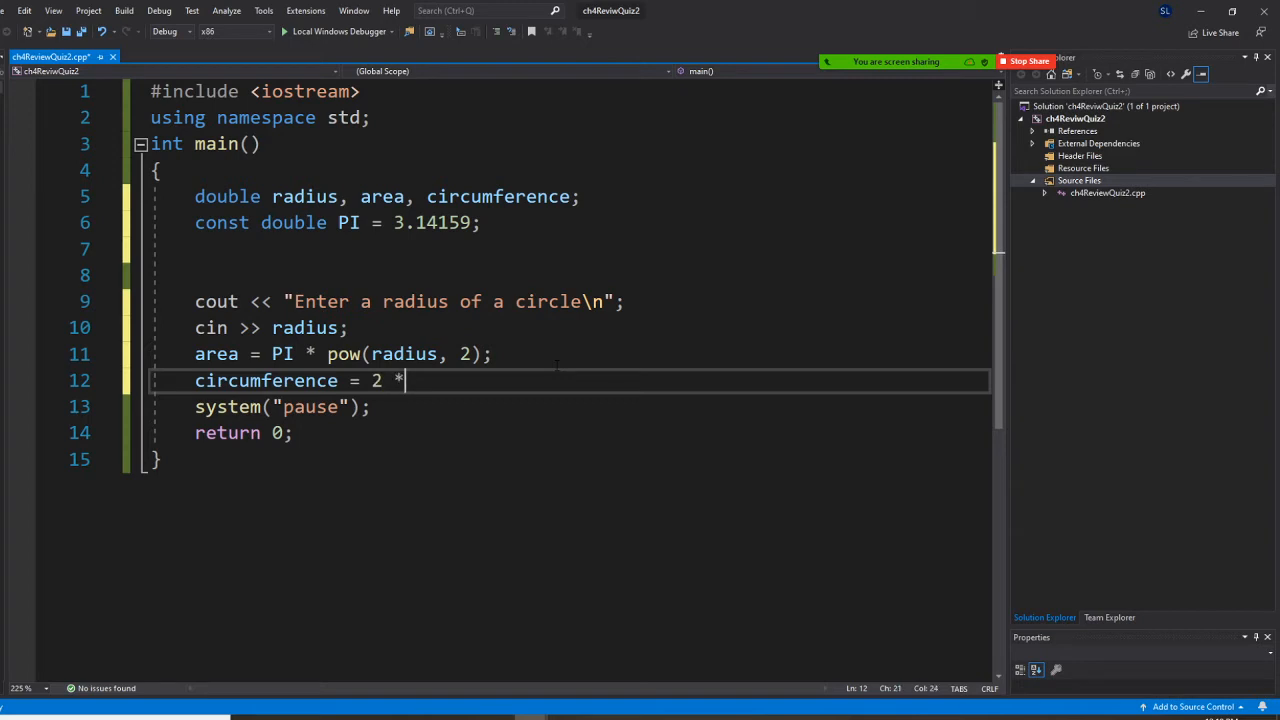
{"action": "type", "text": "PI *"}
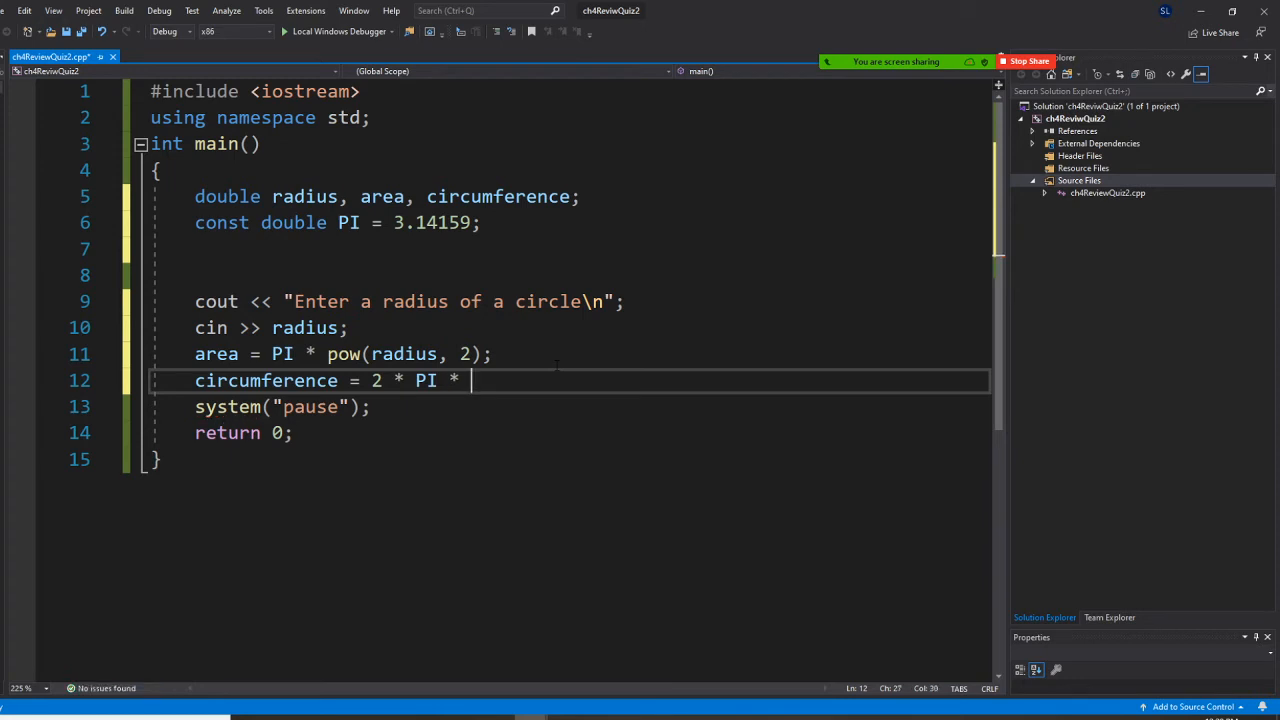
{"action": "type", "text": "radius;"}
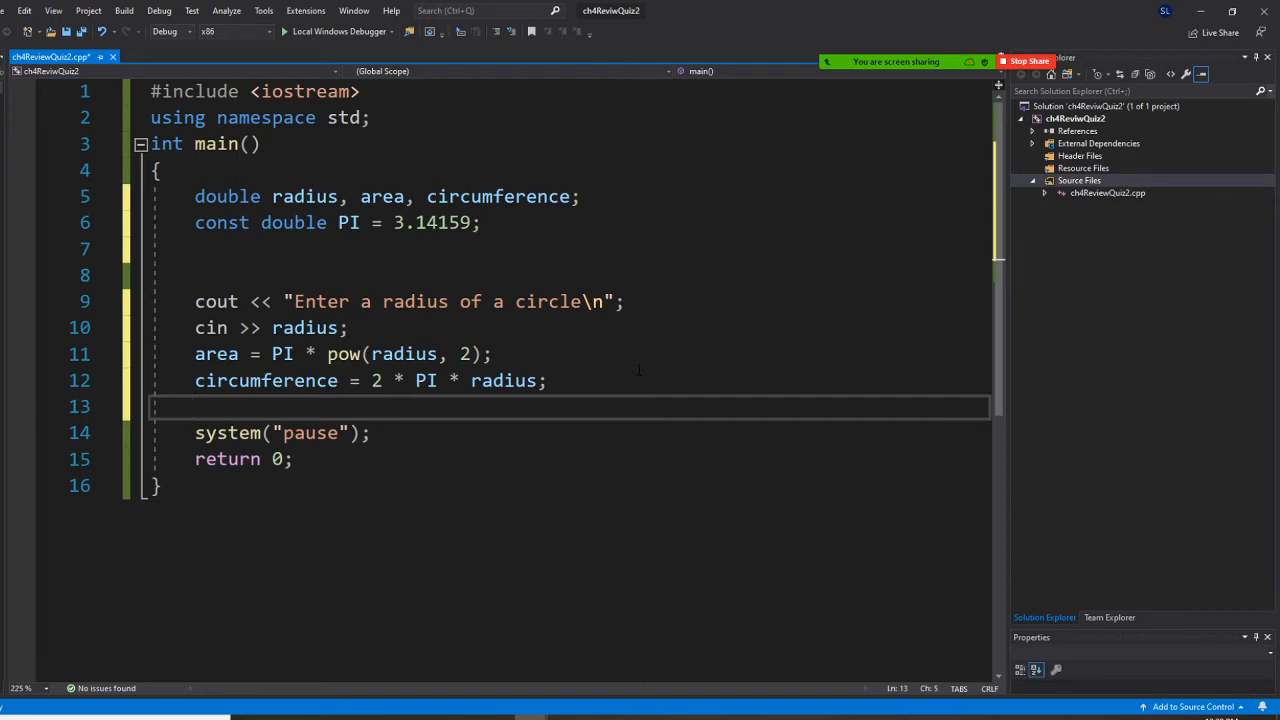
{"action": "type", "text": "cout << \""}
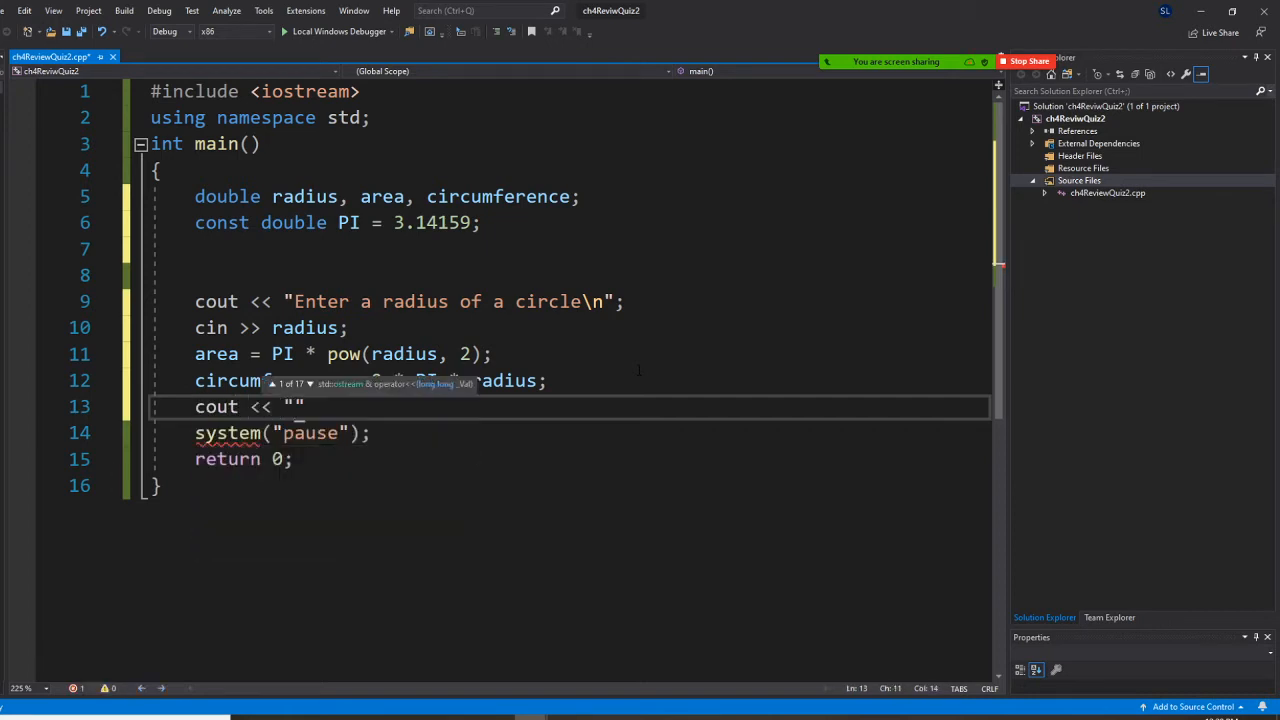
Print "The area of the circle is " << area << endl
{"action": "type", "text": "The"}
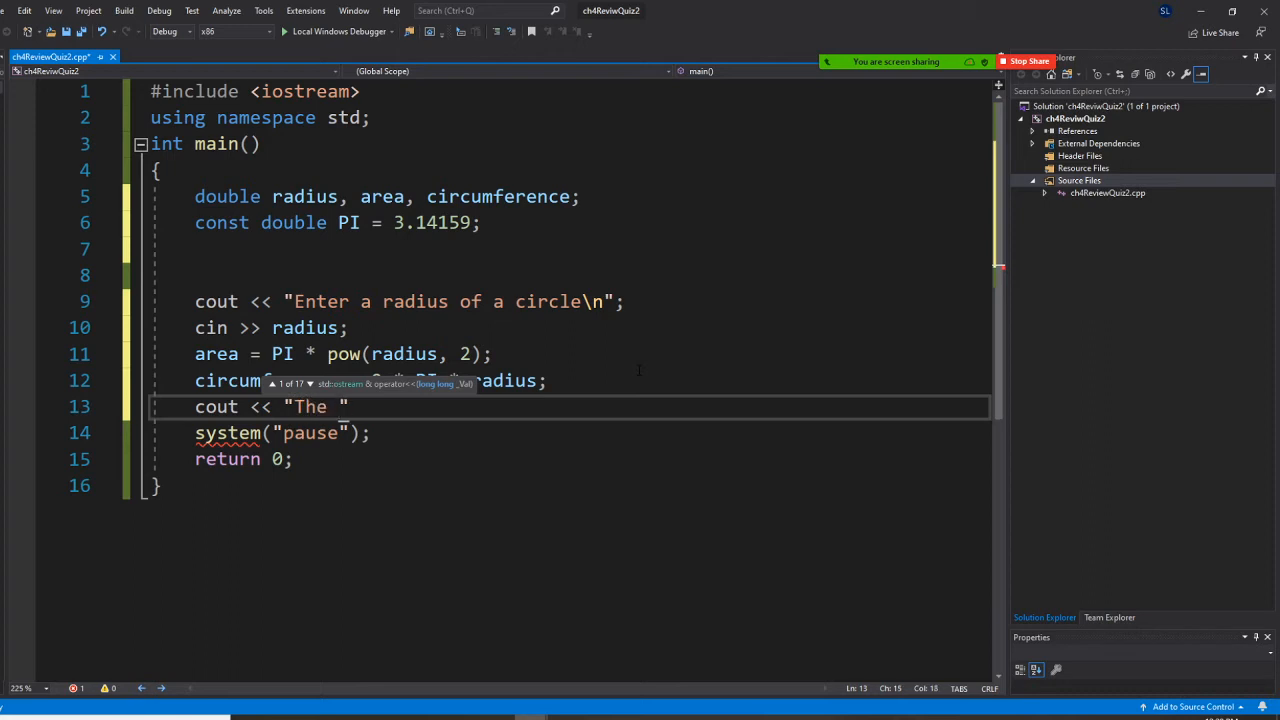
{"action": "type", "text": "area of the circle"}
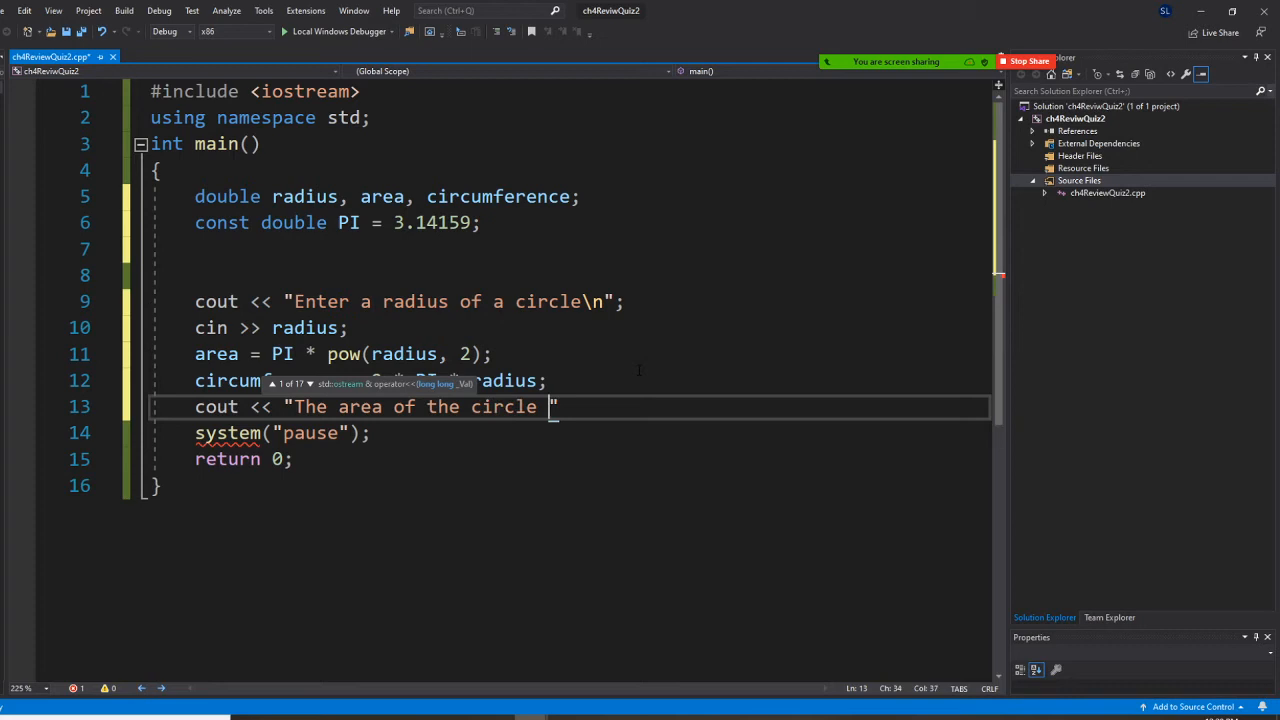
{"action": "type", "text": "is"}
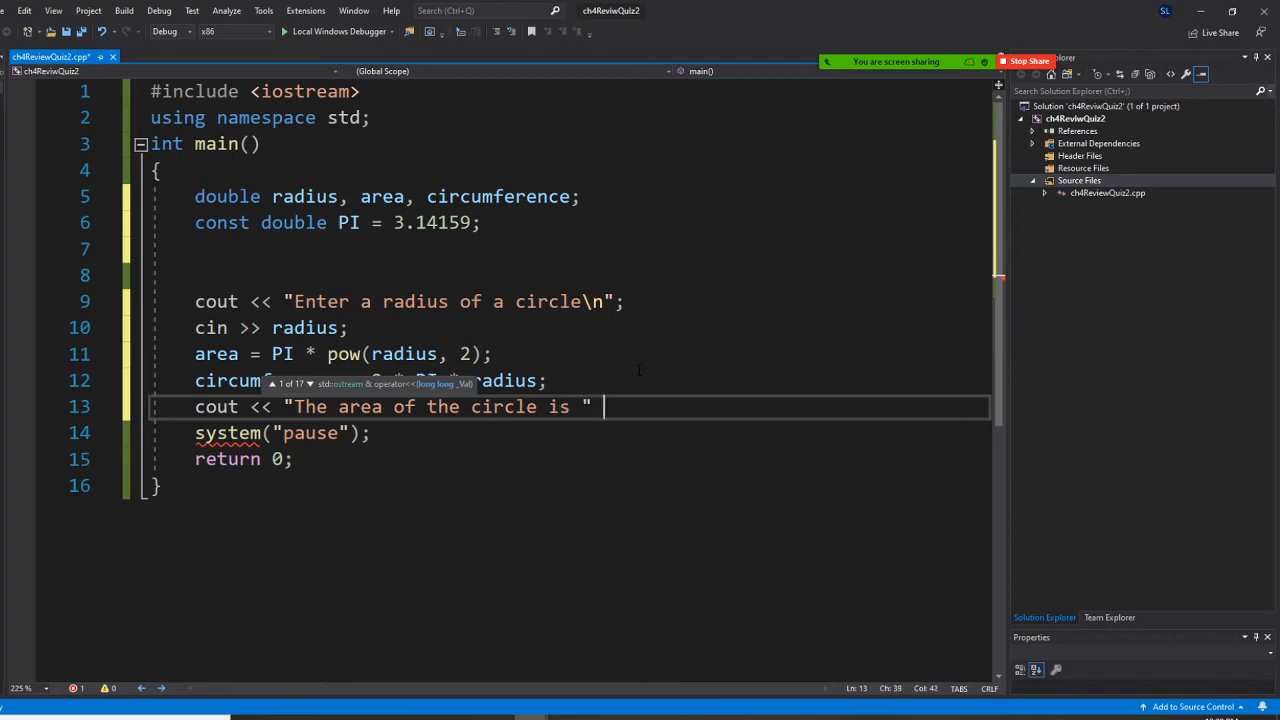
{"action": "type", "text": "<< area"}
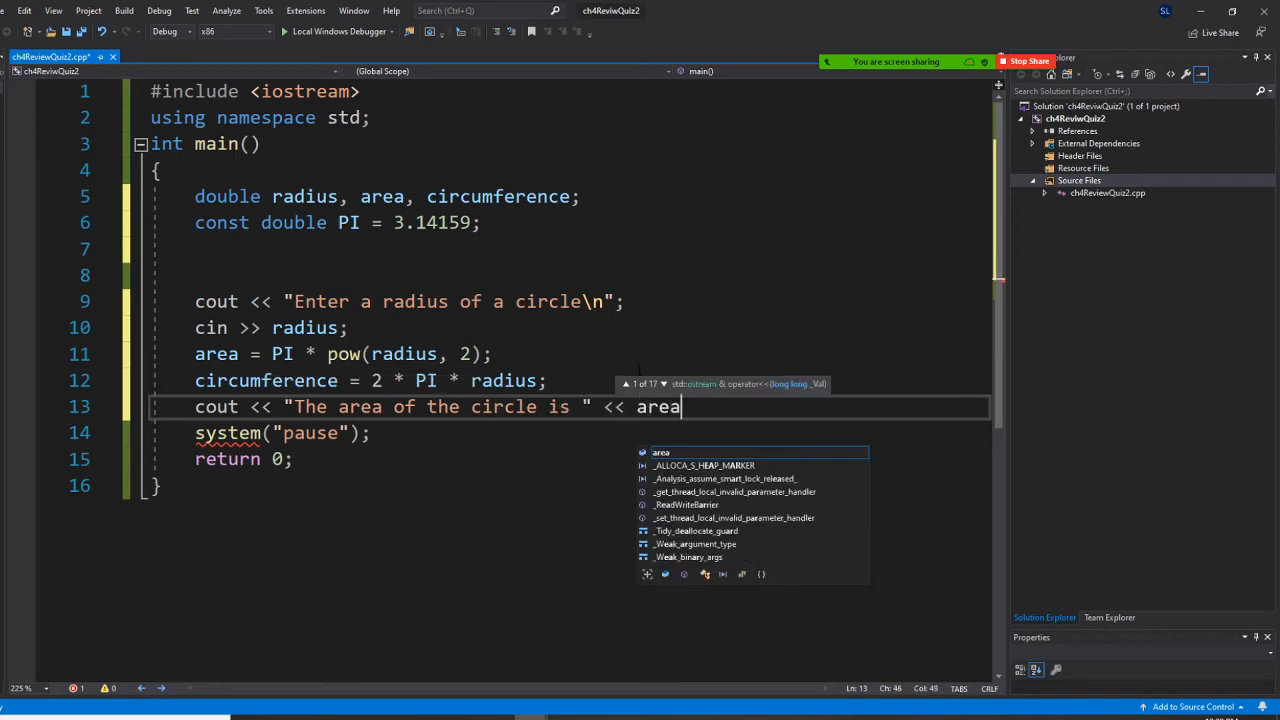
{"action": "type", "text": "<< endl;"}
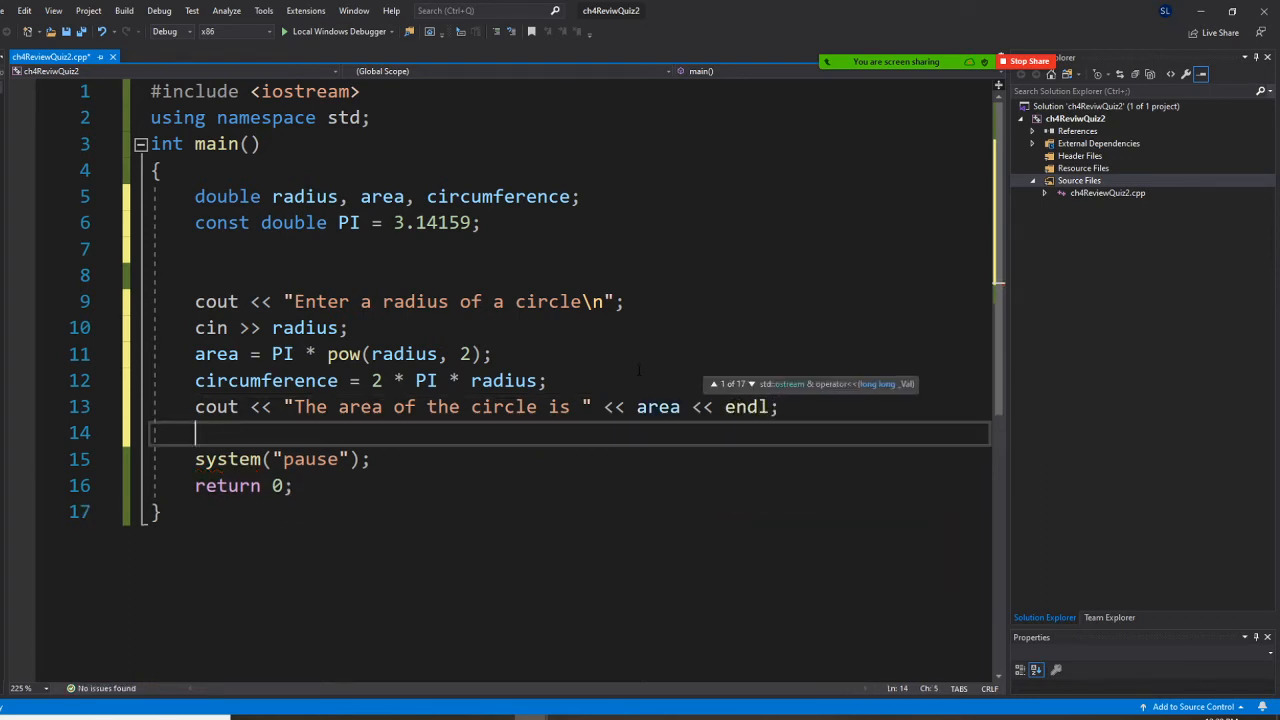
Print "The circumference of the circle is " << circumference << endl
{"action": "type", "text": "cout <<"}
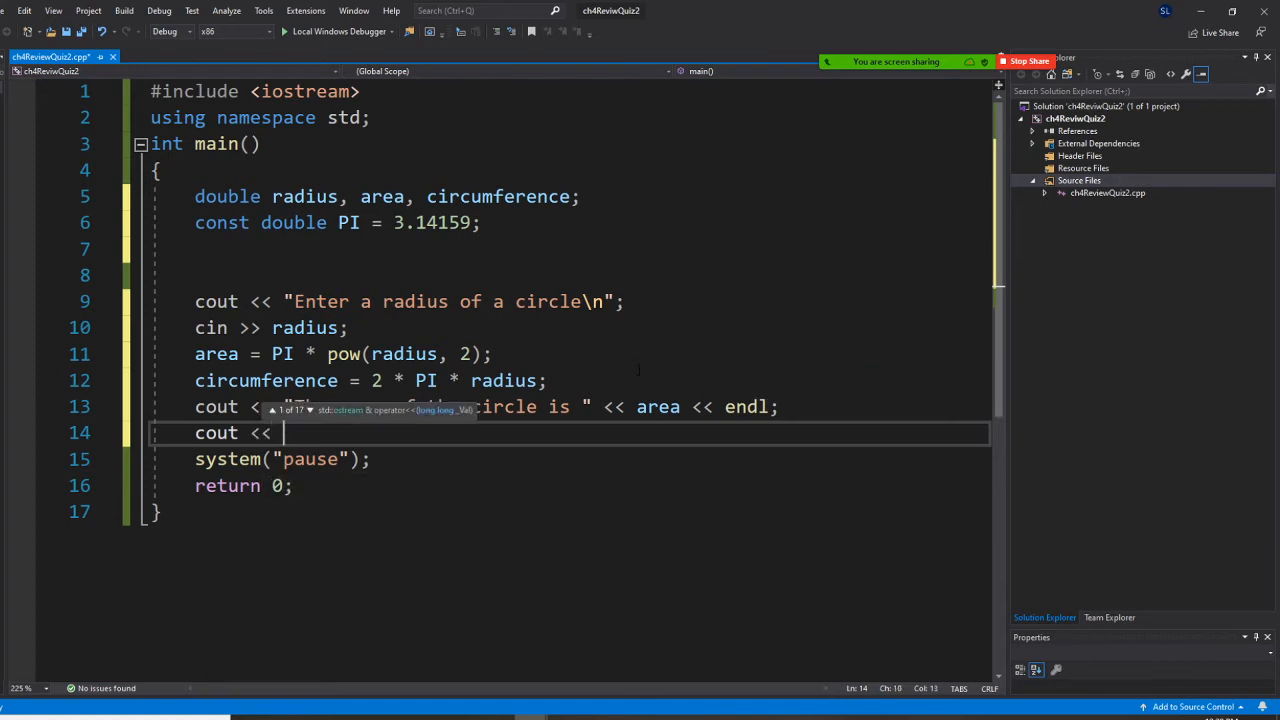
{"action": "type", "text": "\"The \""}
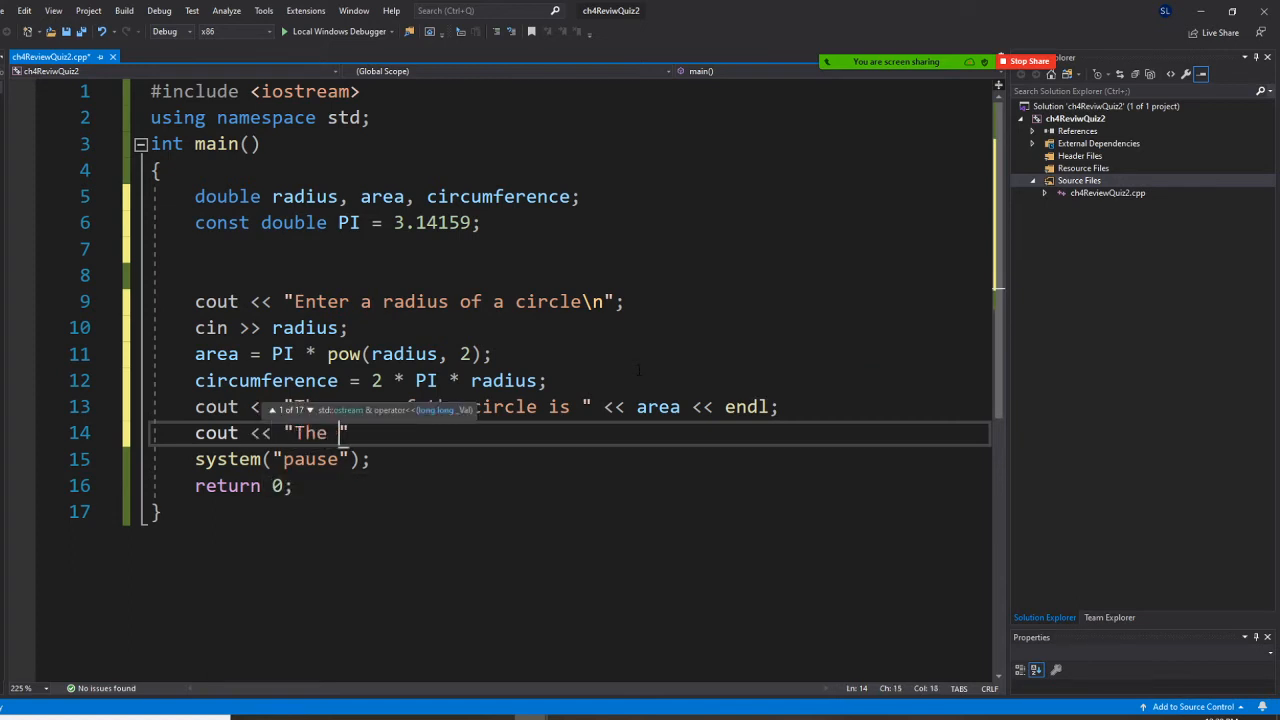
{"action": "type", "text": "circu"}
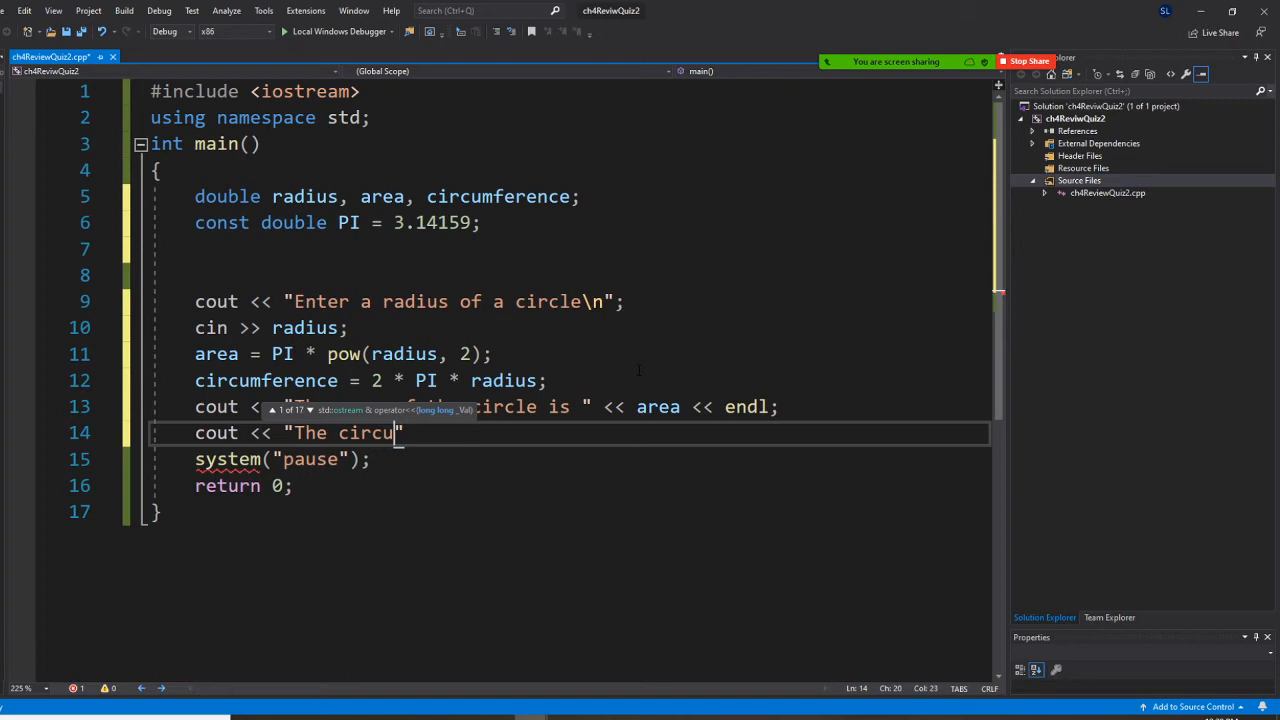
{"action": "type", "text": "mference of the"}
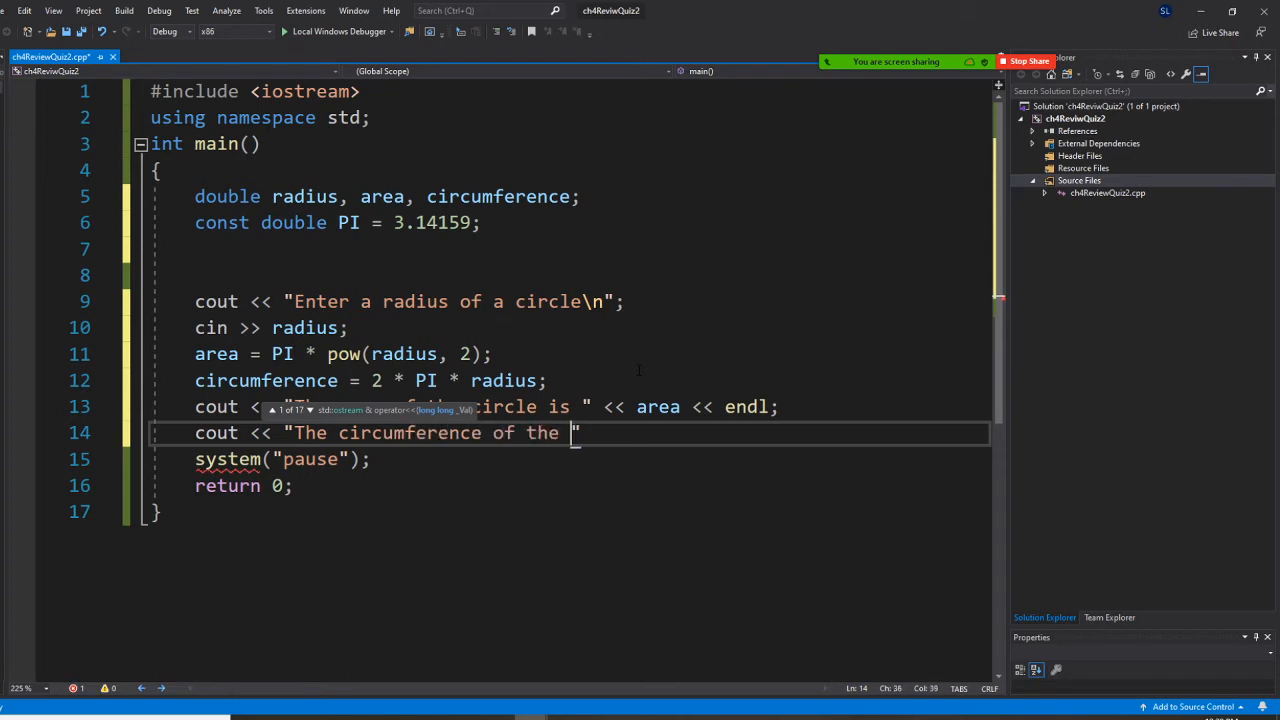
{"action": "type", "text": "circle is"}
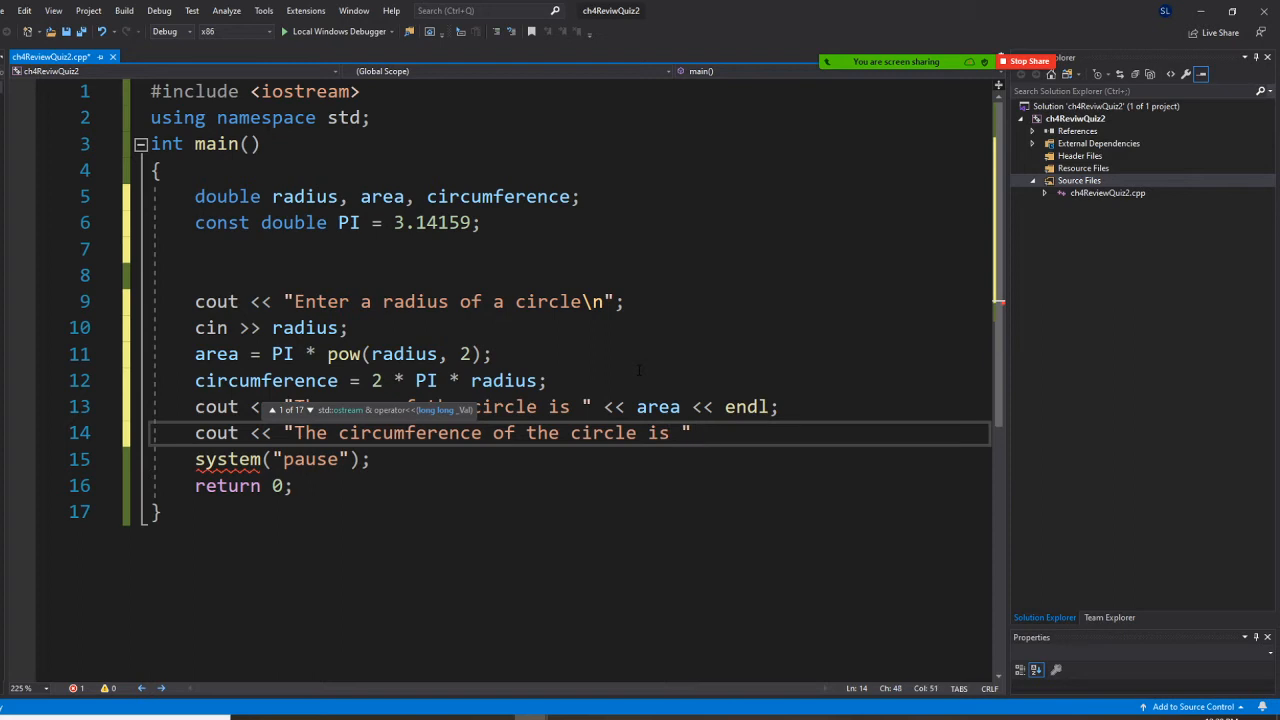
{"action": "type", "text": "<< circumference"}
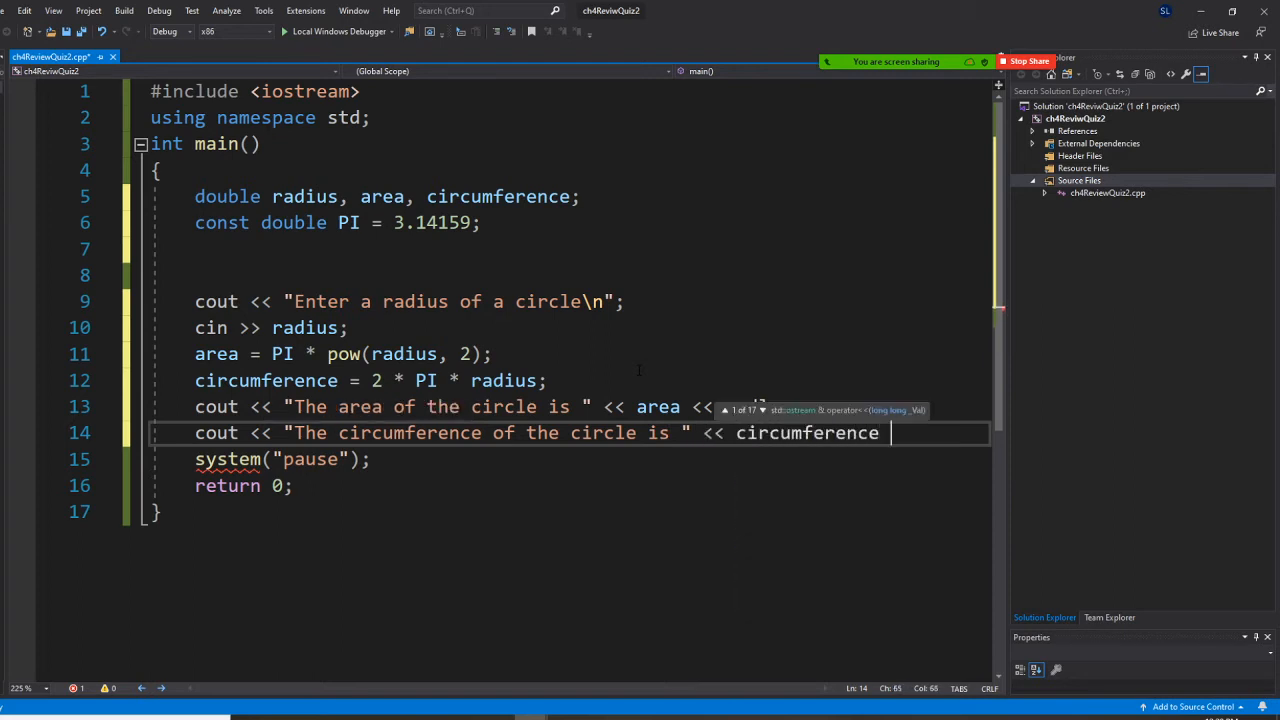
{"action": "type", "text": "<< endl;"}
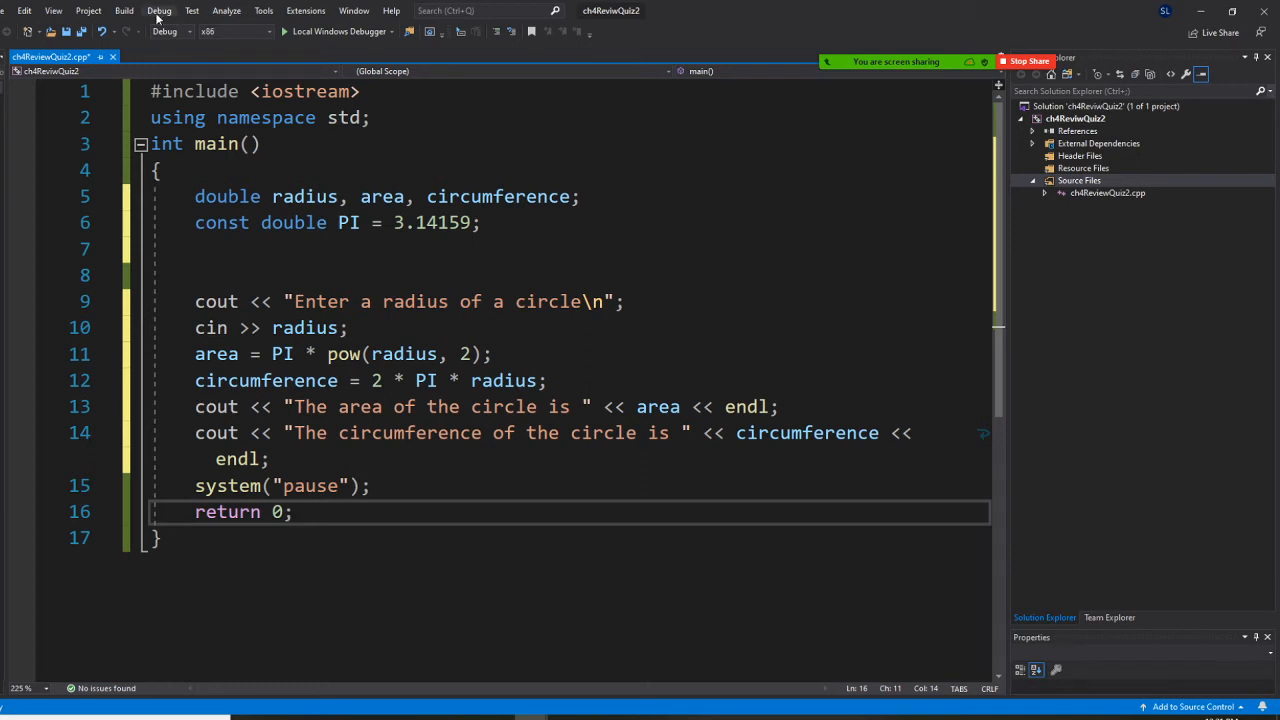
Build the whole solution and confirm it succeeds
{"action": "left_click", "coordinate": [124, 10]}
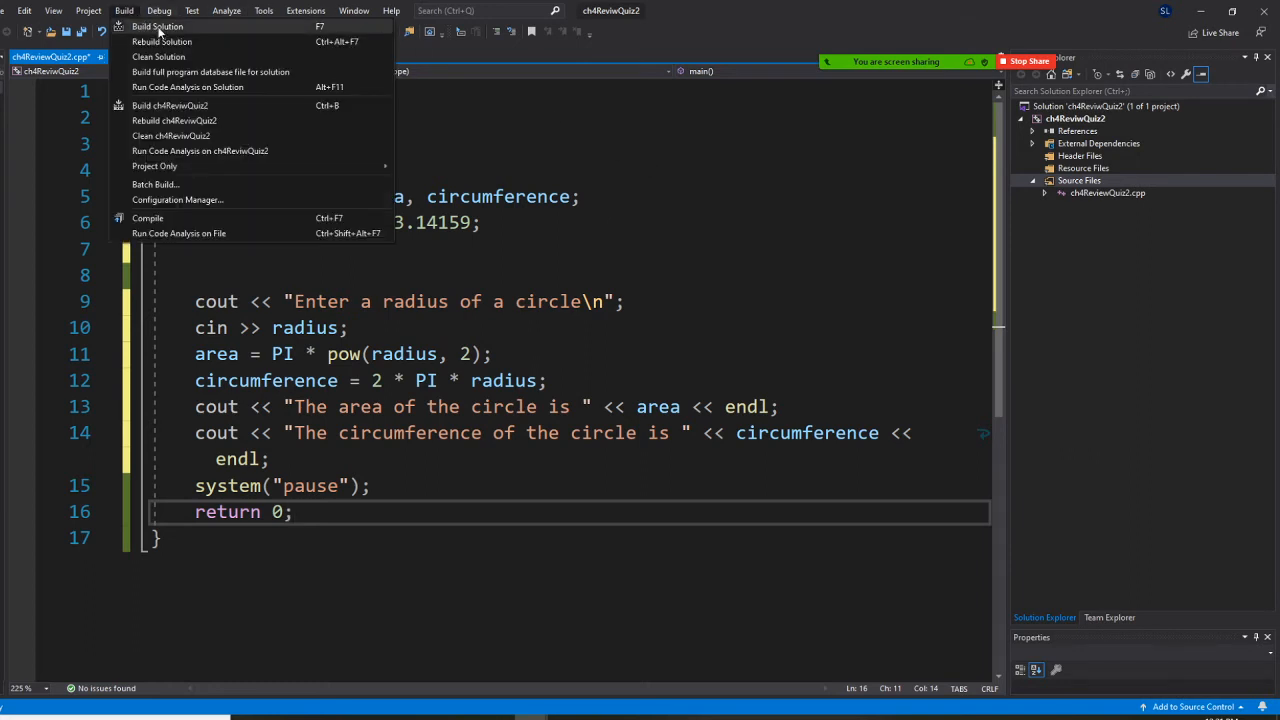
{"action": "left_click", "coordinate": [156, 26]}
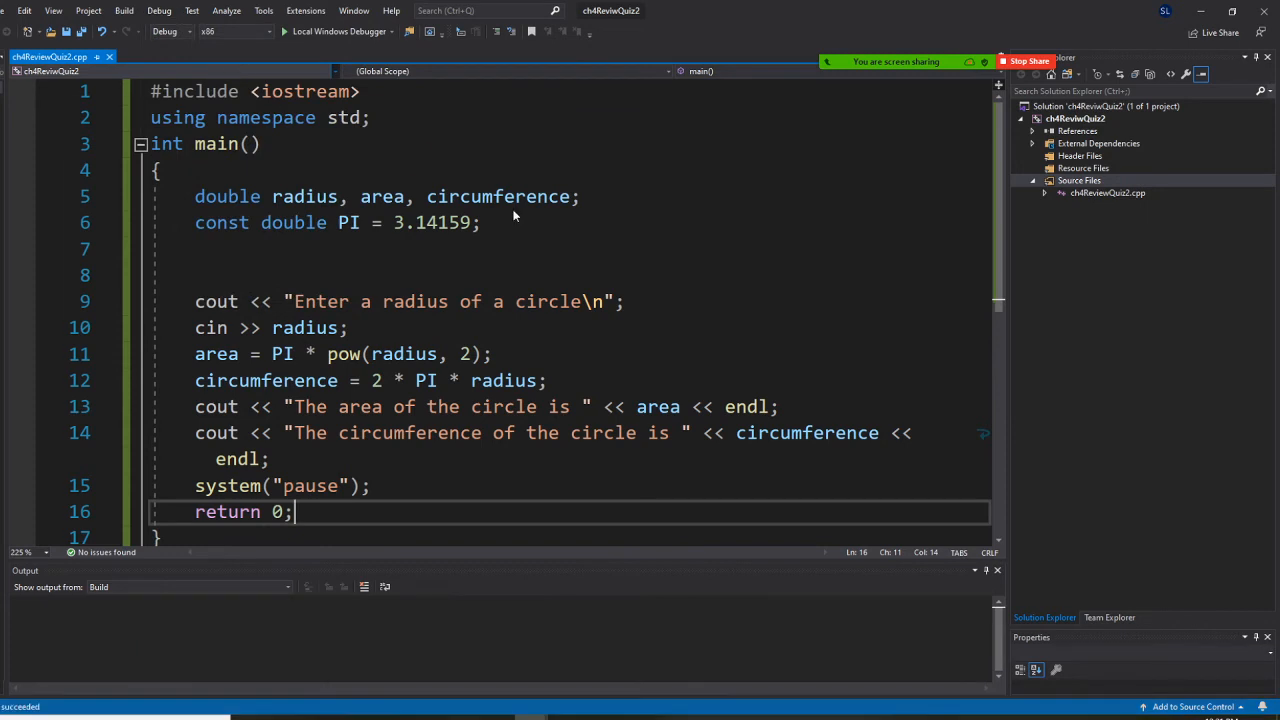
Run the program with radius 5.2, giving area 84.9486 and circumference 32.6725
{"action": "left_click", "coordinate": [284, 32]}
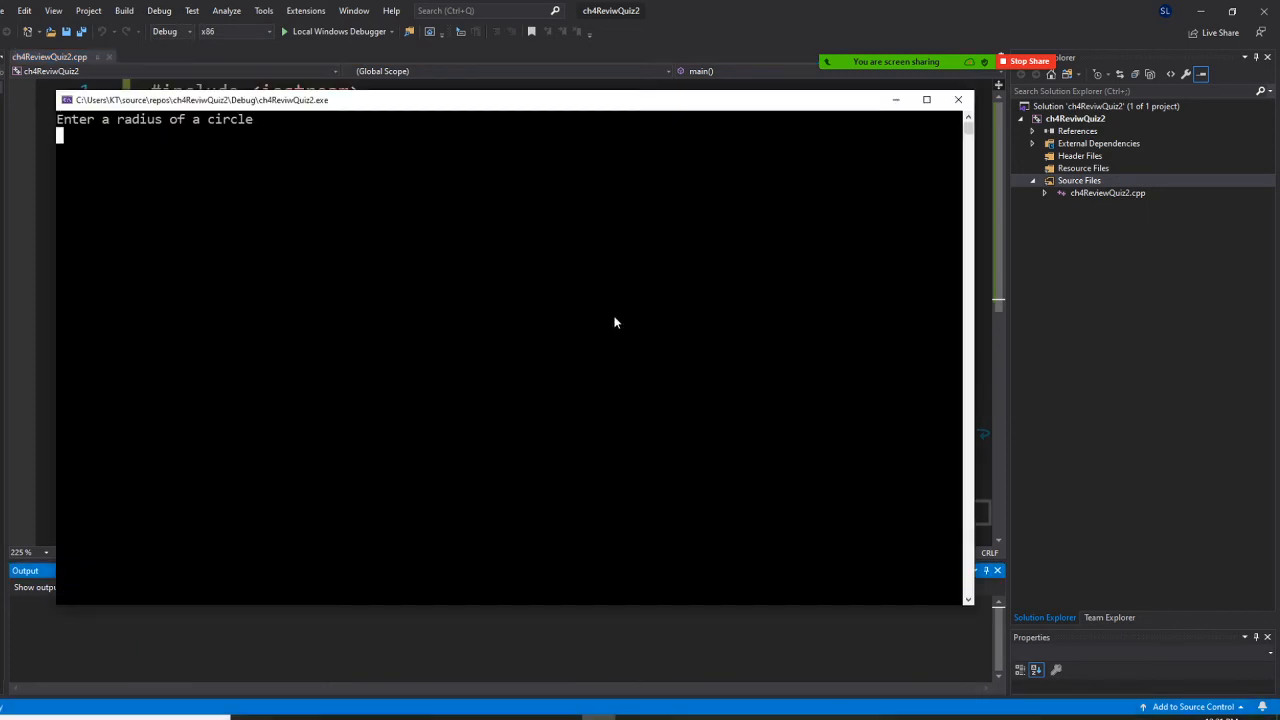
{"action": "type", "text": "5"}
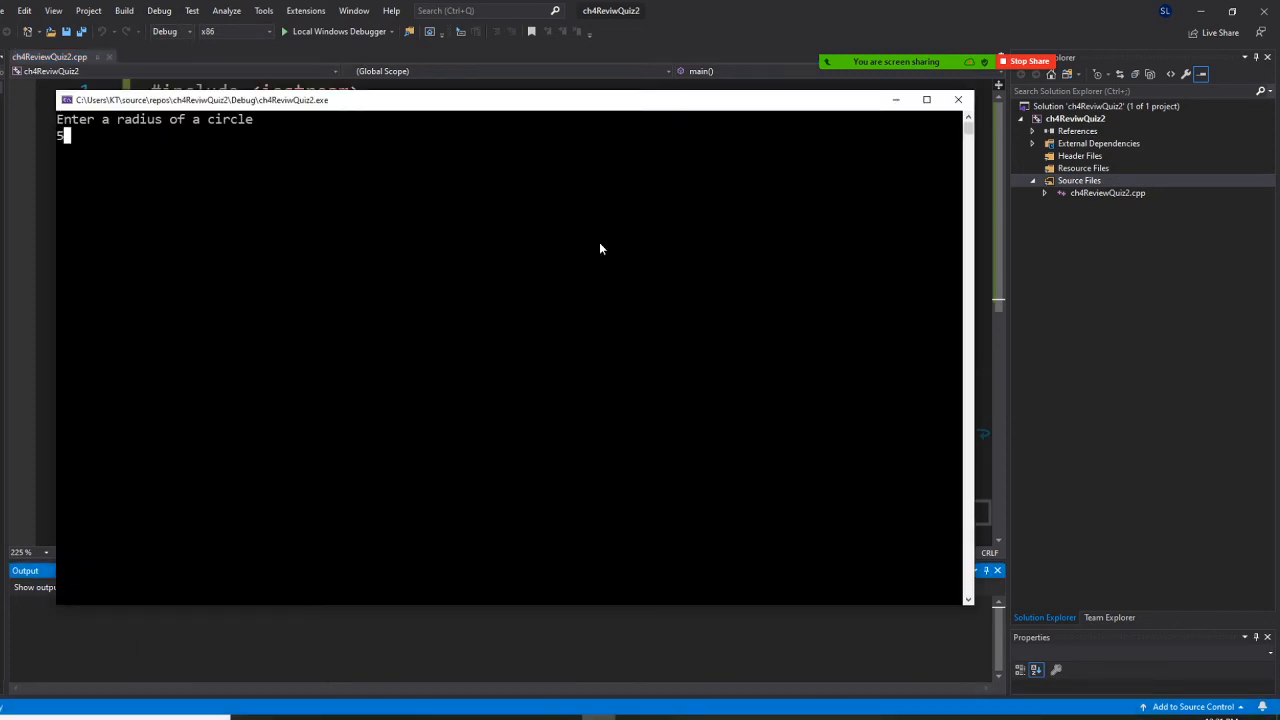
{"action": "type", "text": ".2"}
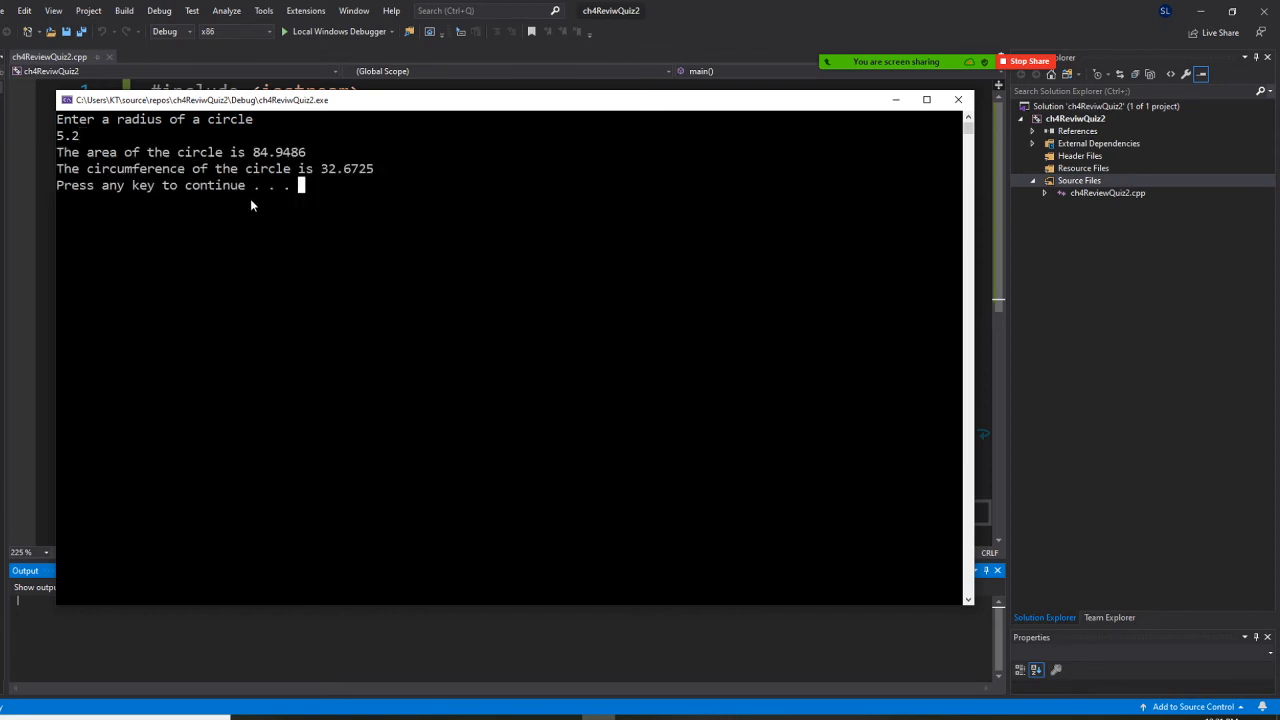
{"action": "mouse_move", "coordinate": [378, 196]}
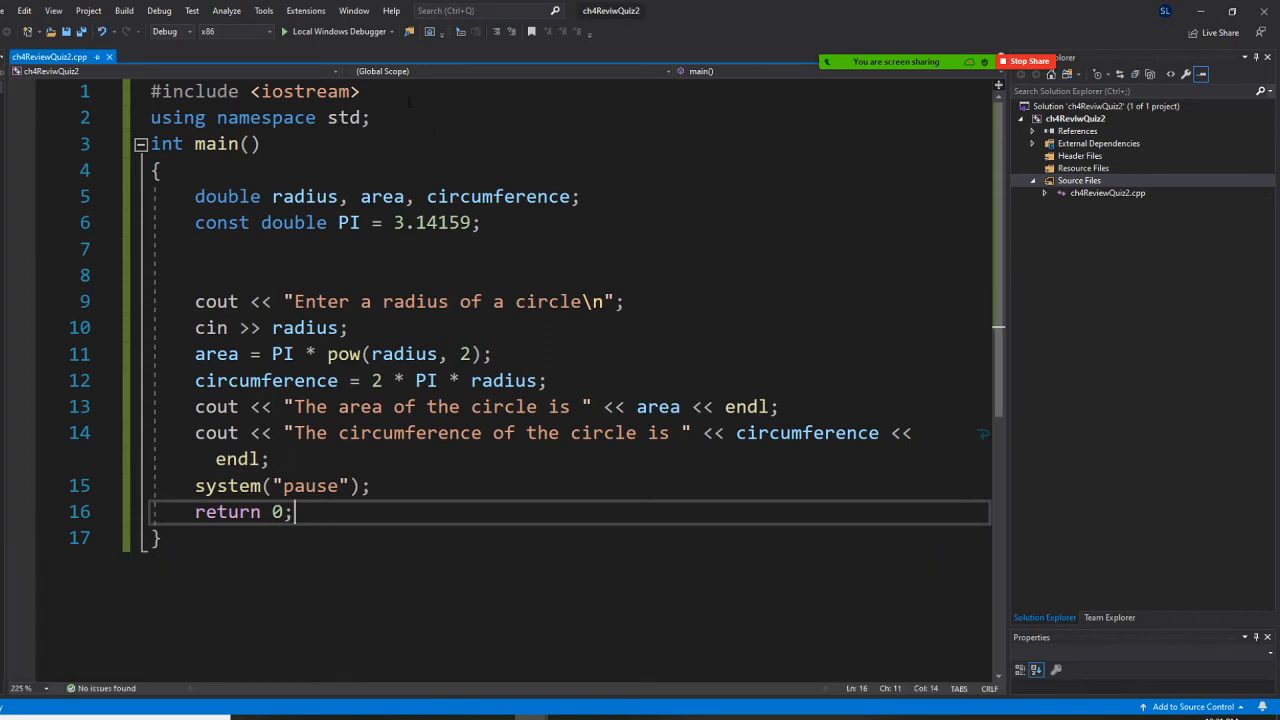
Add #include <iomanip> on a new line below the iostream include
{"action": "left_click", "coordinate": [360, 92]}
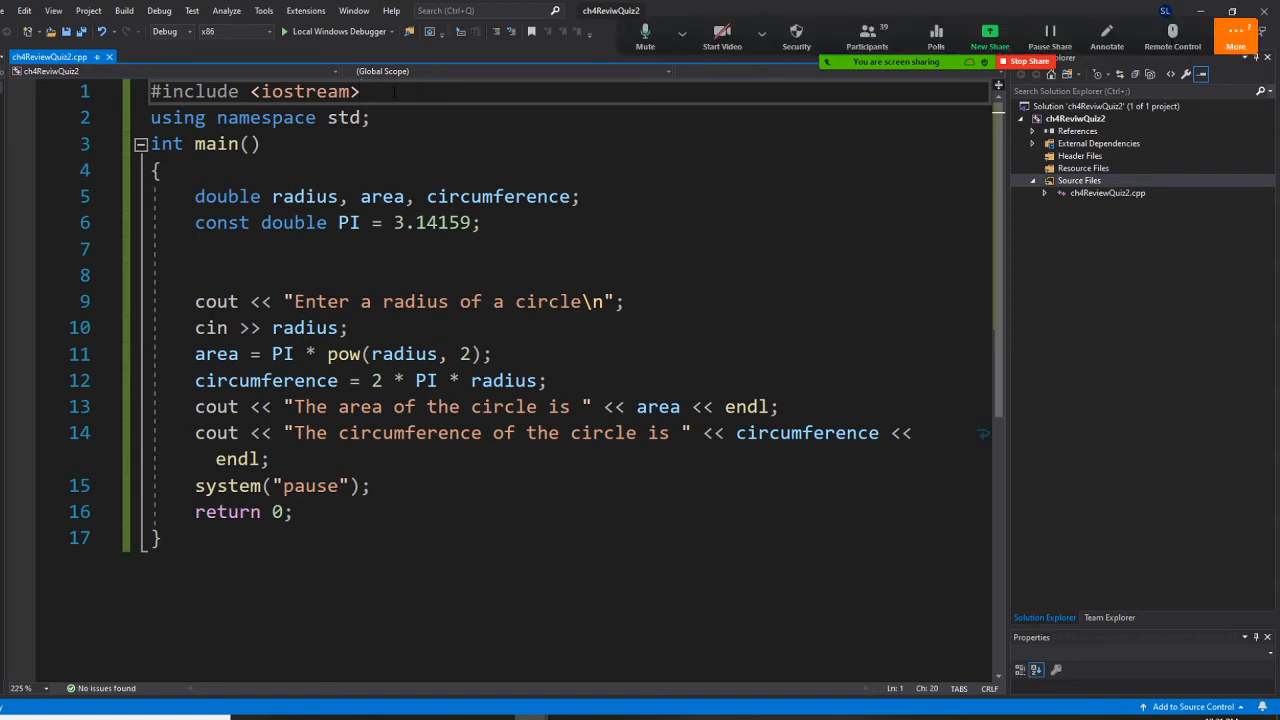
{"action": "key", "text": "enter"}
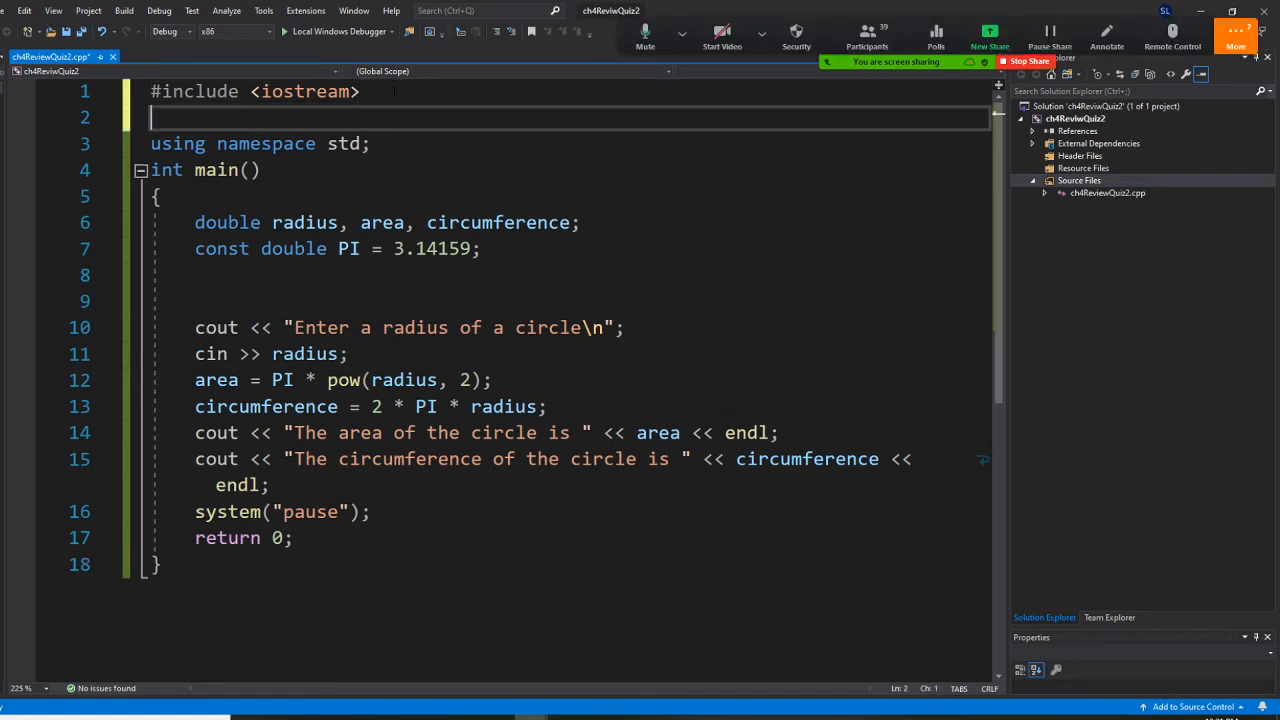
{"action": "type", "text": "#"}
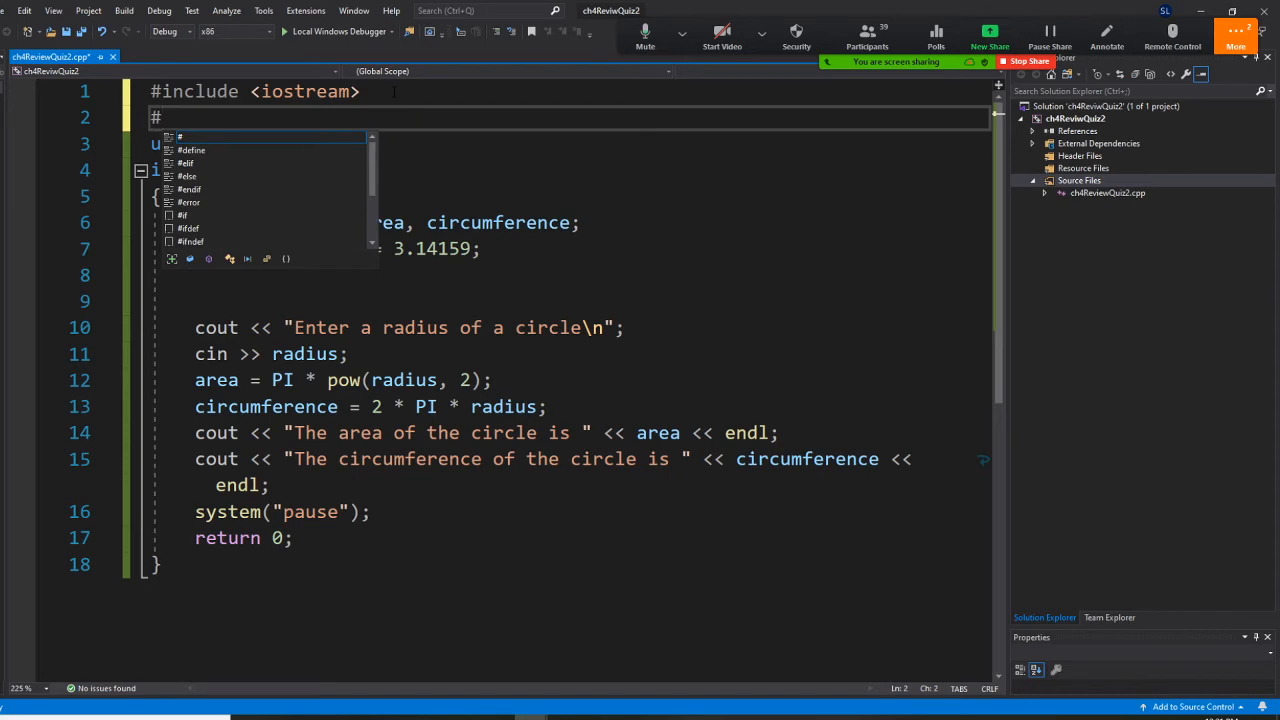
{"action": "type", "text": "include"}
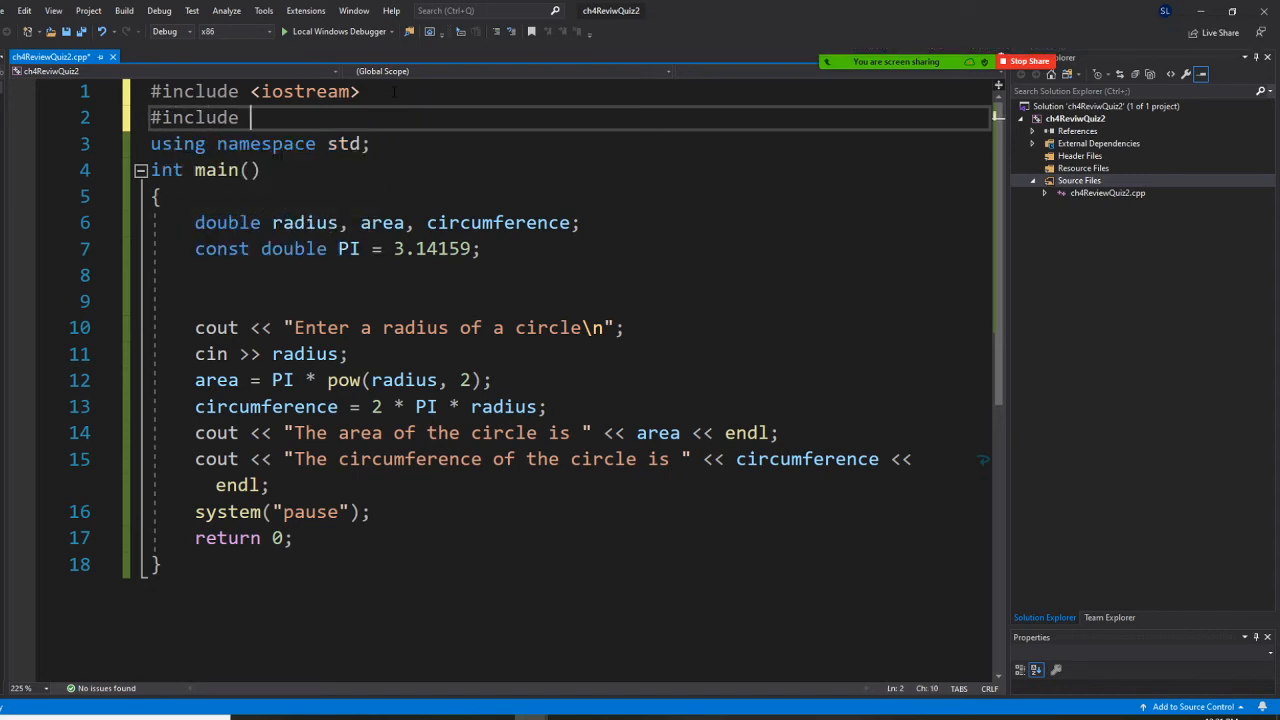
{"action": "type", "text": "iom>"}
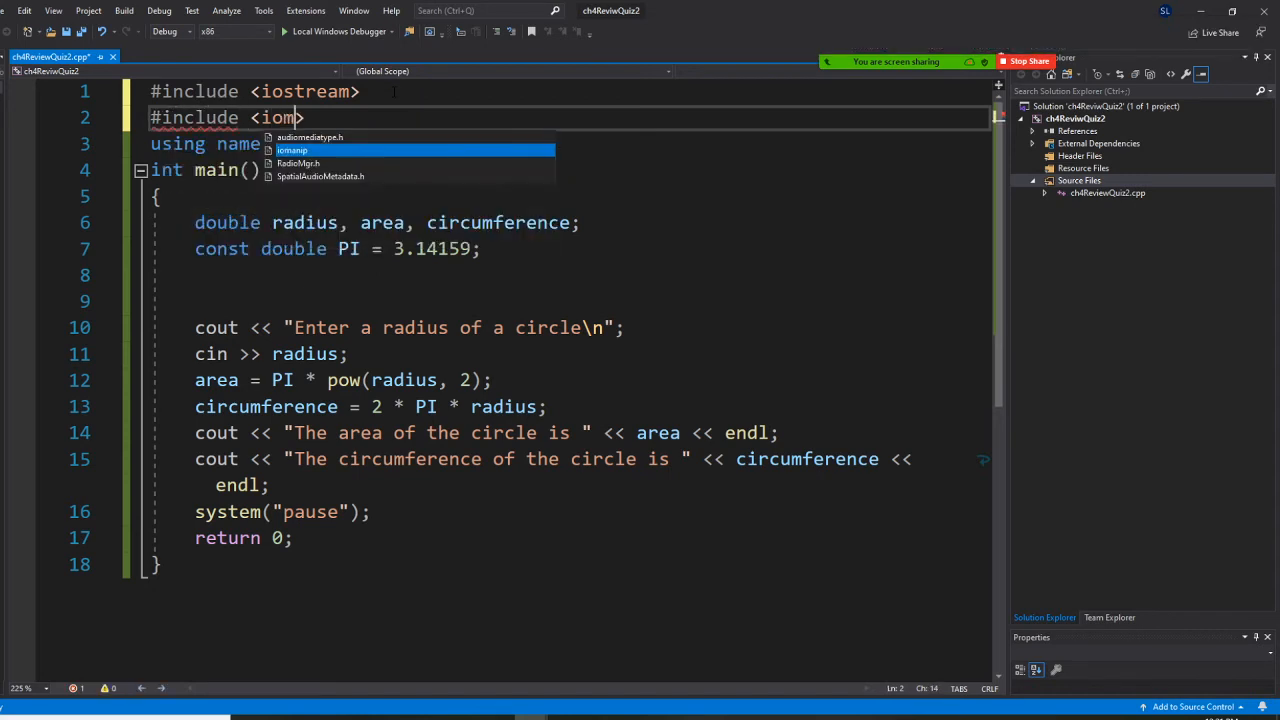
{"action": "type", "text": "anip"}
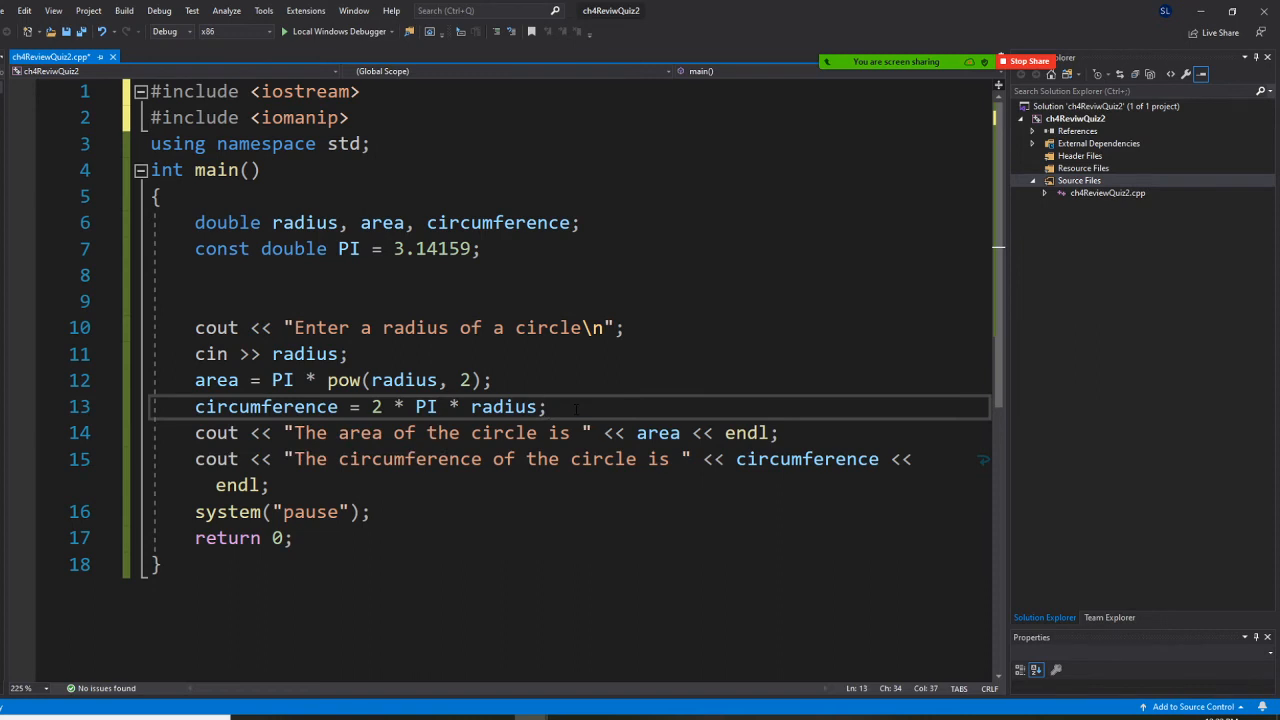
Insert cout << fixed << setprecision(1); before the area output
{"action": "type", "text": "cout"}
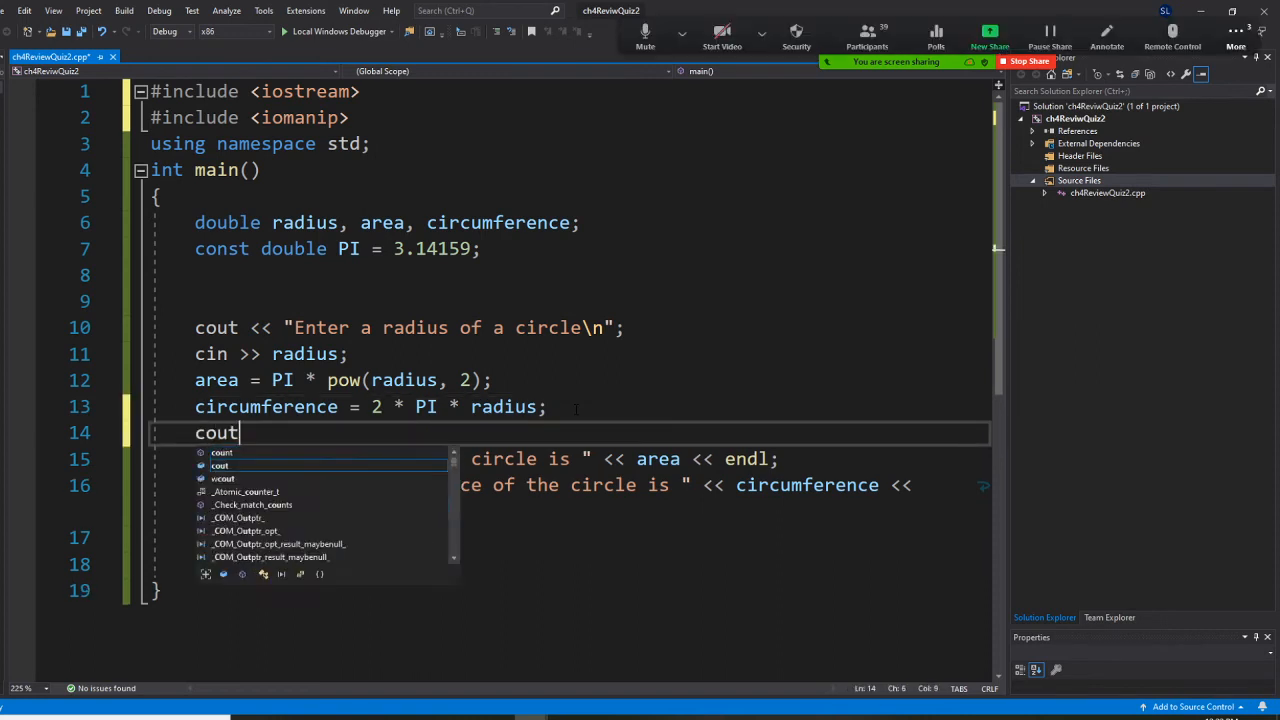
{"action": "type", "text": "<<"}
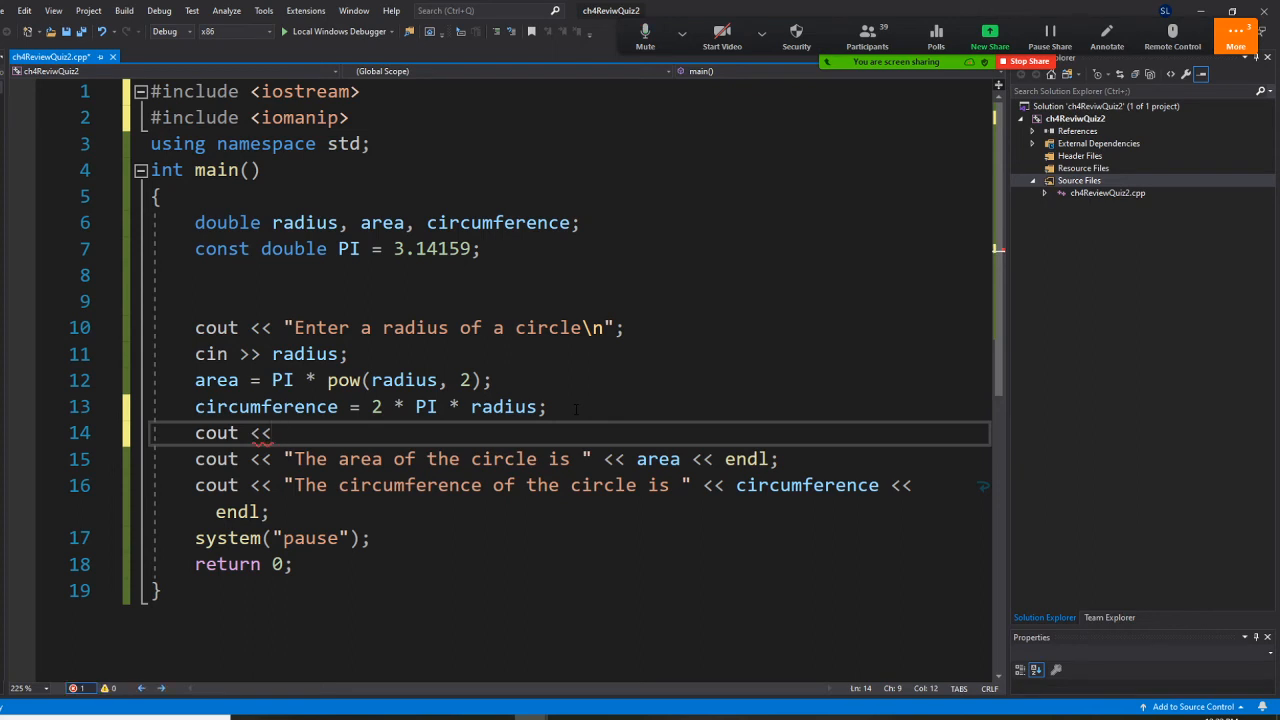
{"action": "type", "text": "fixed"}
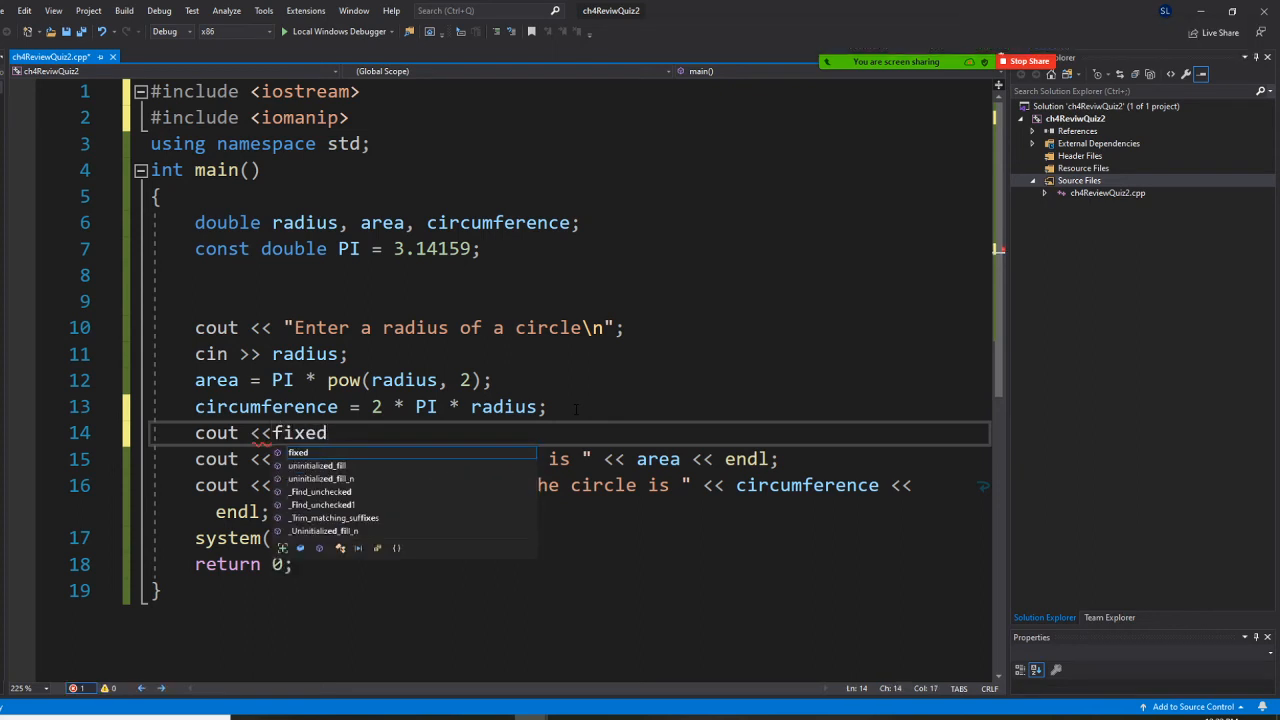
{"action": "type", "text": "<<"}
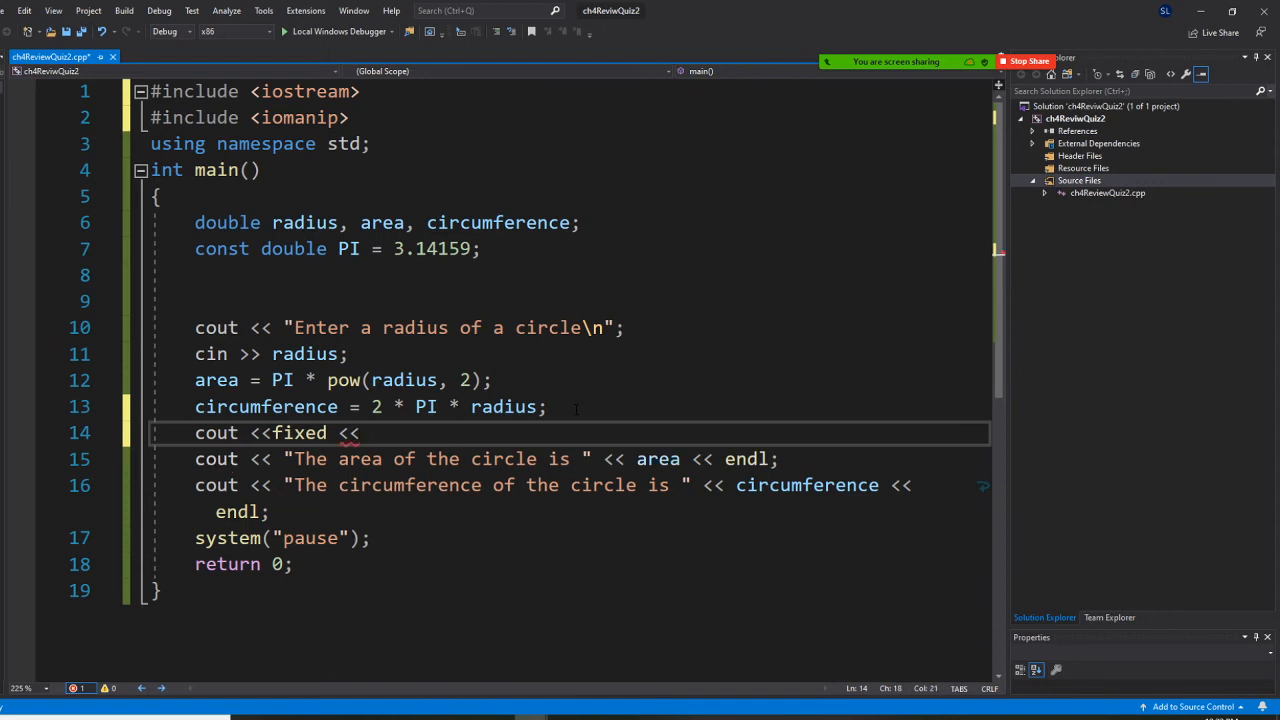
{"action": "type", "text": "setprecision"}
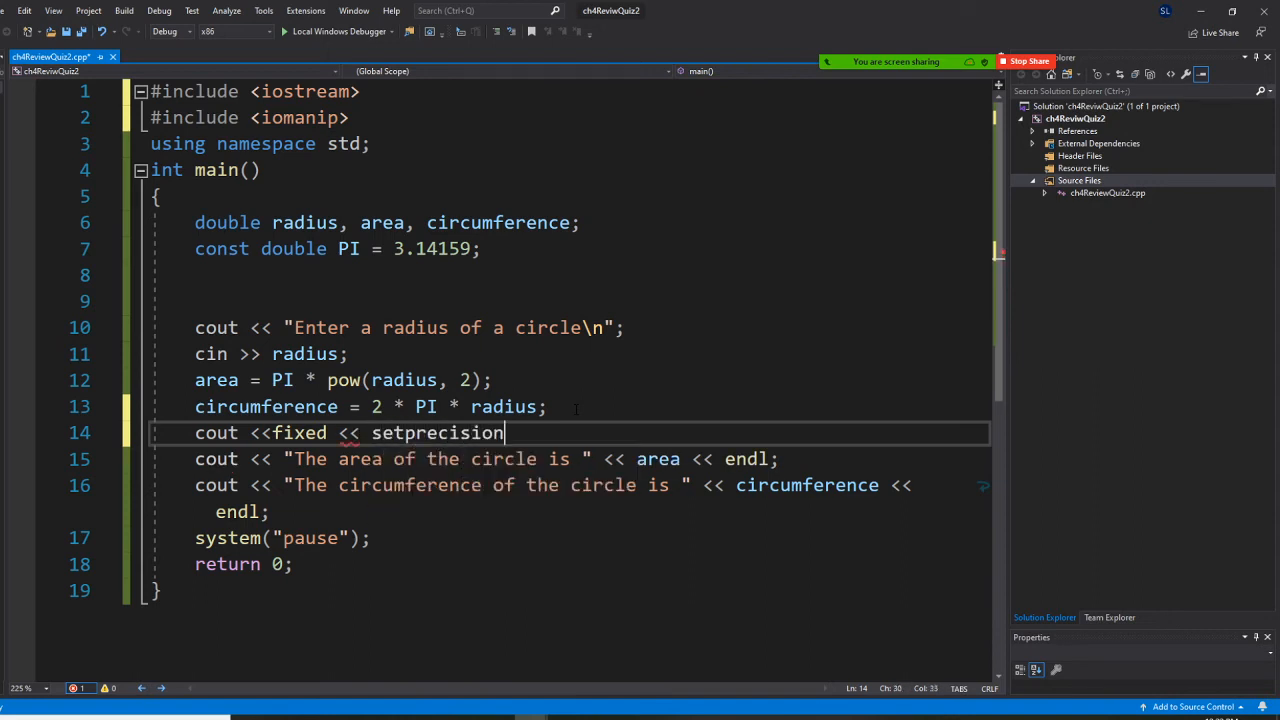
{"action": "type", "text": "()"}
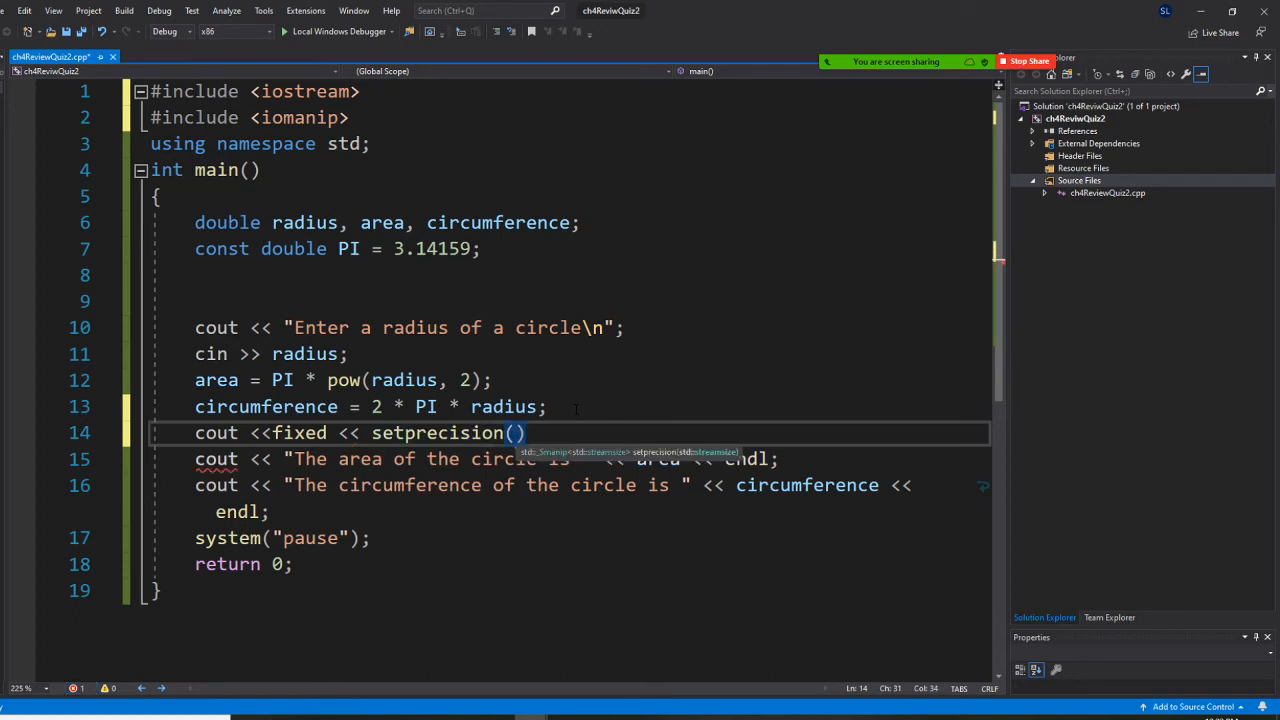
{"action": "type", "text": "1"}
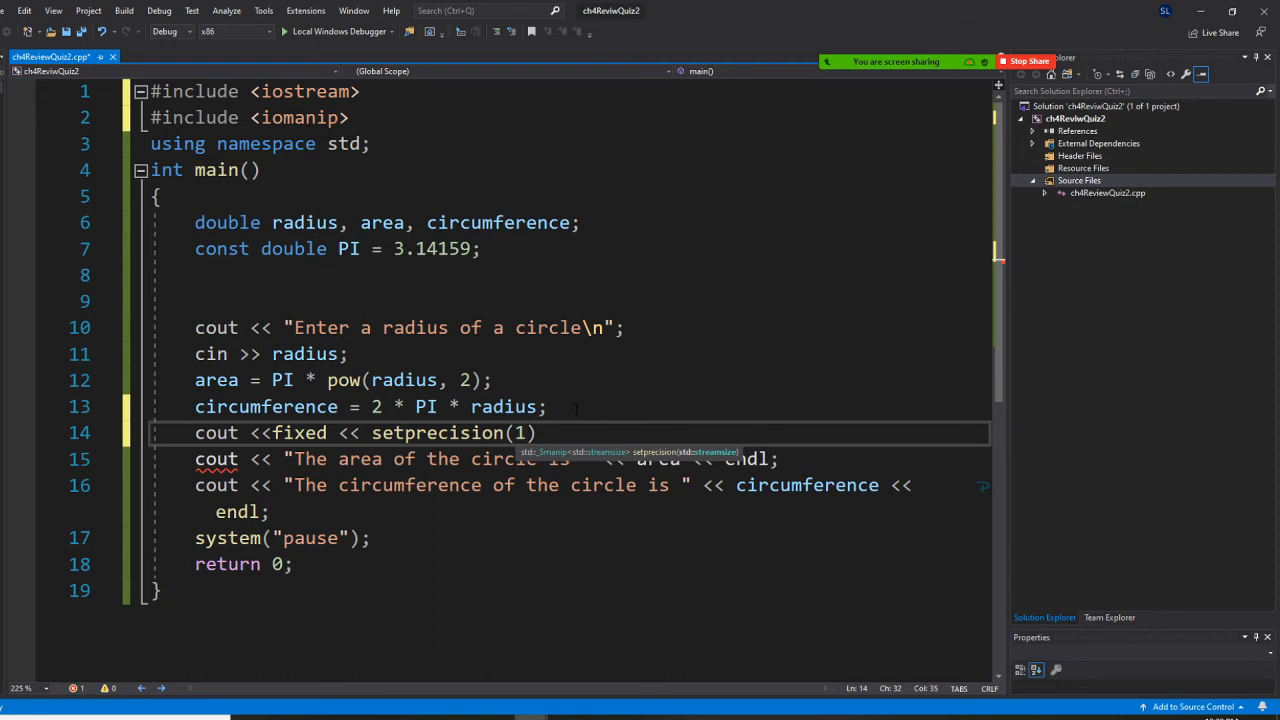
{"action": "type", "text": "0"}
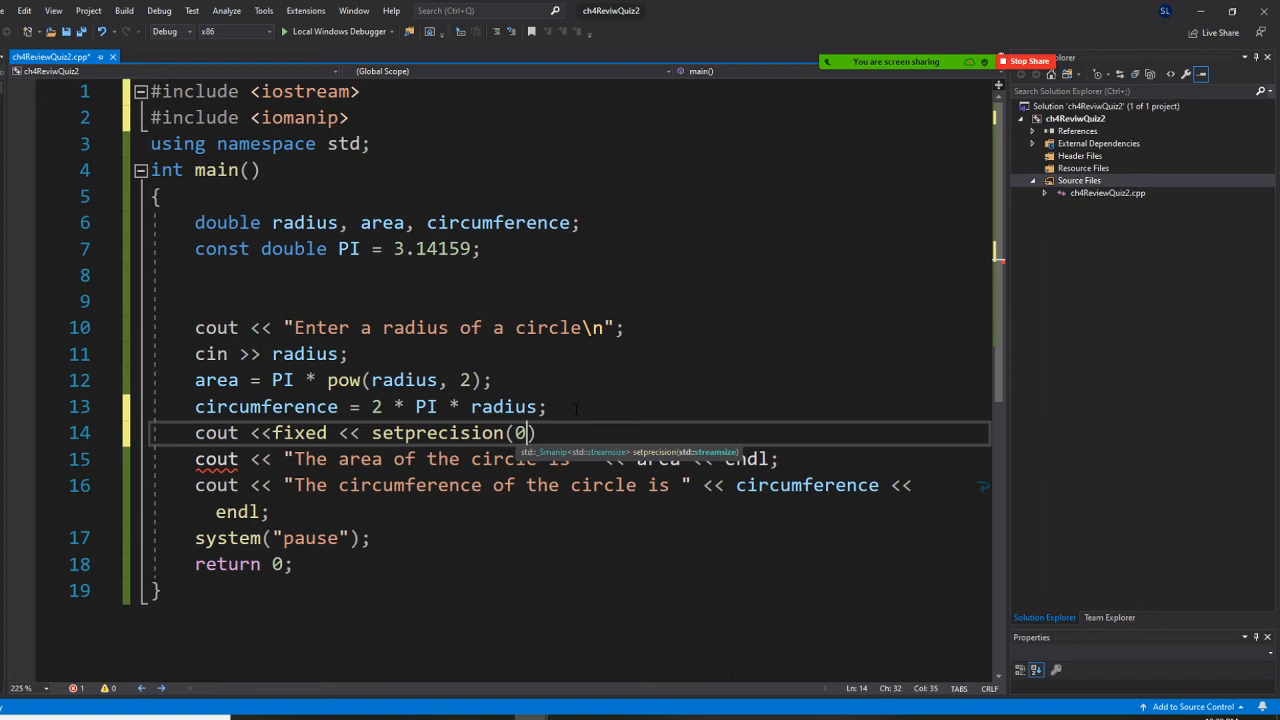
{"action": "type", "text": "1"}
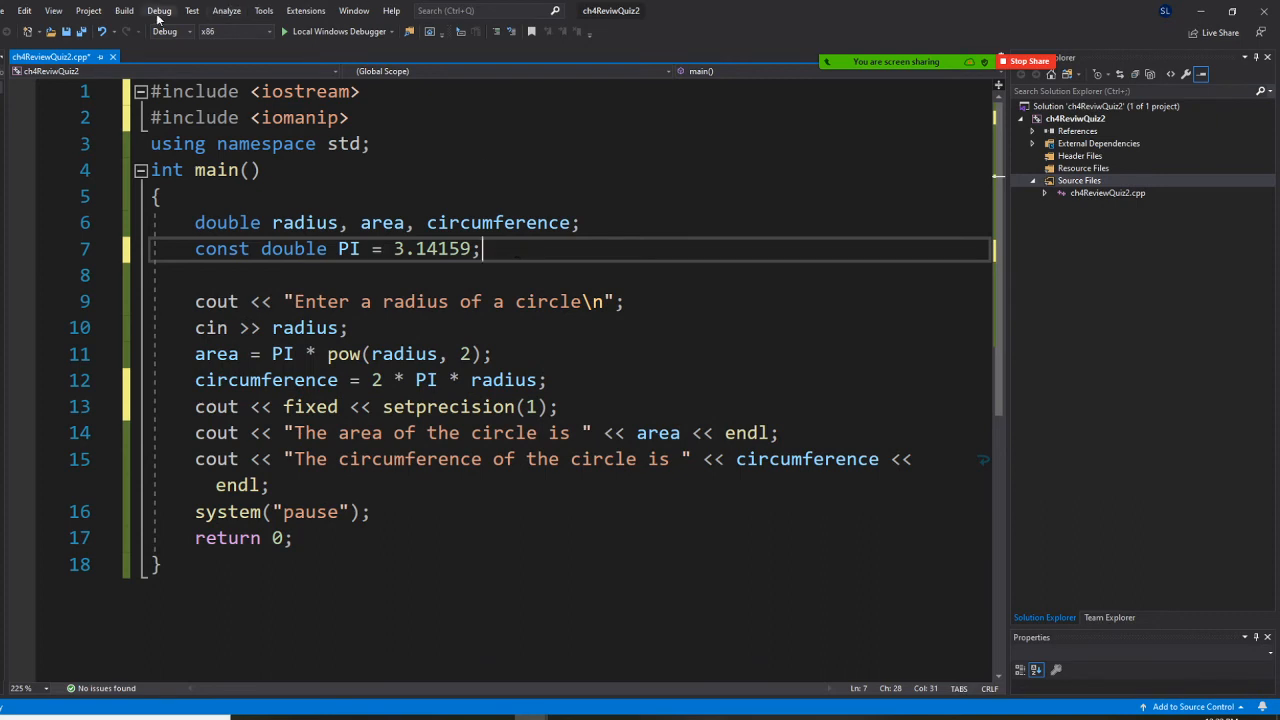
Run the fixed-precision circle program and enter radius 5.17 to get one-decimal area and circumference
{"action": "left_click", "coordinate": [124, 10]}
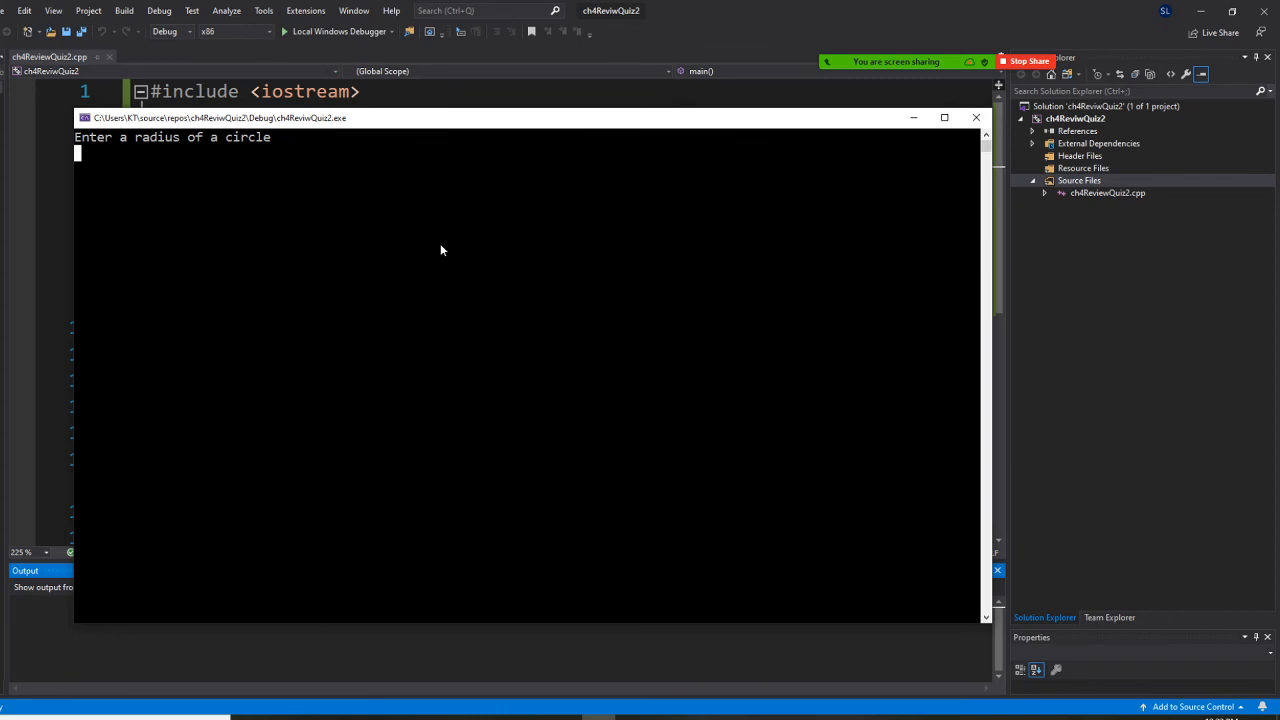
{"action": "type", "text": "5."}
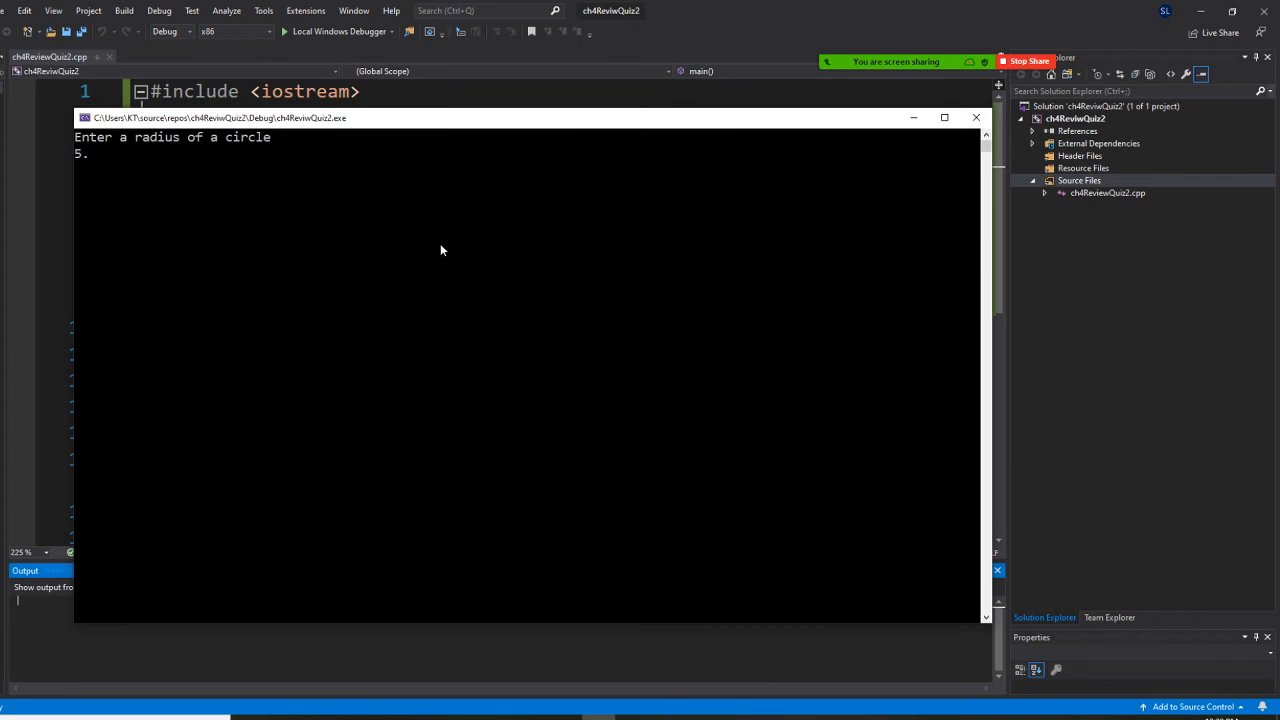
{"action": "type", "text": "17"}
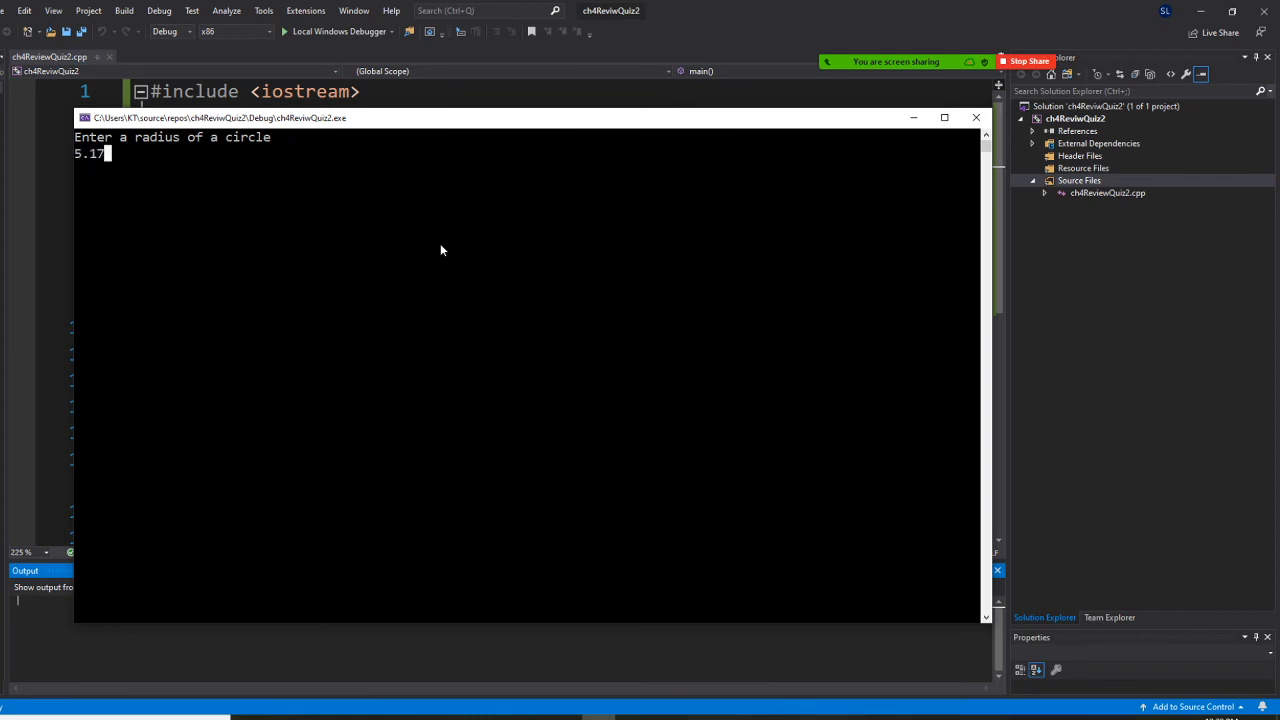
{"action": "key", "text": "enter"}
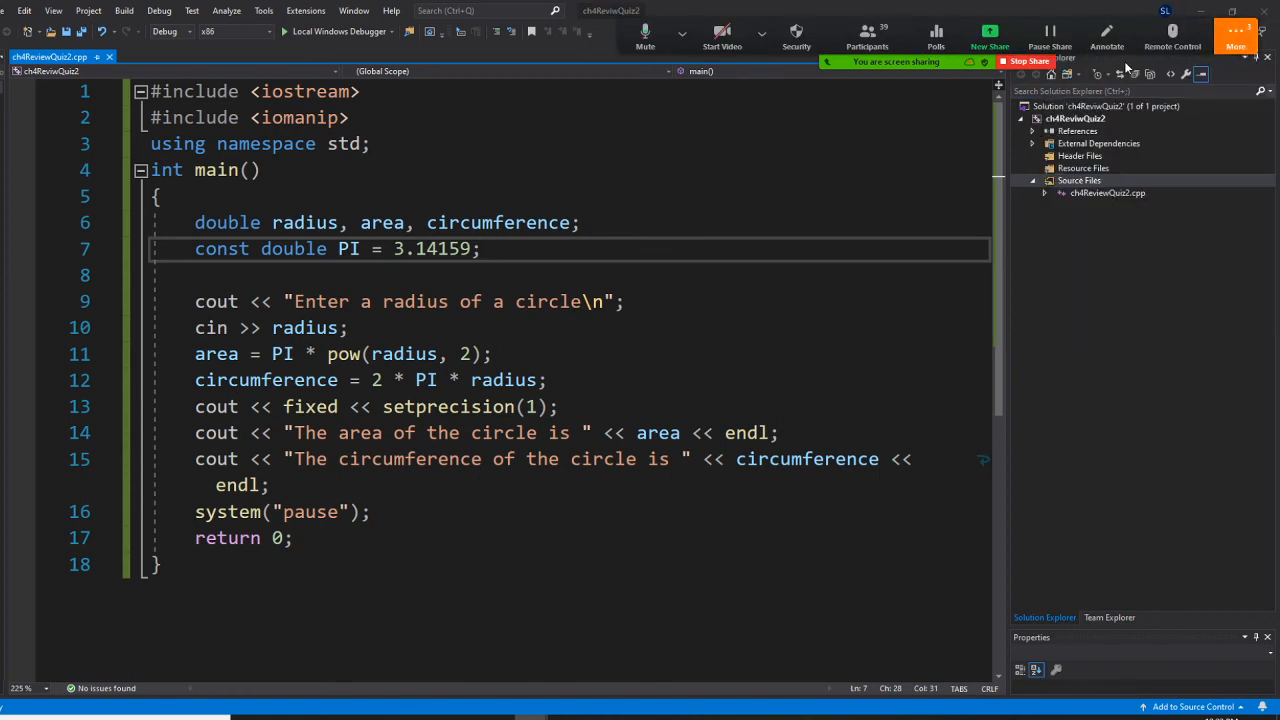
{"action": "left_click", "coordinate": [1236, 36]}
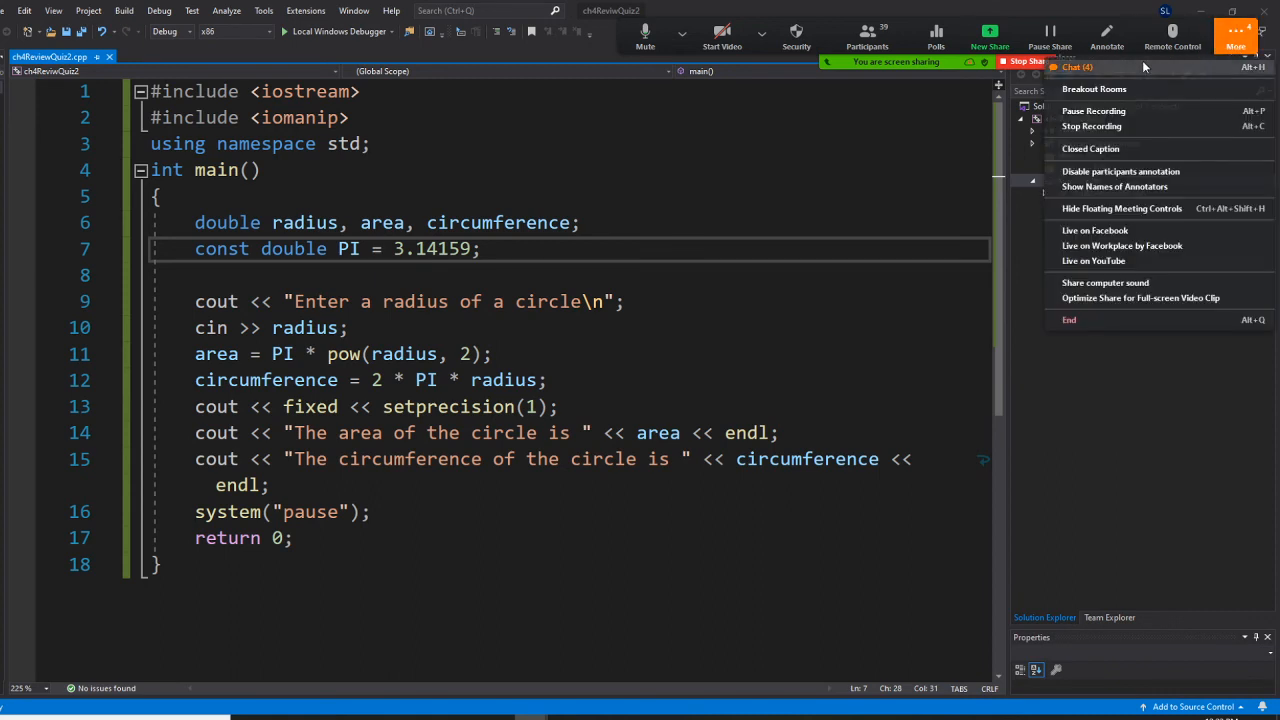
{"action": "left_click", "coordinate": [1076, 68]}
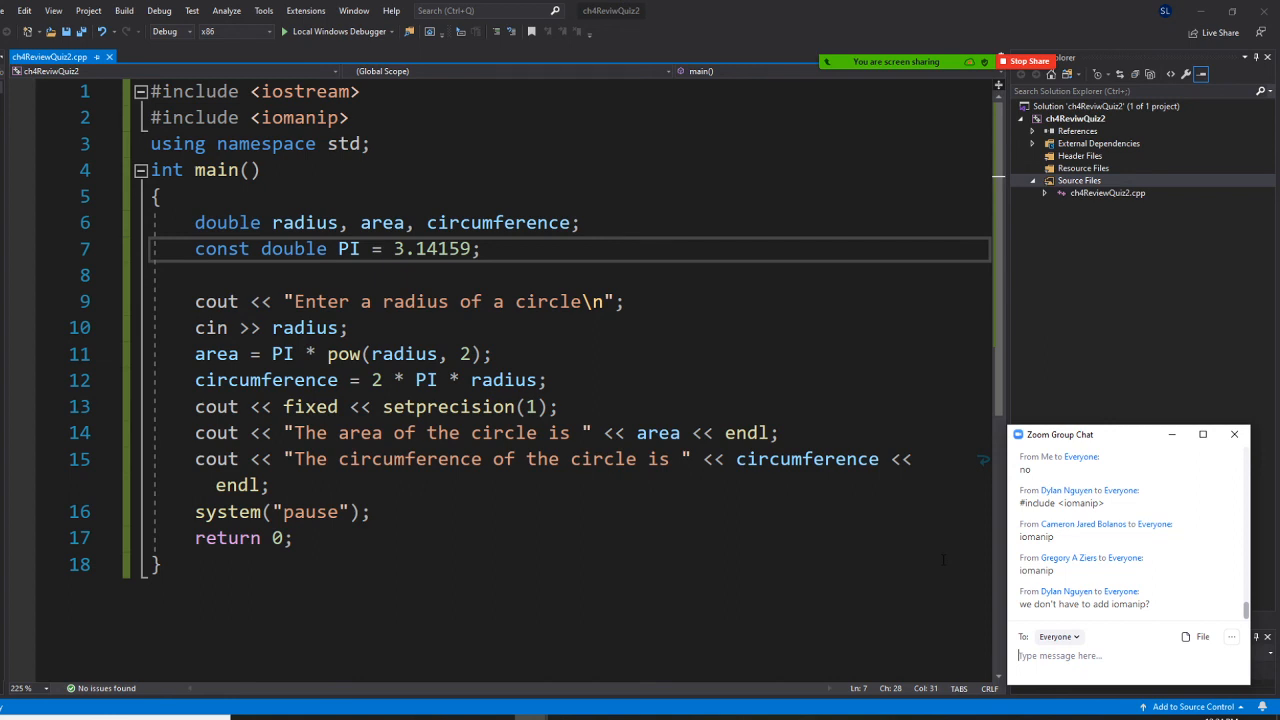
{"action": "left_click", "coordinate": [1234, 434]}
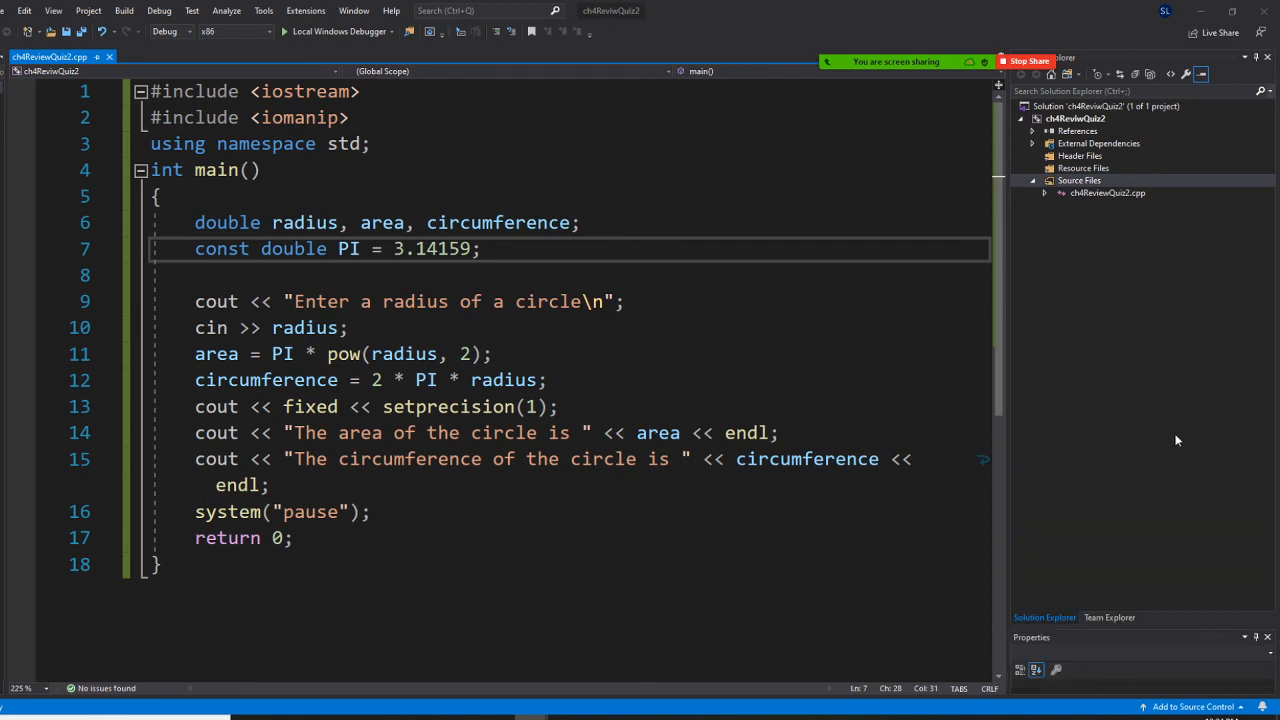